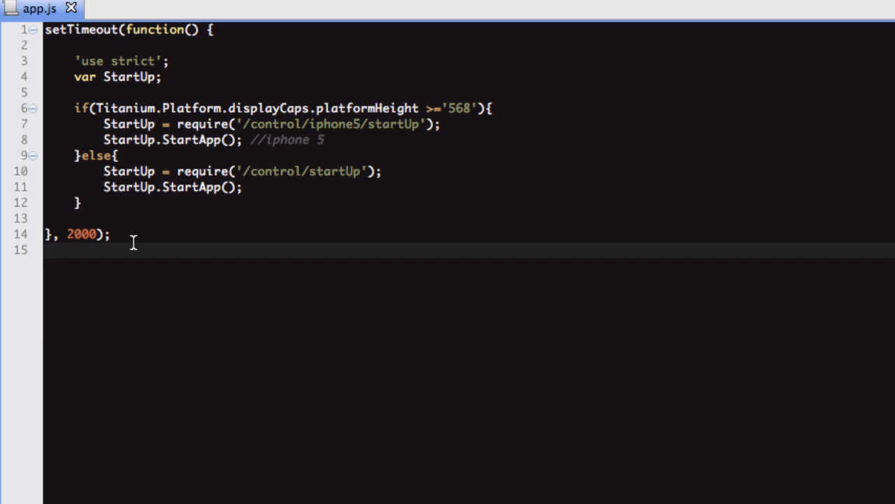
Review app.js, clearing the whole-file selection and typing a closing brace into the code
click(46, 249)
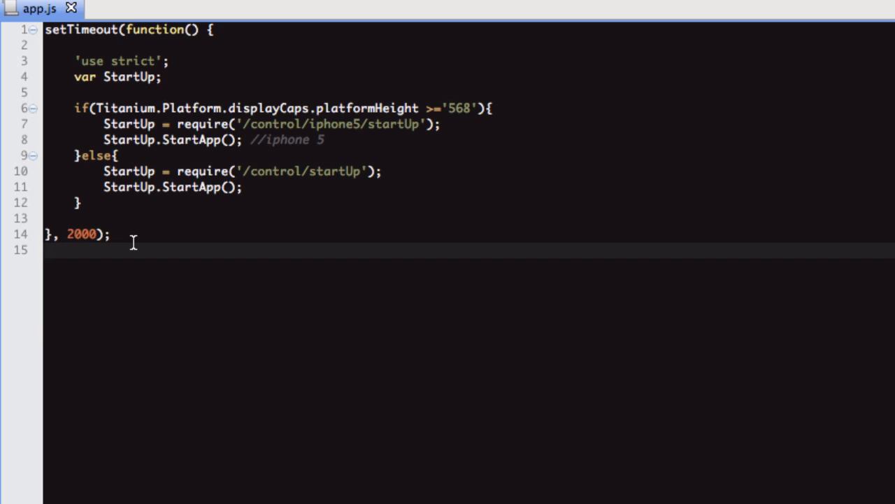
mouse_move(114, 234)
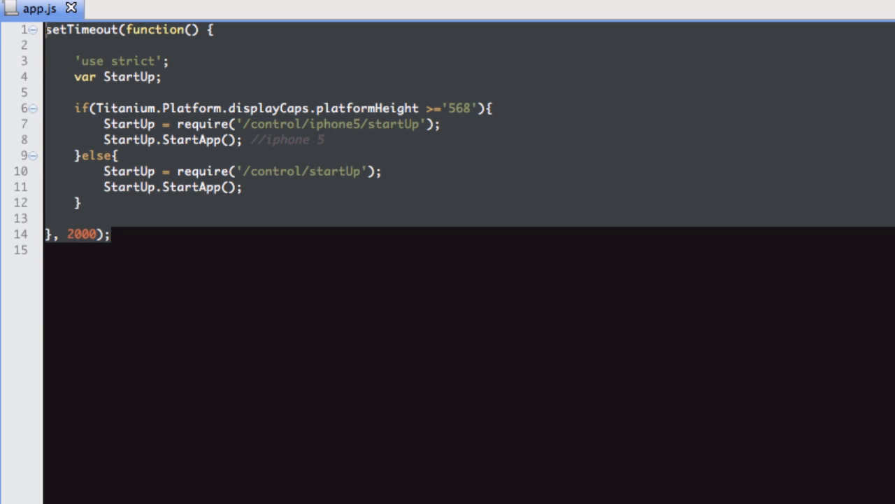
click(170, 61)
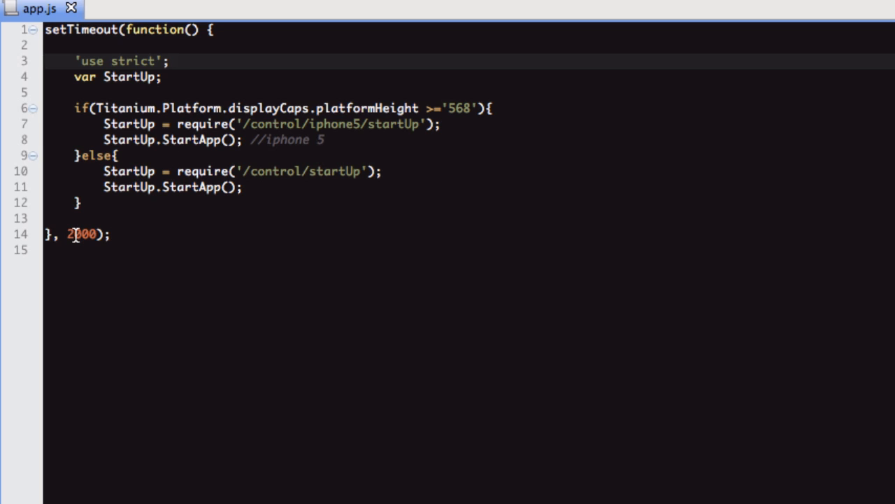
click(170, 61)
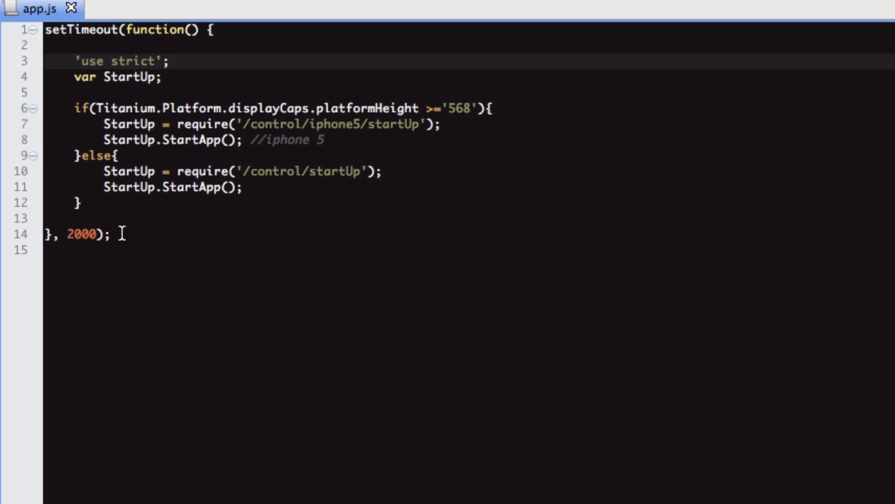
click(119, 29)
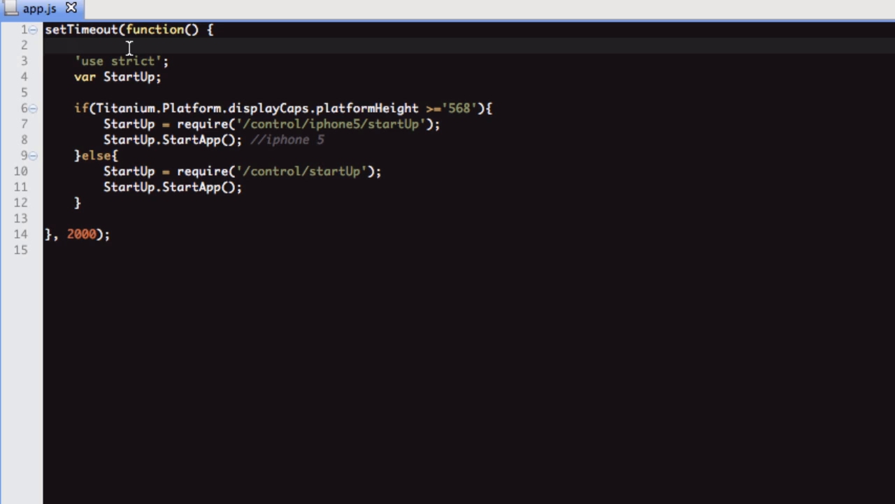
click(77, 44)
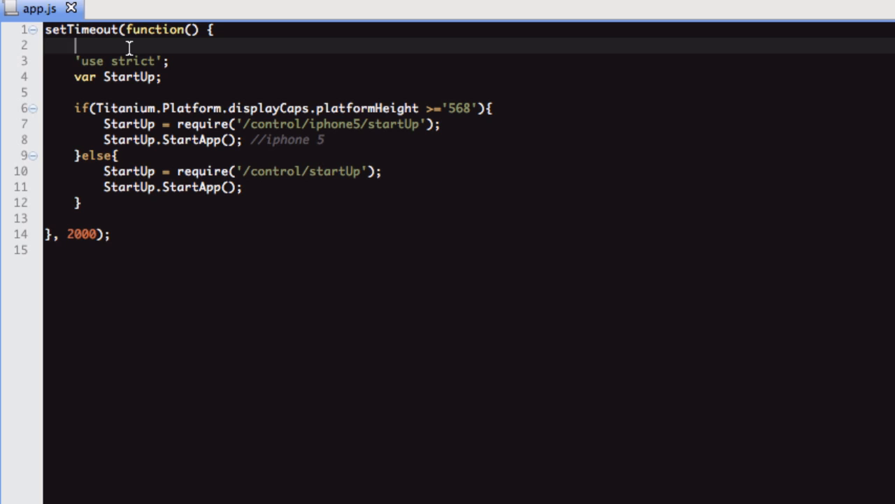
click(77, 202)
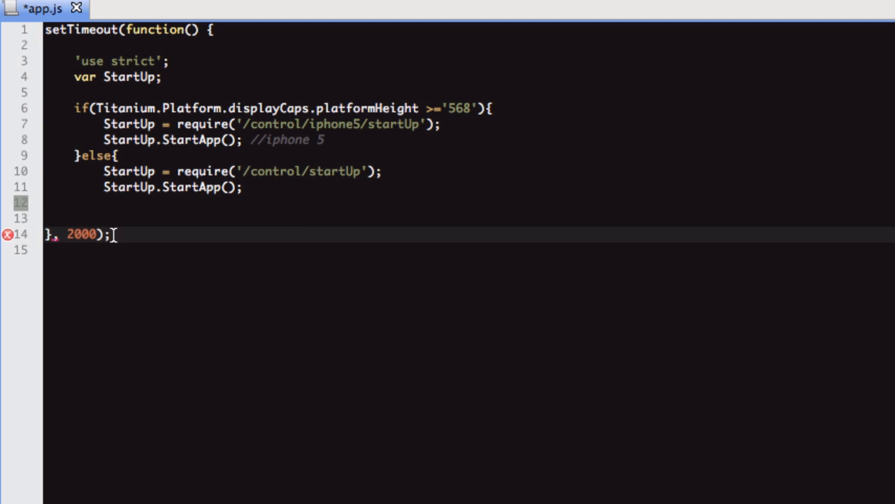
mouse_move(9, 235)
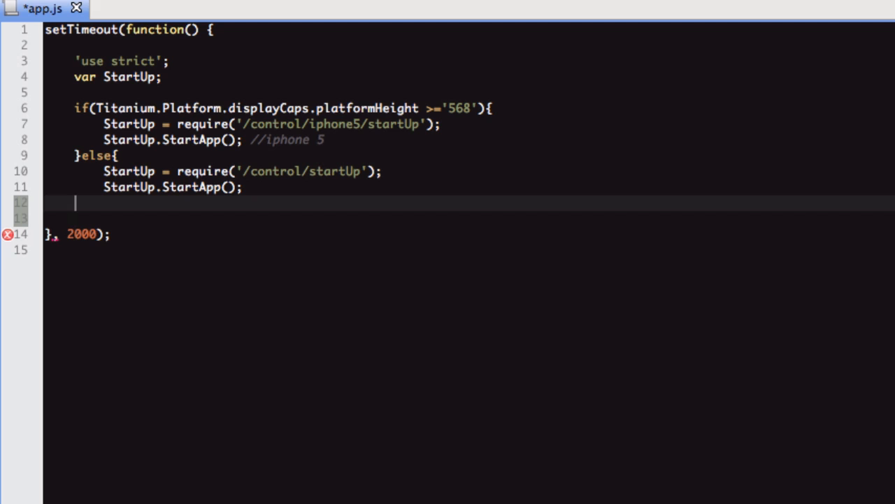
text(})
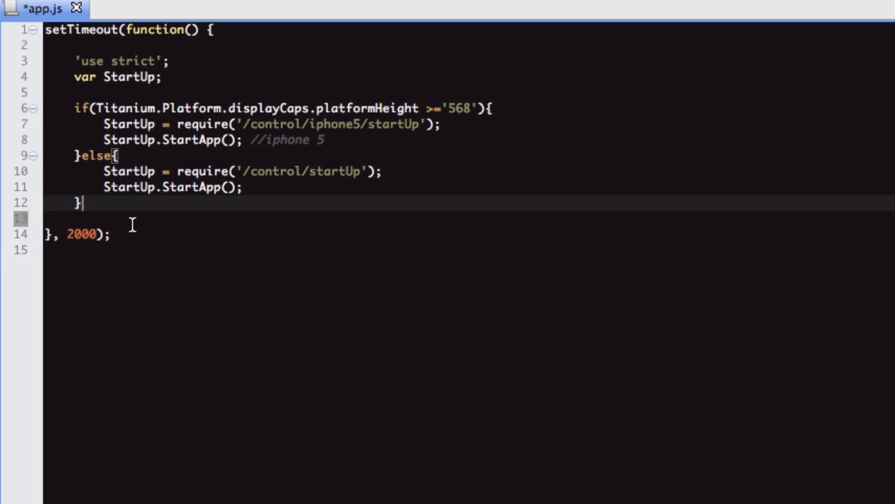
Type example variable names (g, ary, georg) into app.js and delete them again
click(82, 218)
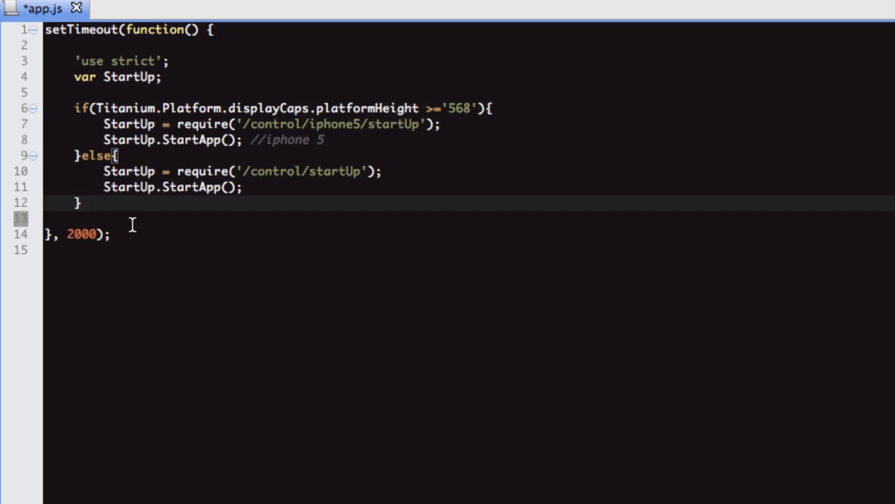
mouse_move(148, 37)
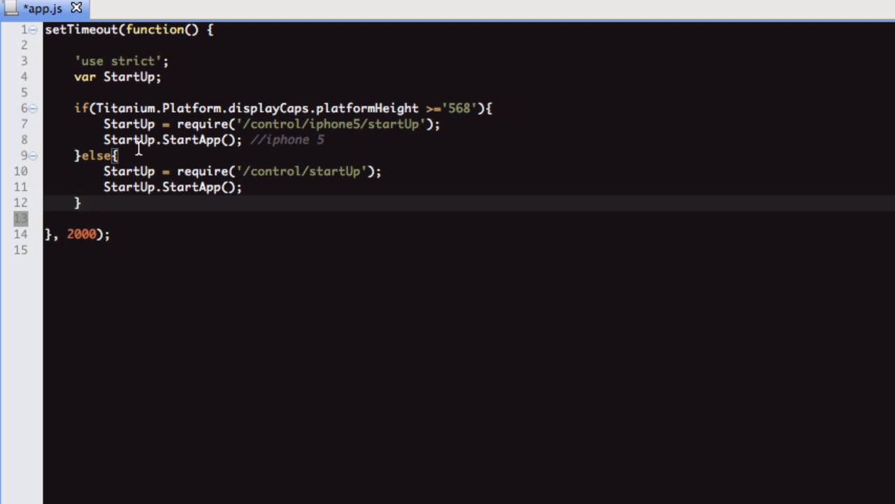
click(83, 202)
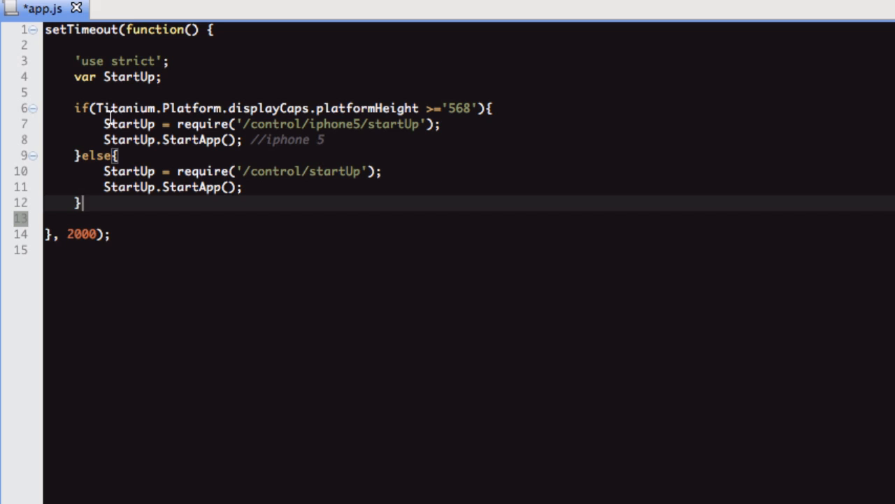
click(98, 61)
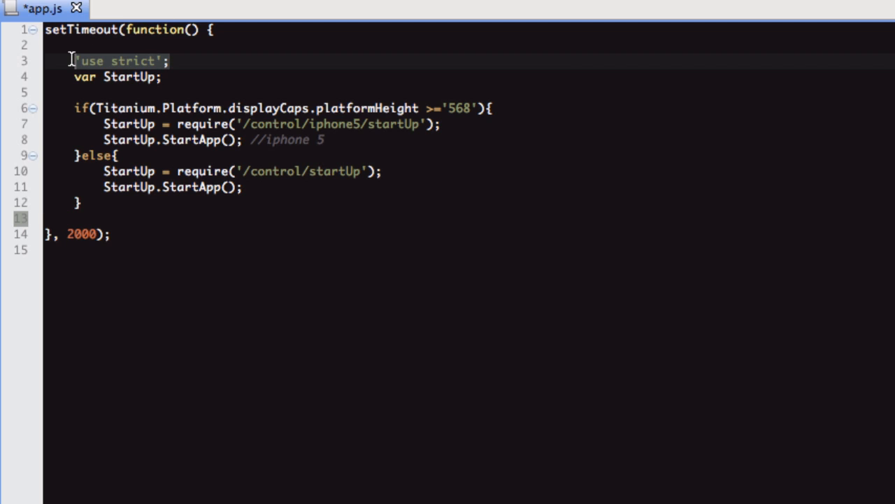
mouse_move(194, 89)
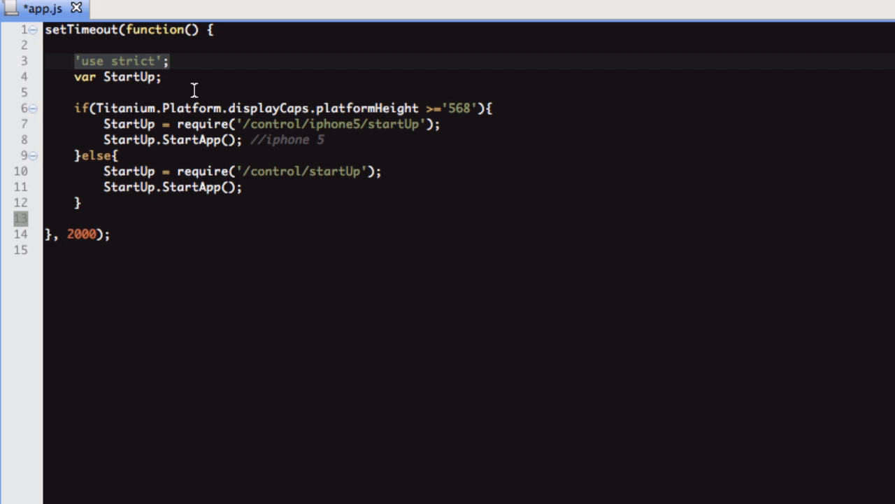
click(112, 76)
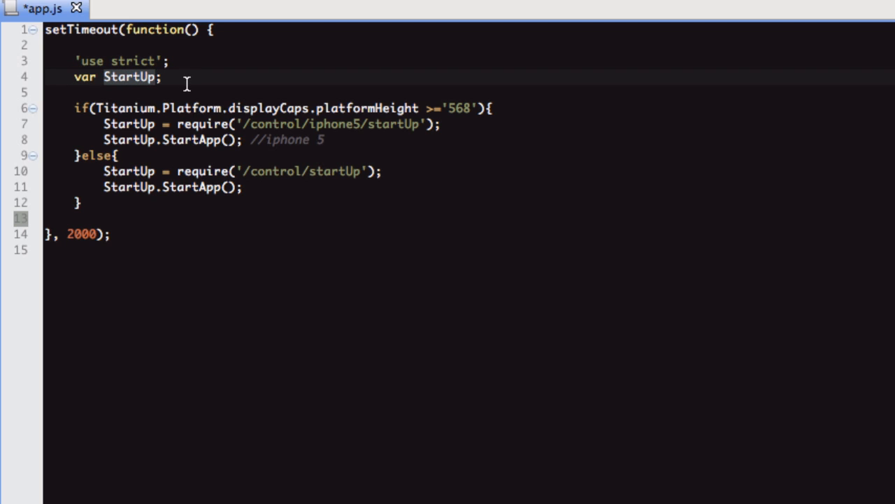
mouse_move(159, 62)
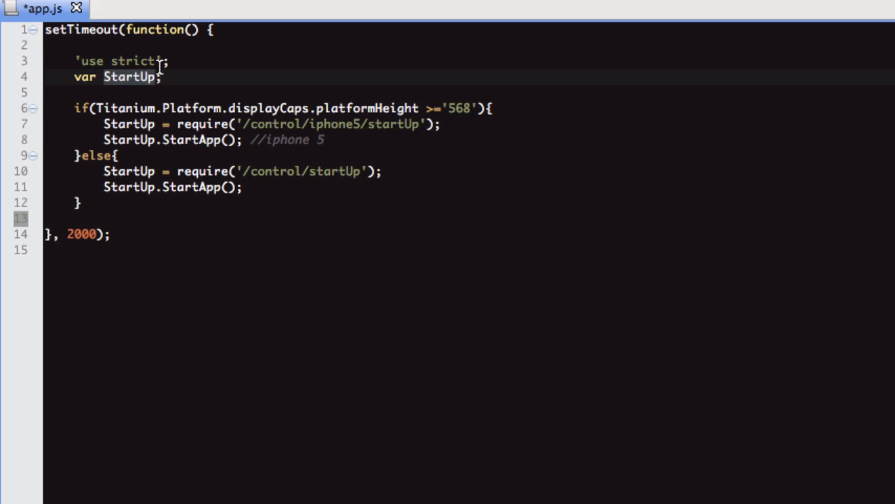
text(,g)
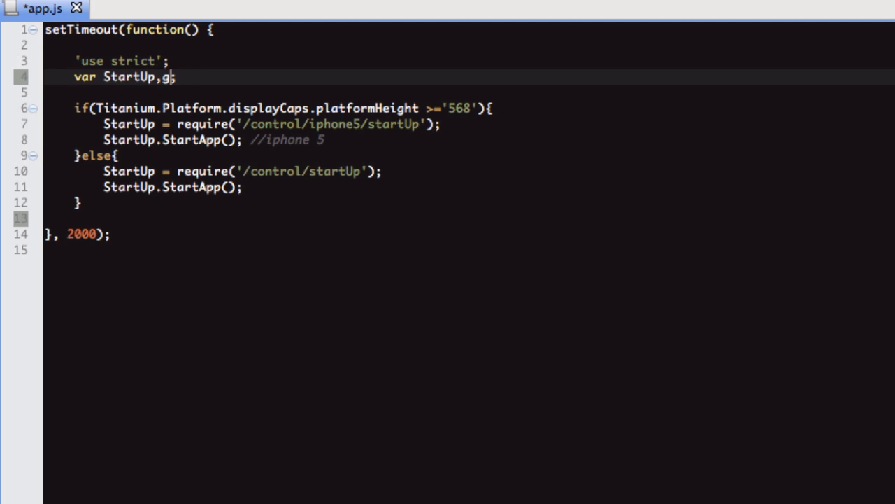
text(ary,georg)
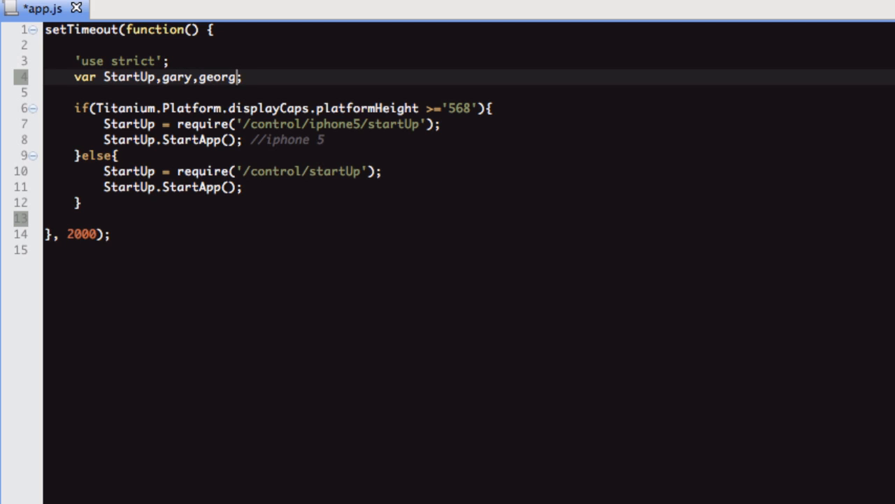
key(Backspace)
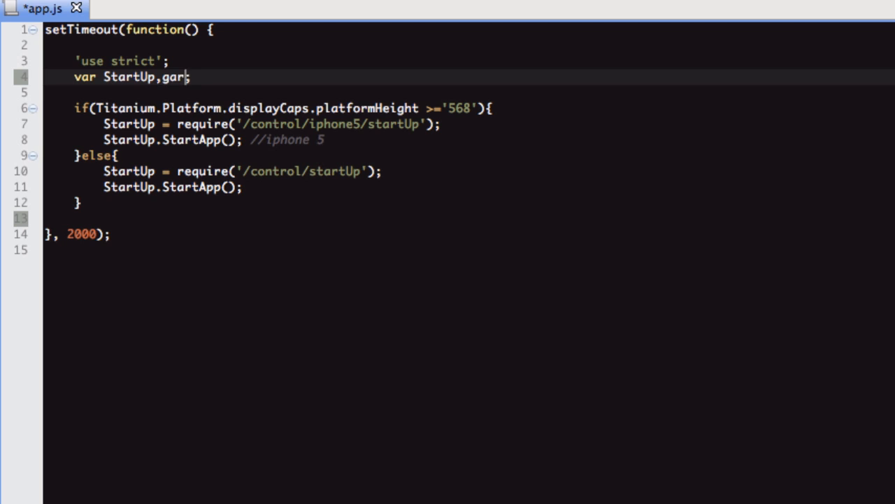
key(BackSpace)
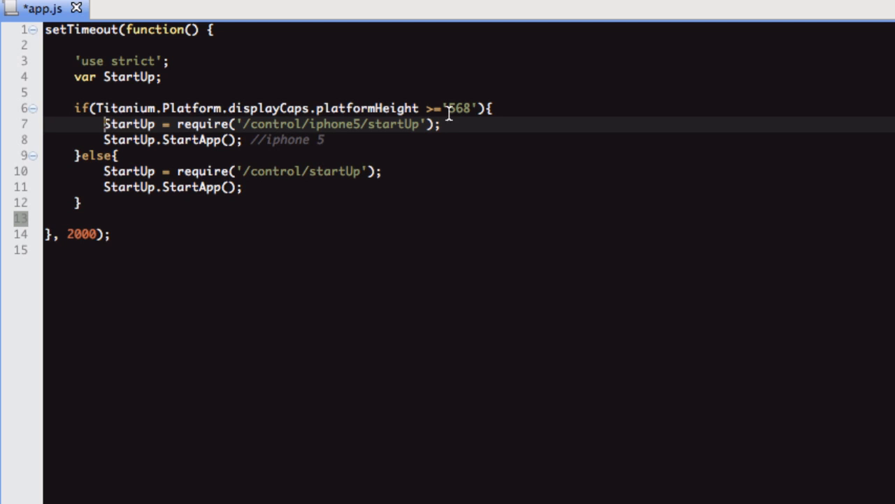
mouse_move(282, 108)
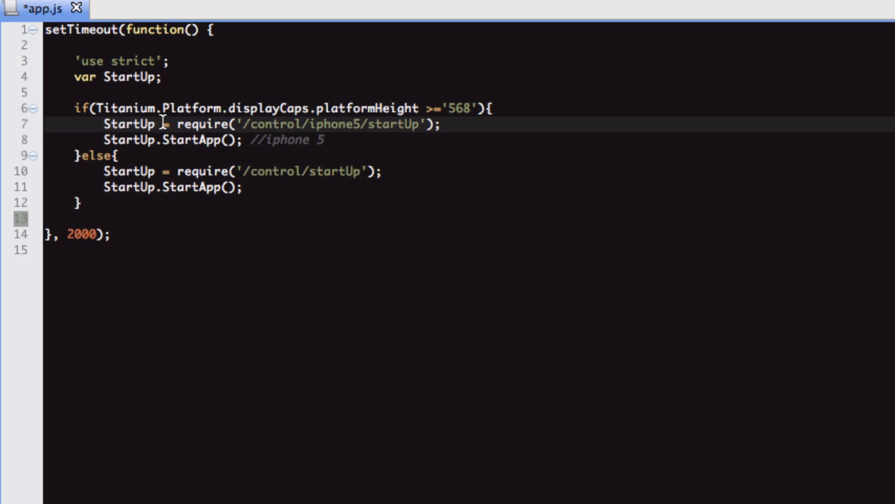
mouse_move(371, 108)
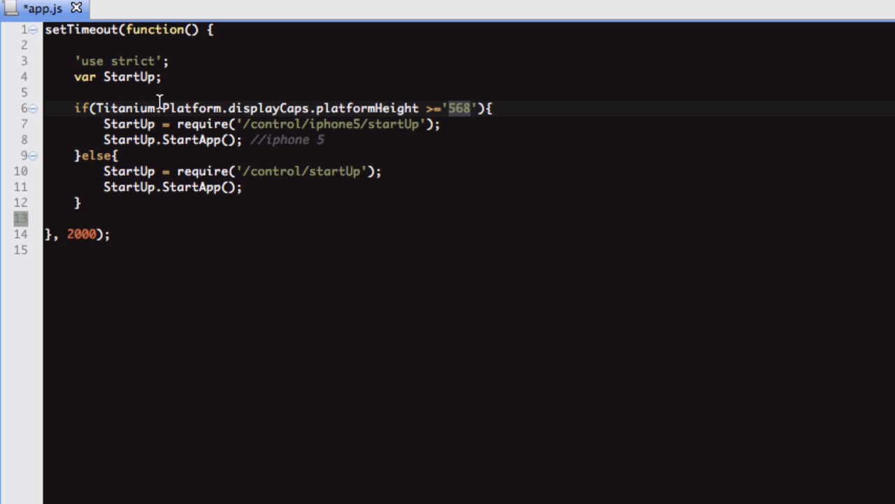
click(459, 108)
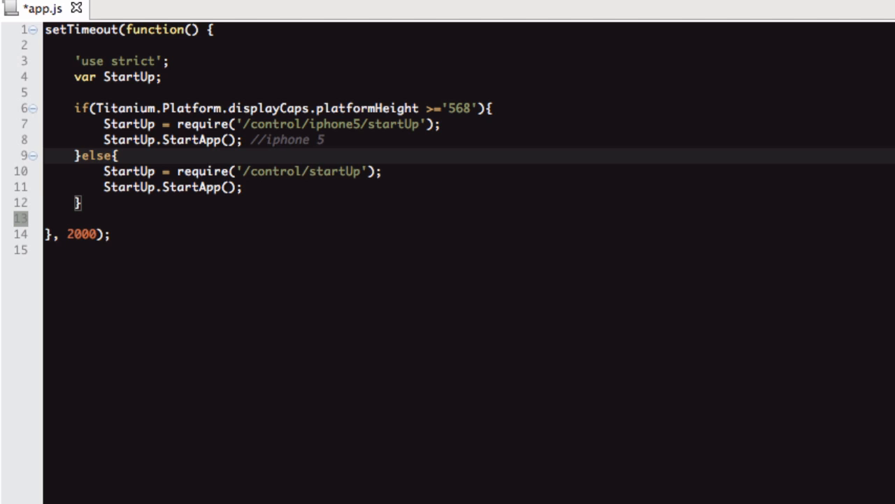
mouse_move(270, 126)
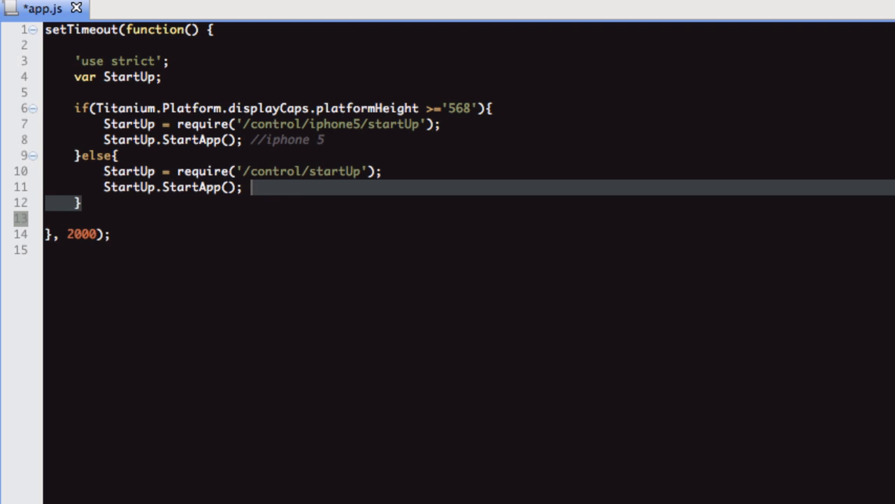
Switch between app.js and startUp.js, then select startUp.js's HeaderLabel definition block
click(141, 9)
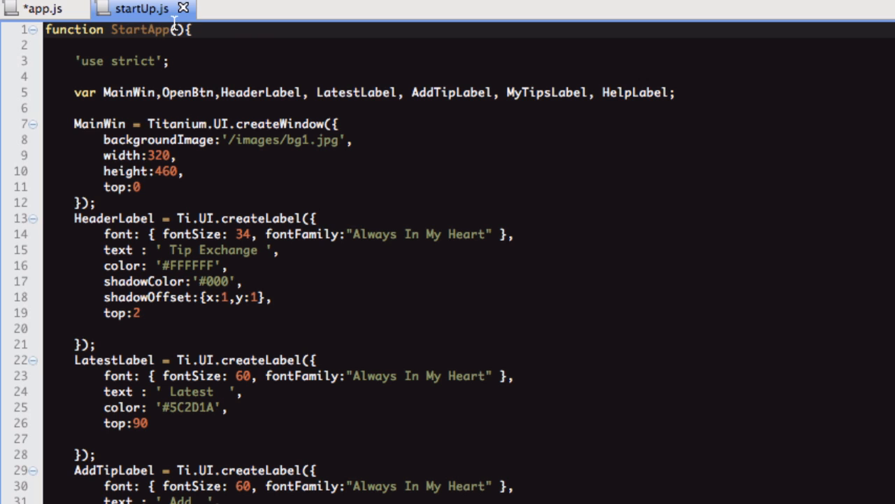
mouse_move(125, 35)
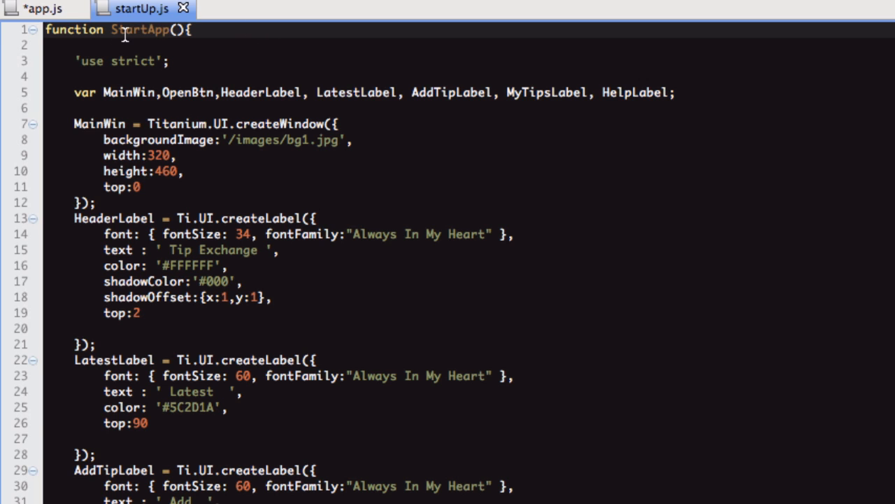
scroll(down, 3)
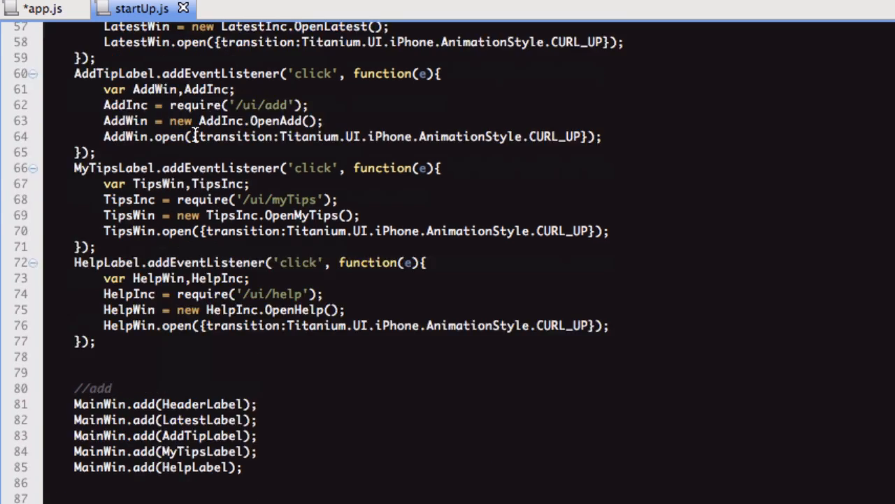
click(39, 8)
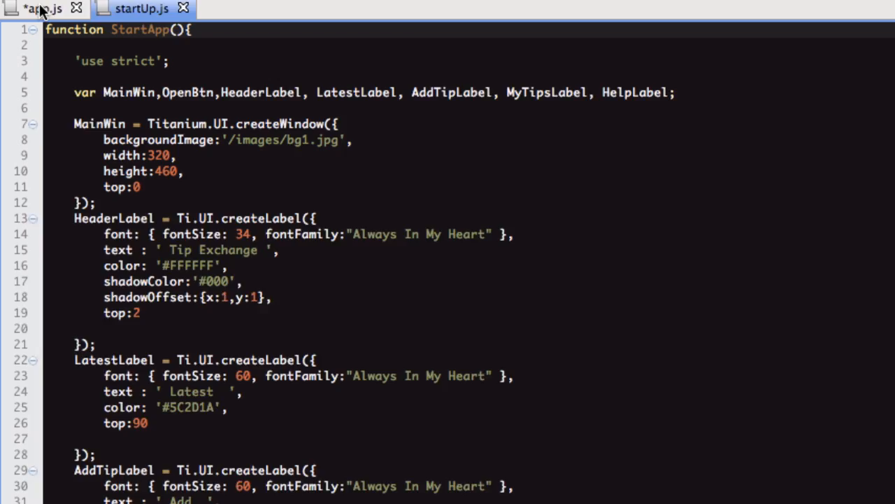
click(42, 8)
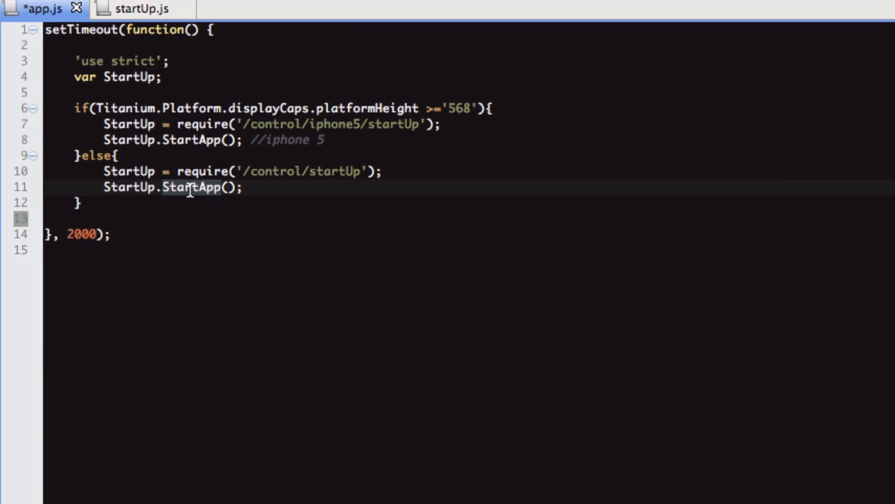
click(142, 8)
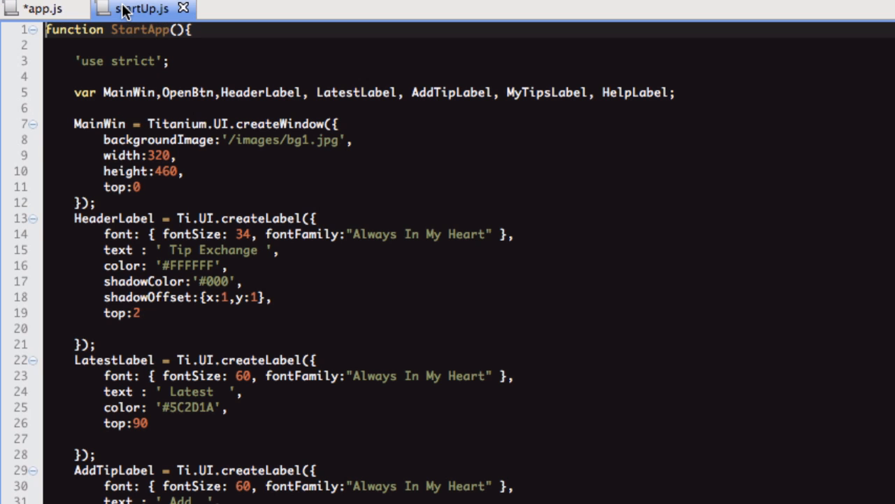
mouse_move(203, 64)
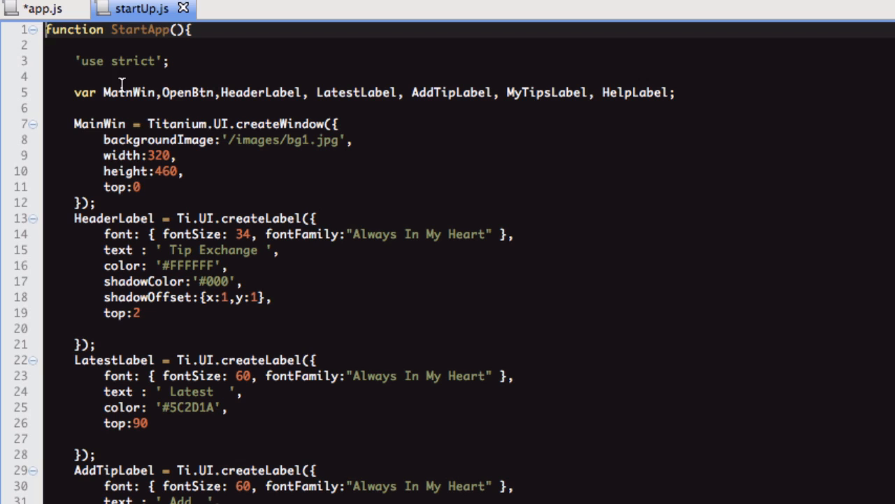
mouse_move(76, 92)
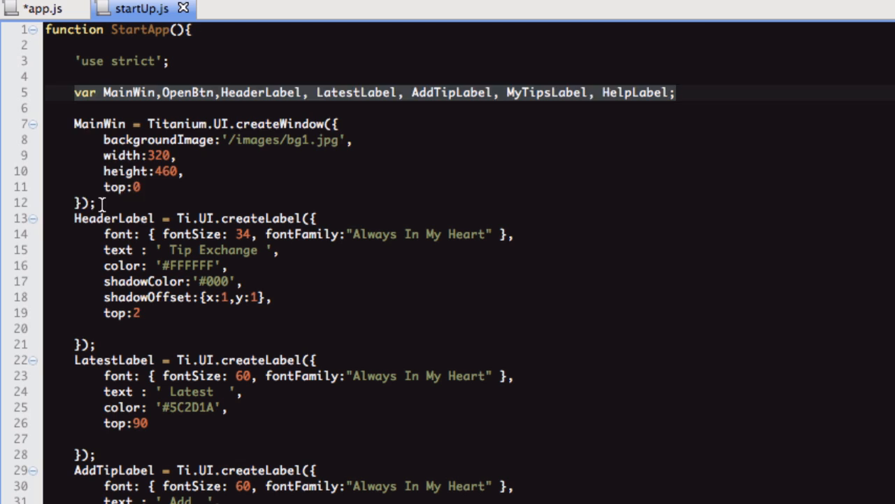
click(75, 217)
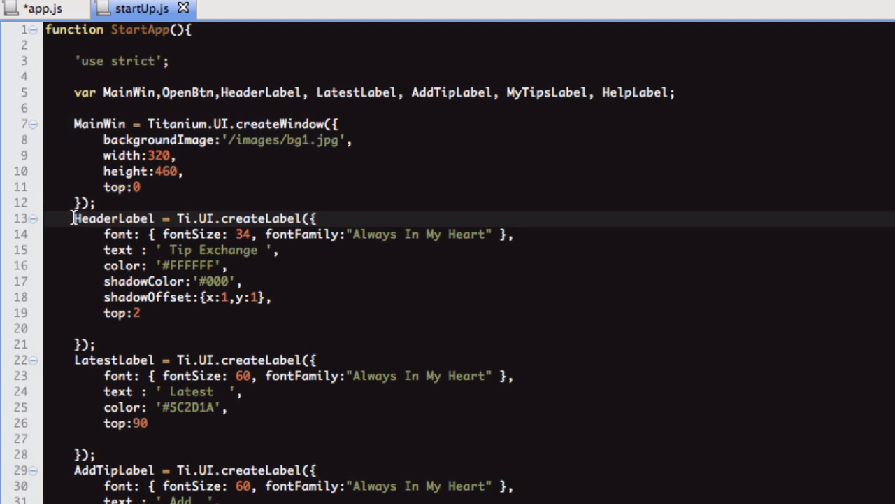
click(98, 202)
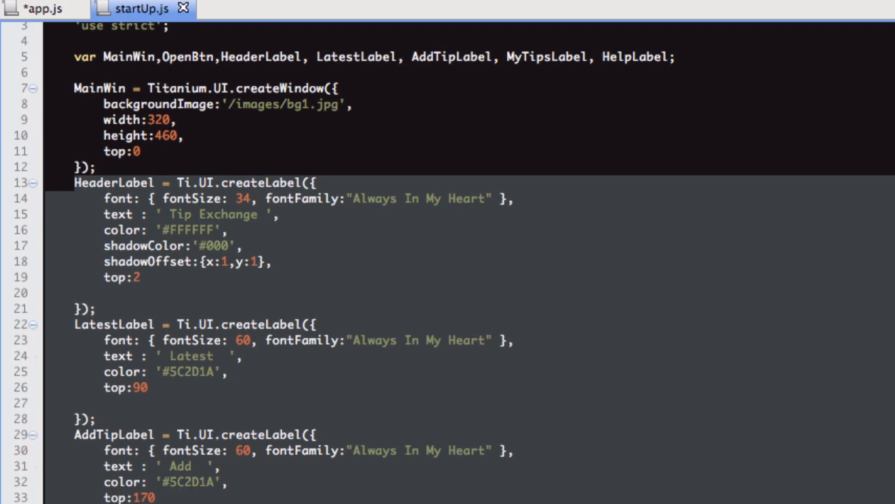
scroll(down, 3)
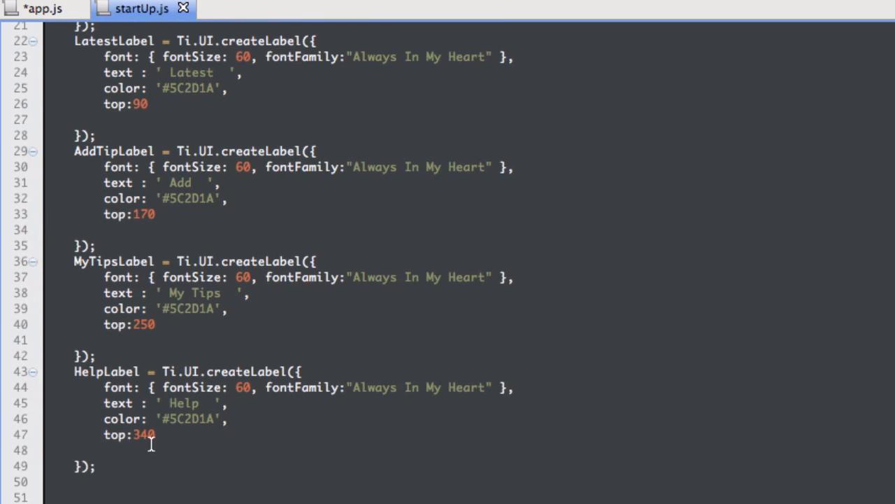
scroll(down, 3)
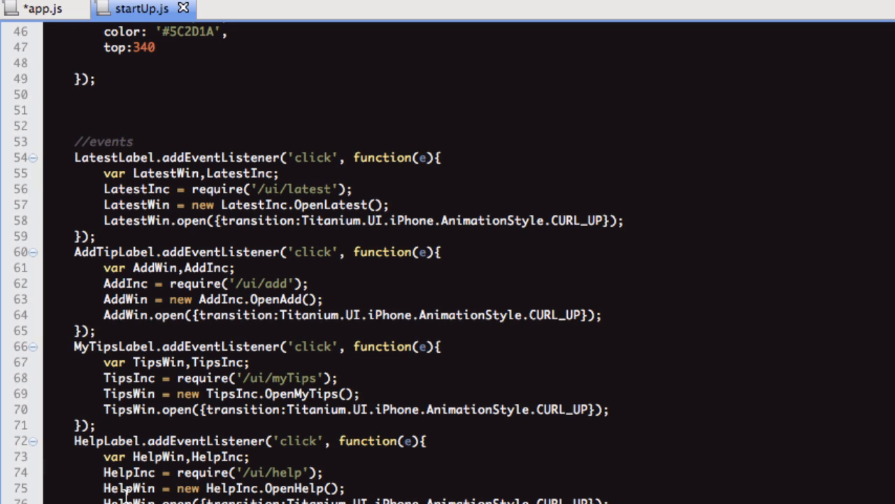
scroll(down, 3)
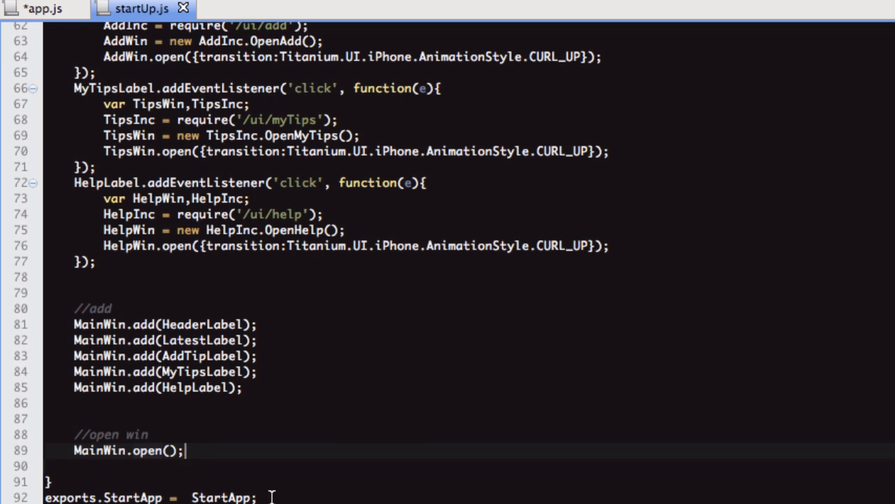
click(52, 482)
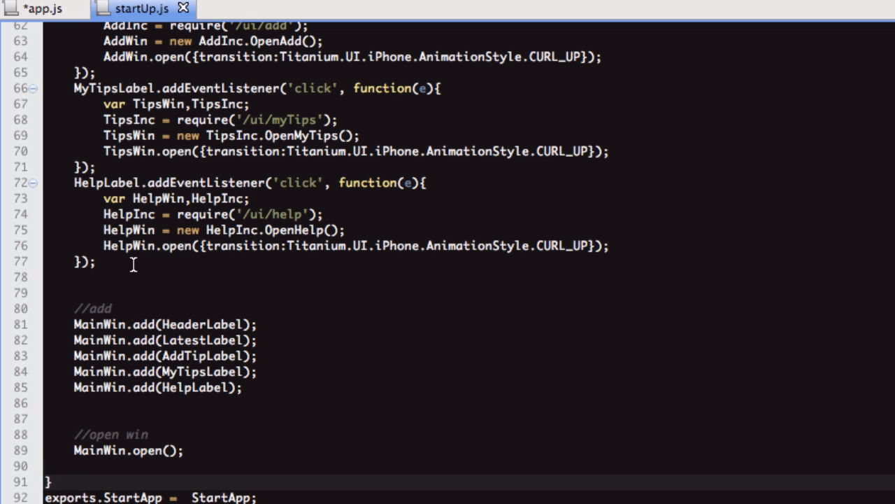
scroll(up, 3)
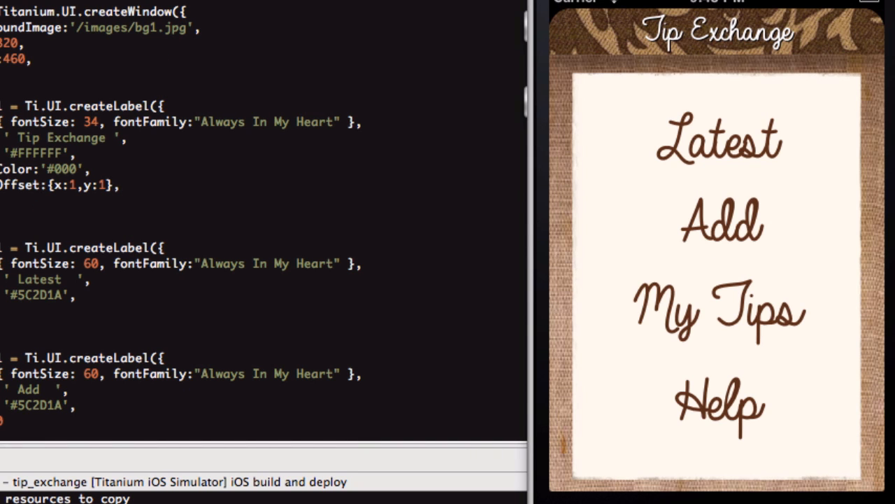
mouse_move(589, 19)
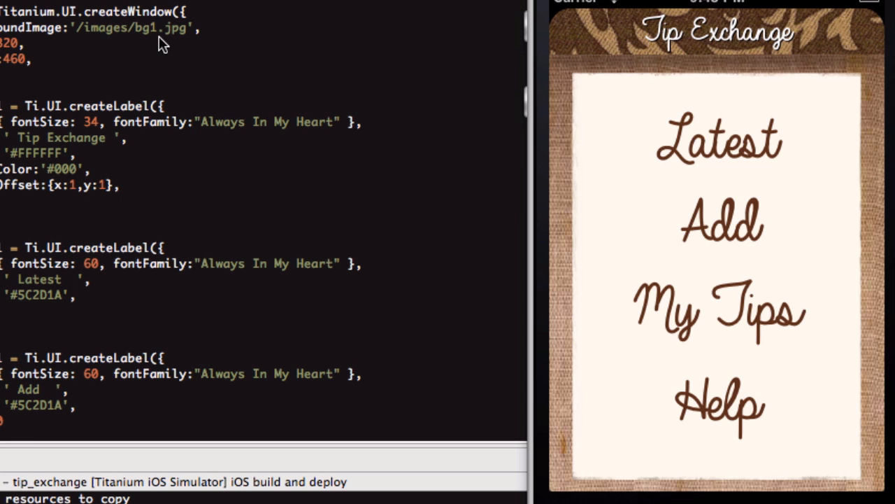
mouse_move(575, 50)
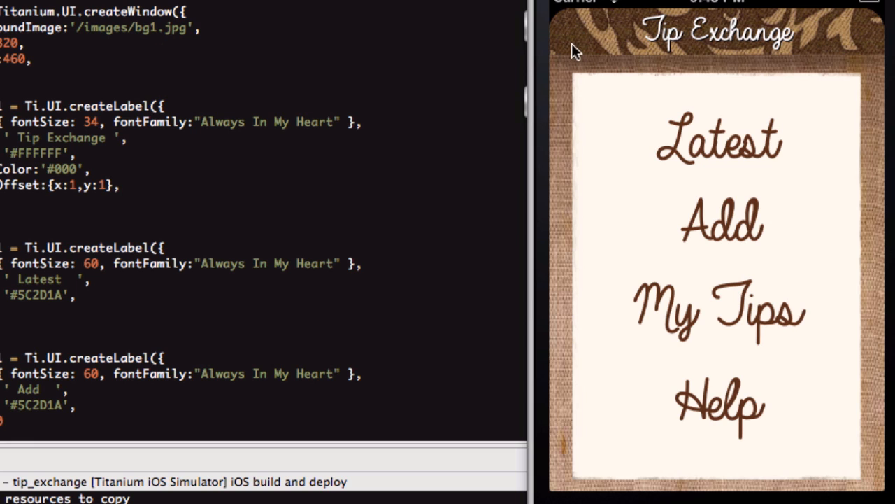
mouse_move(547, 238)
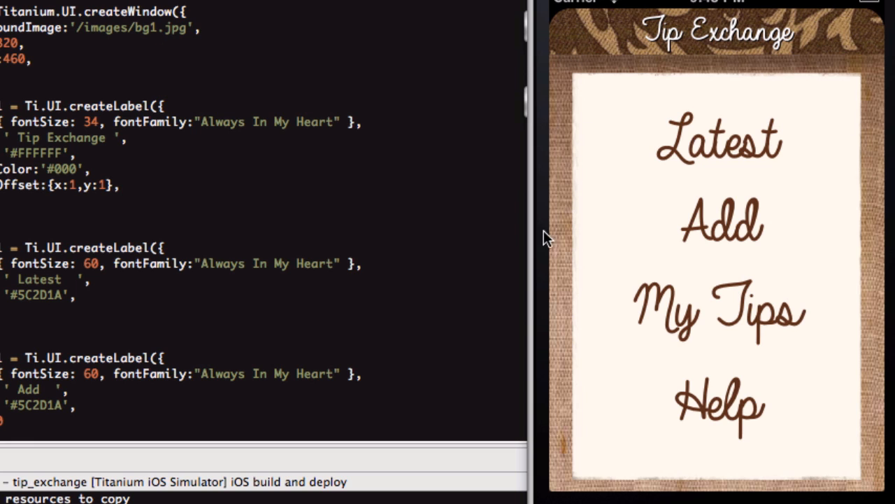
mouse_move(25, 136)
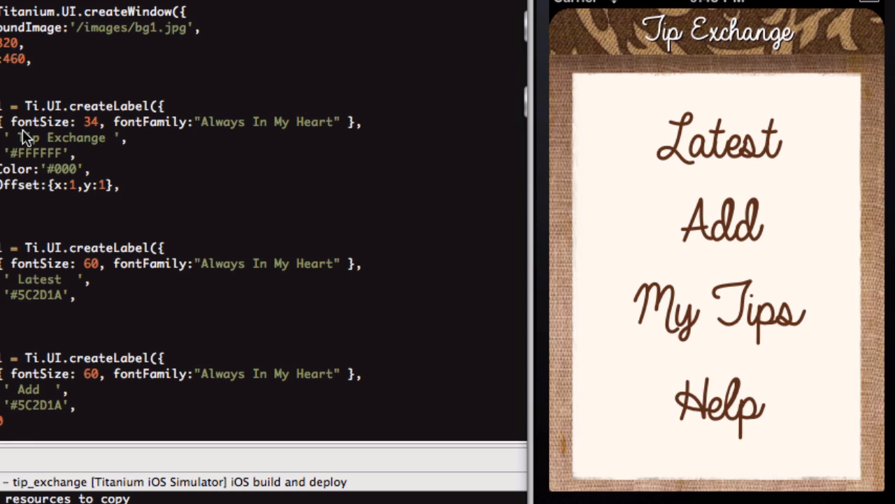
mouse_move(702, 158)
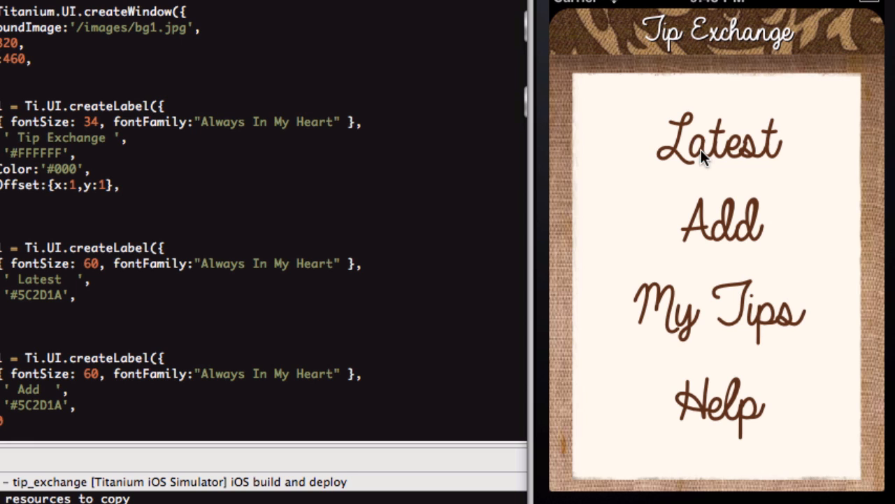
mouse_move(712, 44)
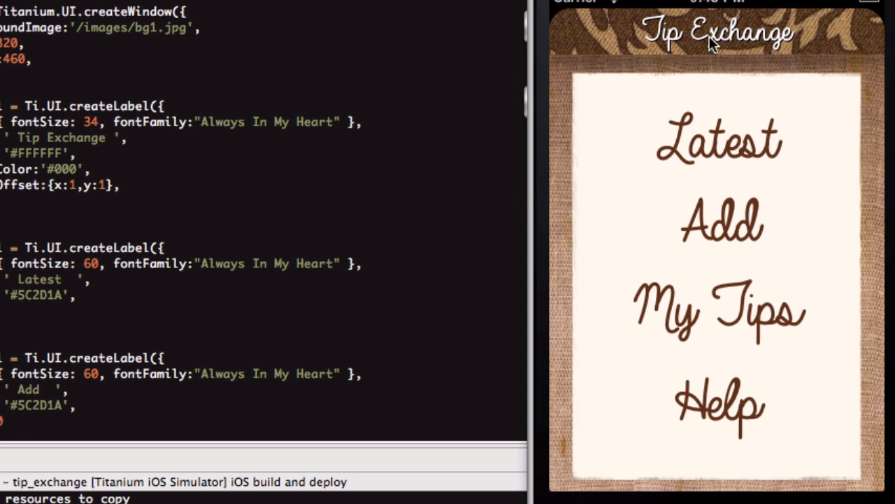
mouse_move(742, 186)
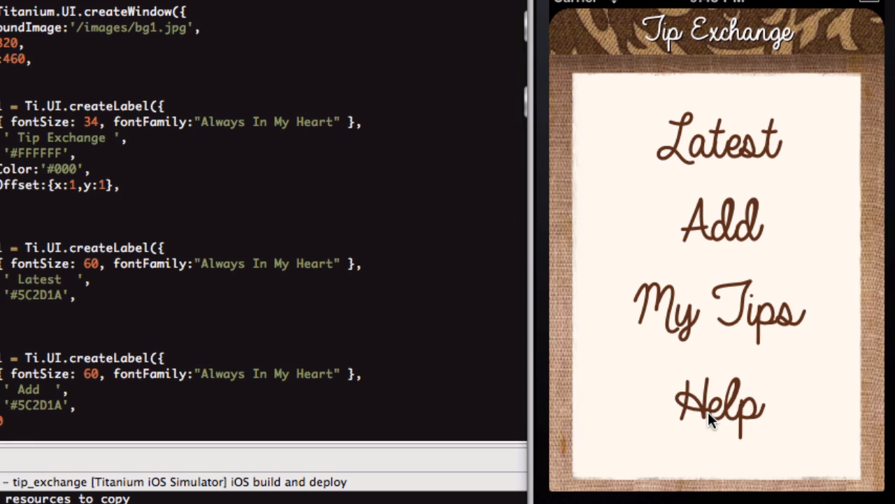
mouse_move(640, 150)
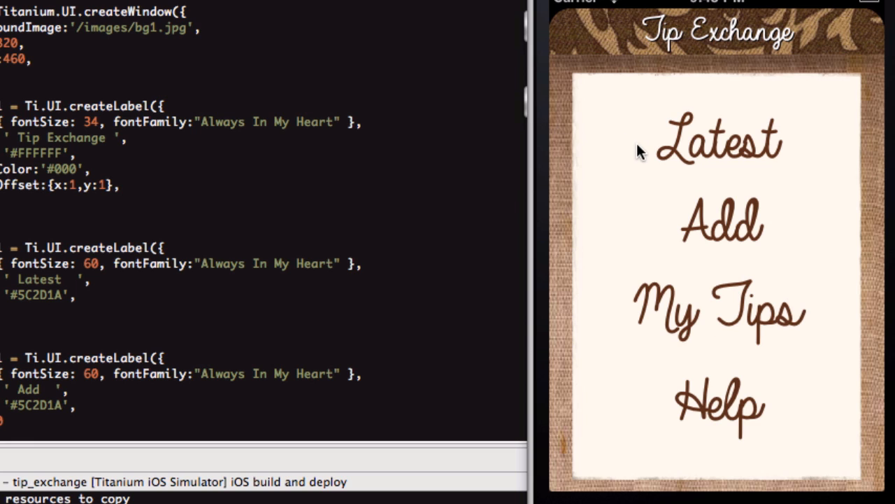
mouse_move(690, 214)
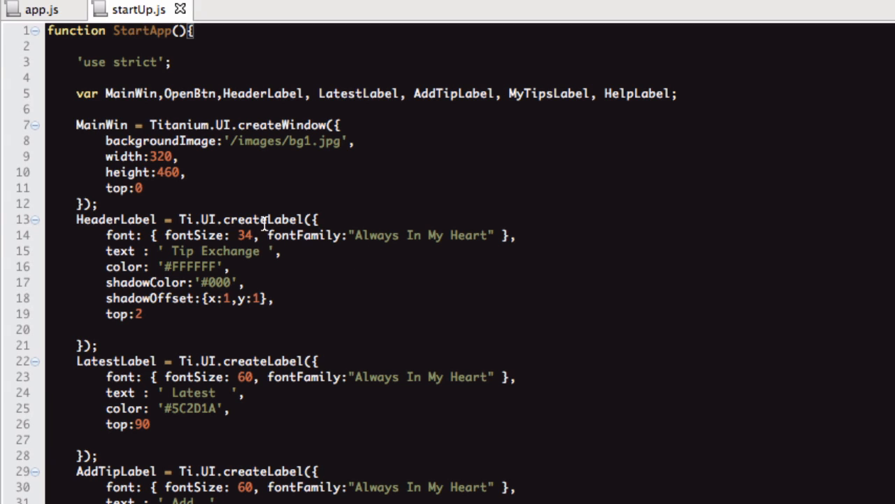
mouse_move(374, 265)
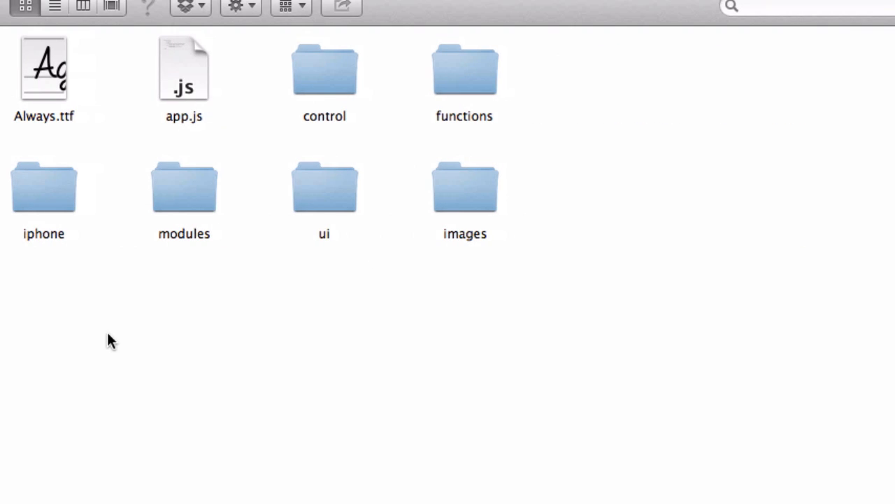
mouse_move(103, 116)
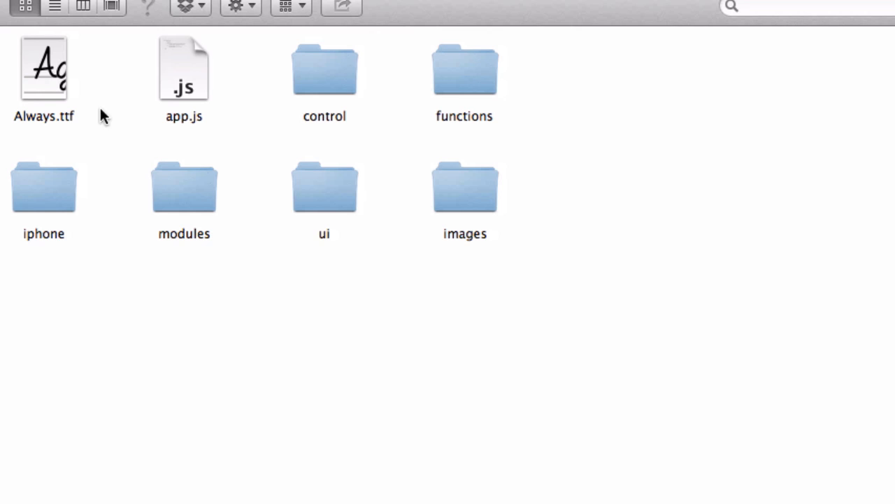
mouse_move(283, 361)
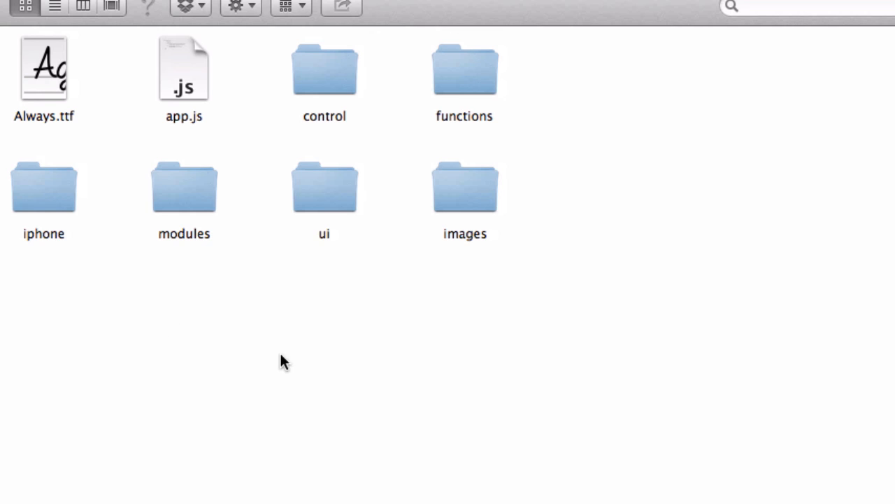
Select the Always.ttf font file in the project's Resources folder, then deselect it
click(43, 68)
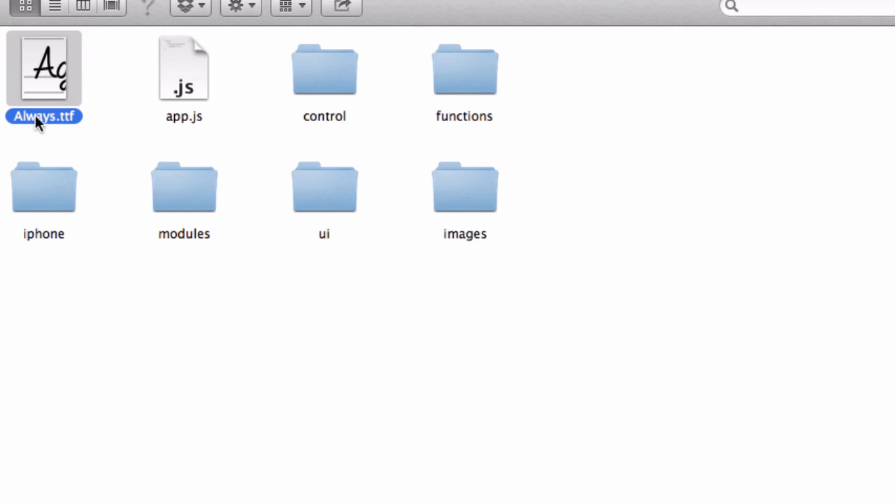
mouse_move(61, 186)
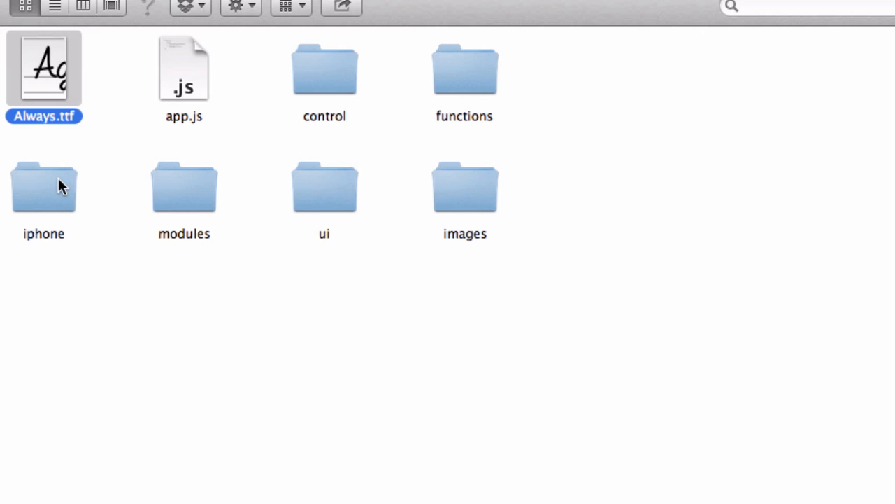
mouse_move(70, 133)
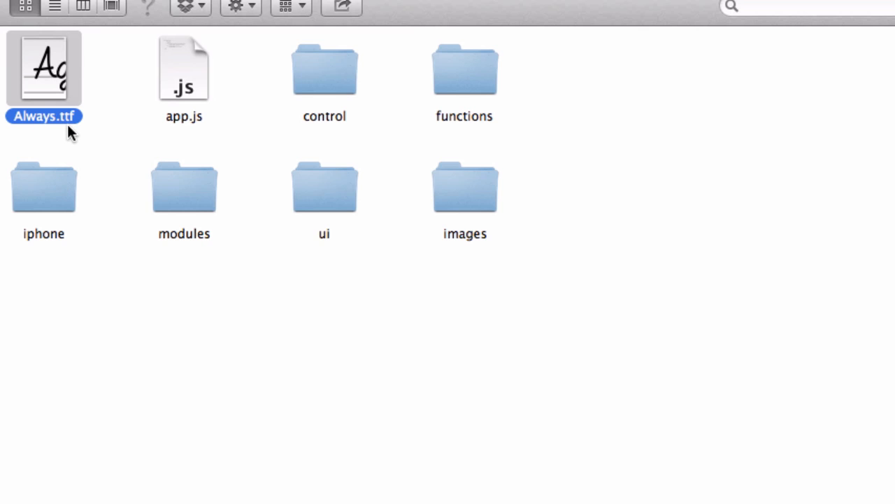
click(74, 159)
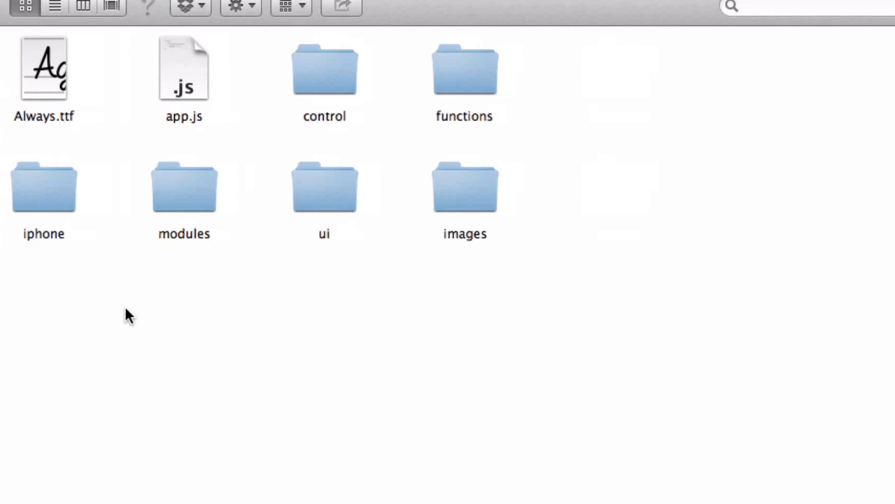
mouse_move(35, 94)
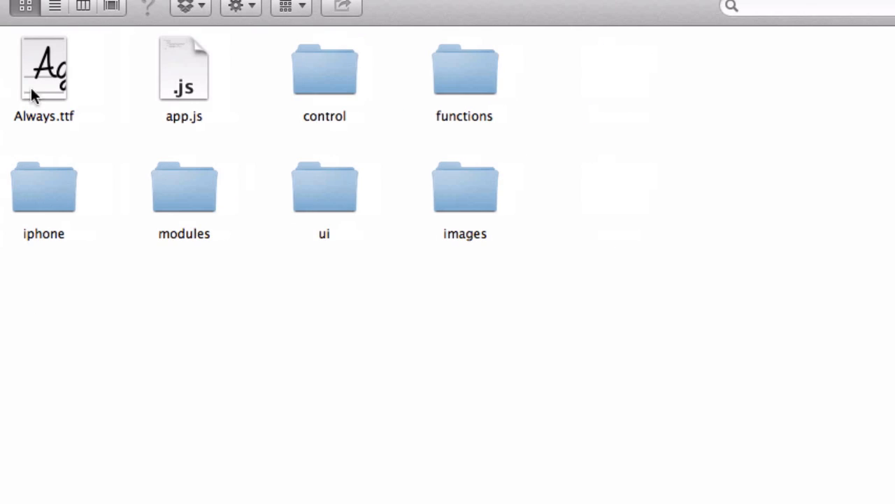
mouse_move(95, 274)
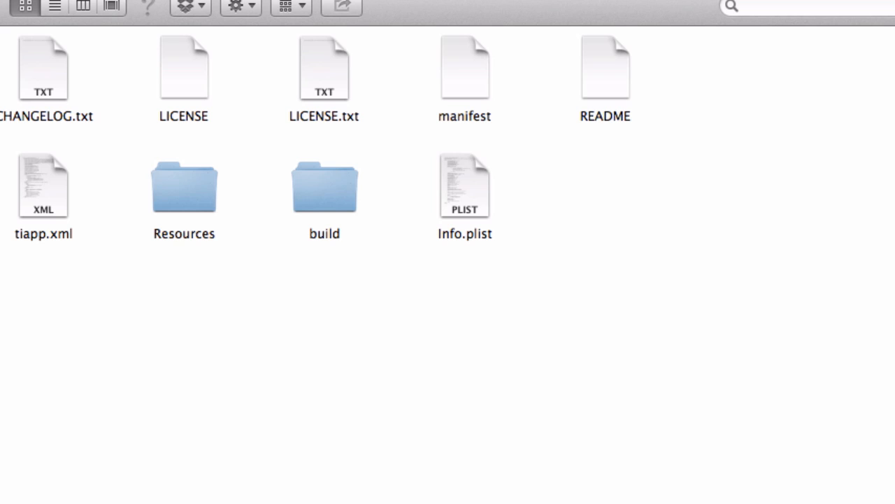
click(184, 186)
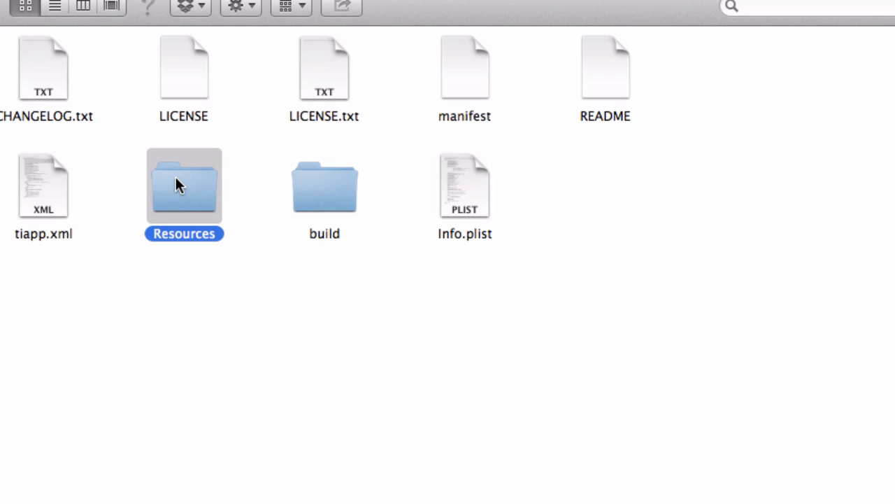
click(444, 229)
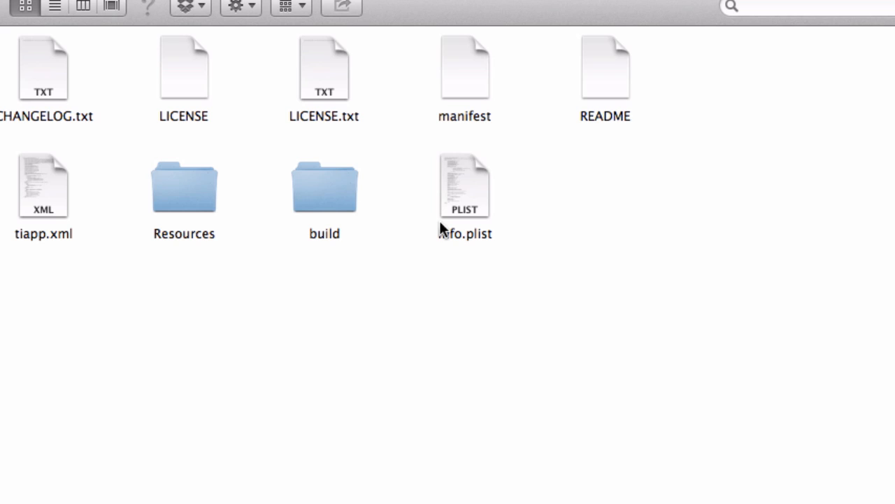
click(325, 186)
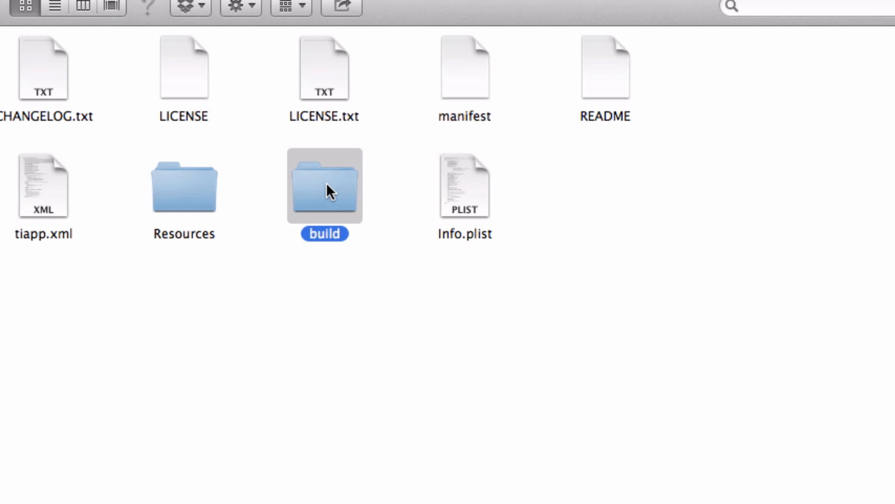
double_click(324, 186)
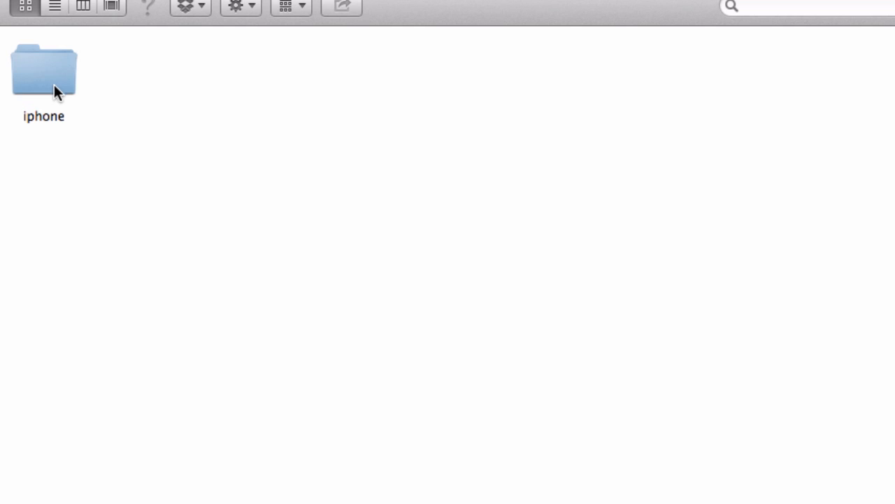
double_click(43, 67)
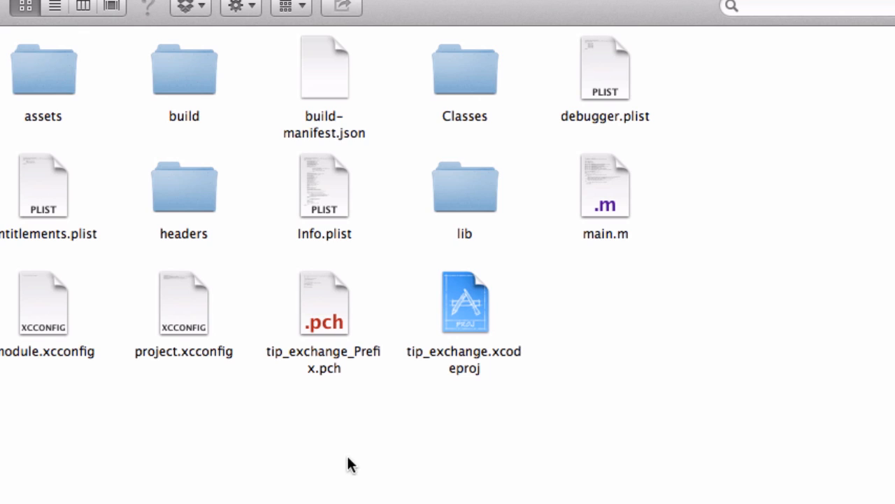
click(324, 186)
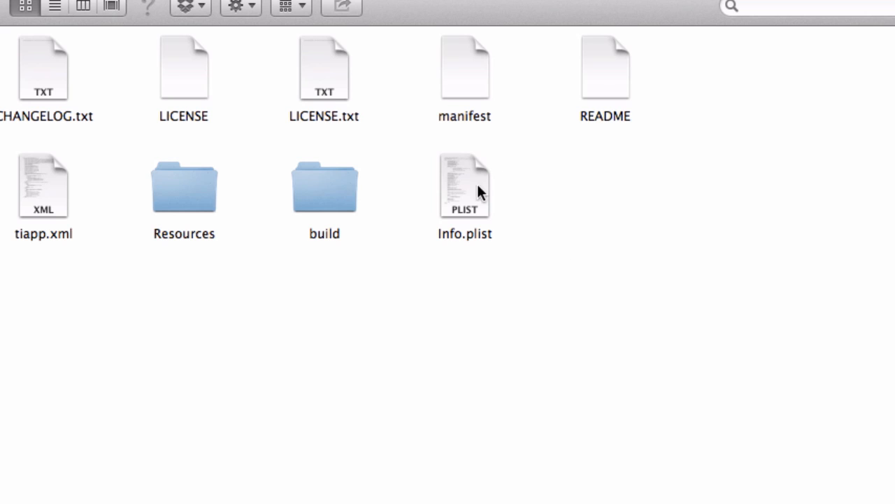
mouse_move(452, 189)
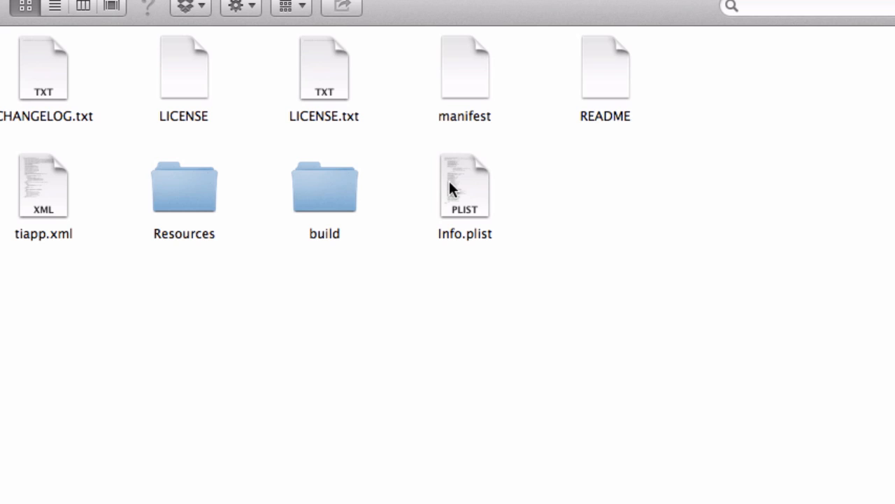
mouse_move(455, 210)
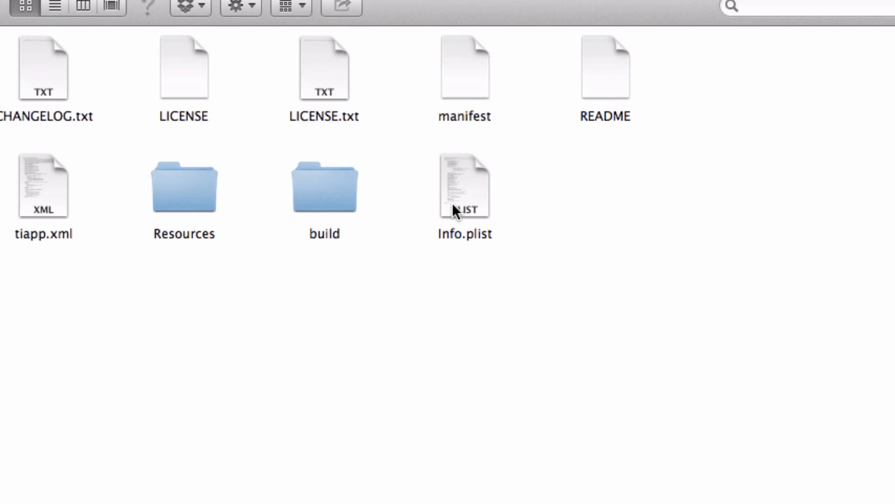
double_click(464, 186)
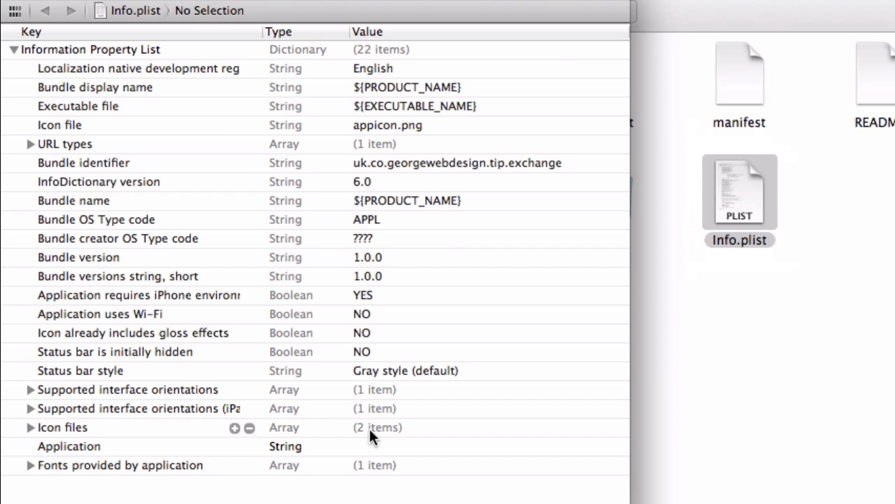
mouse_move(373, 437)
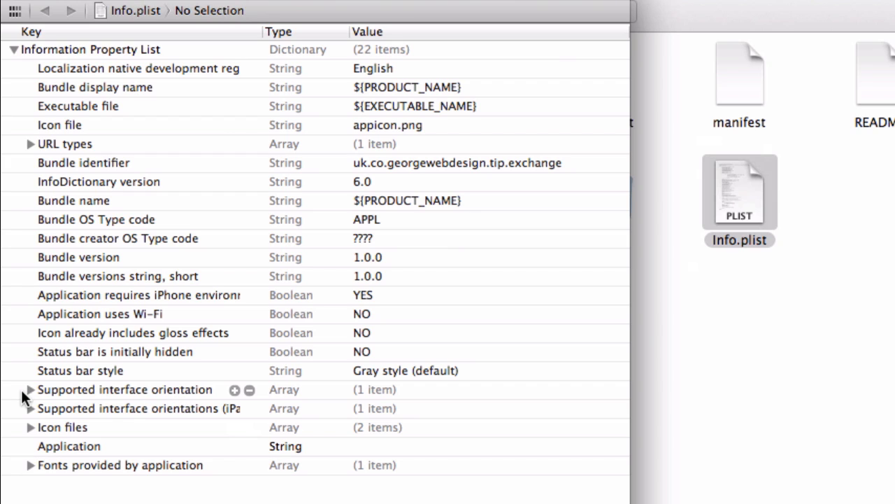
Expand Info.plist's Supported interface orientations to show Portrait, then collapse it
click(30, 389)
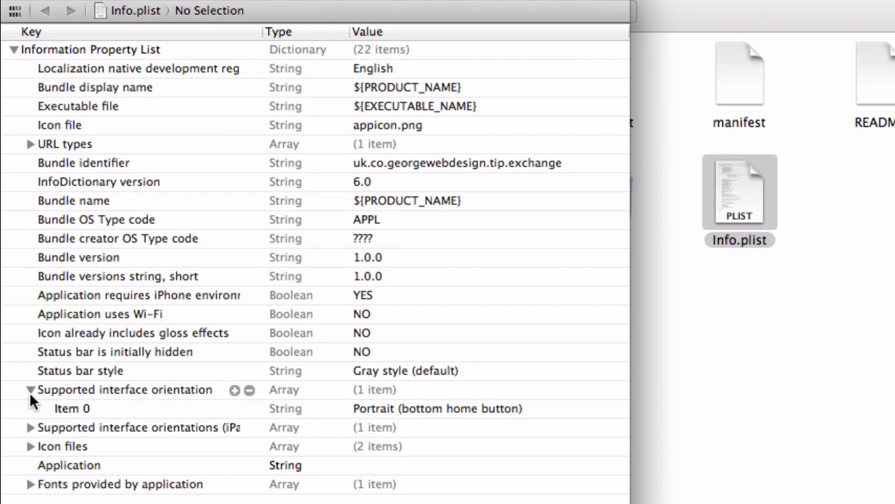
click(31, 390)
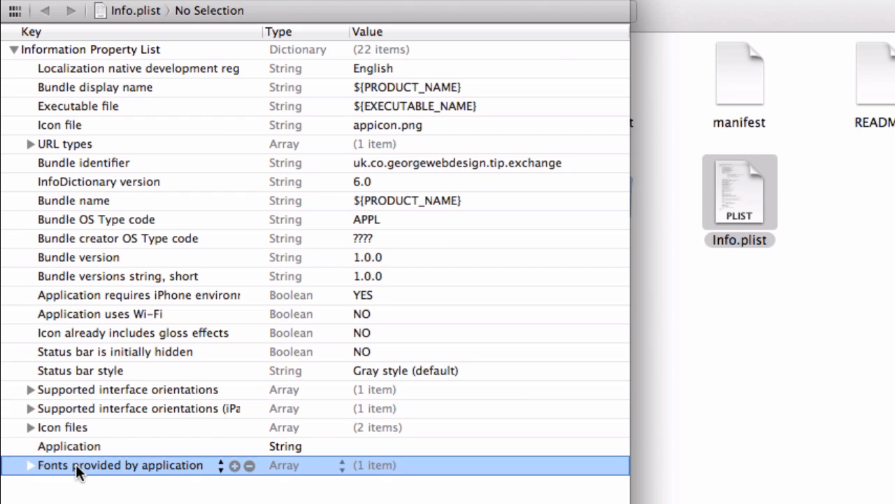
mouse_move(73, 474)
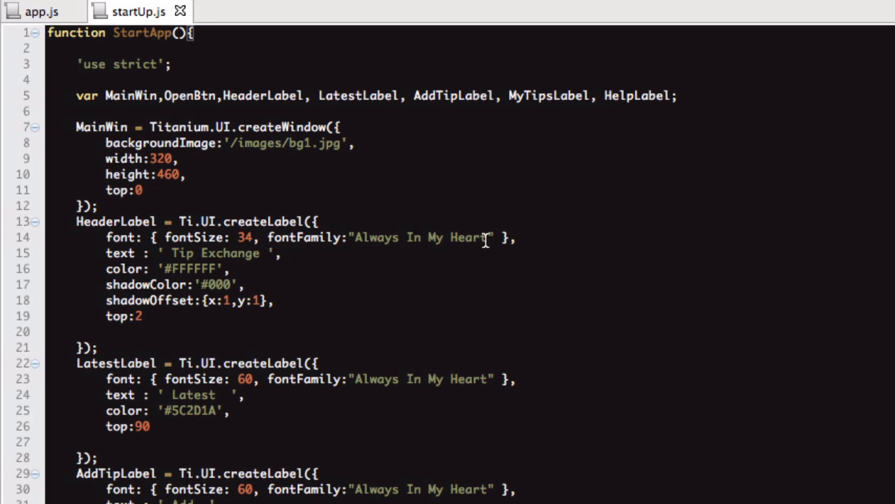
double_click(423, 237)
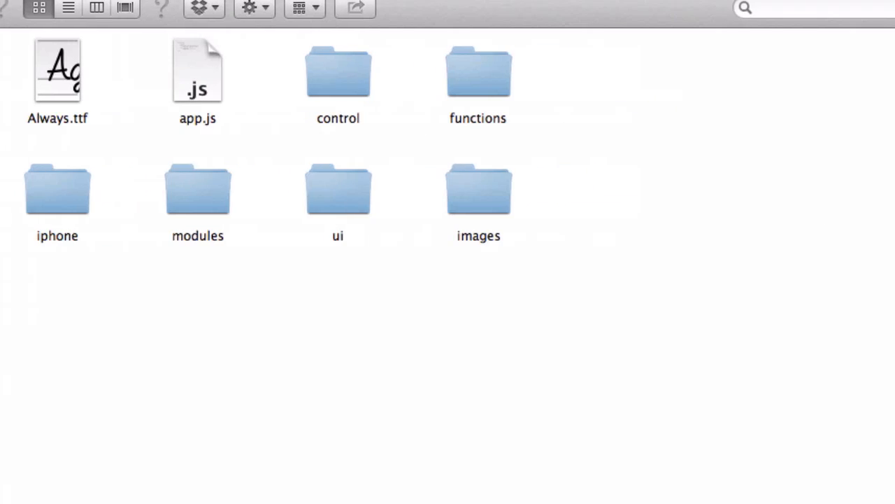
double_click(58, 69)
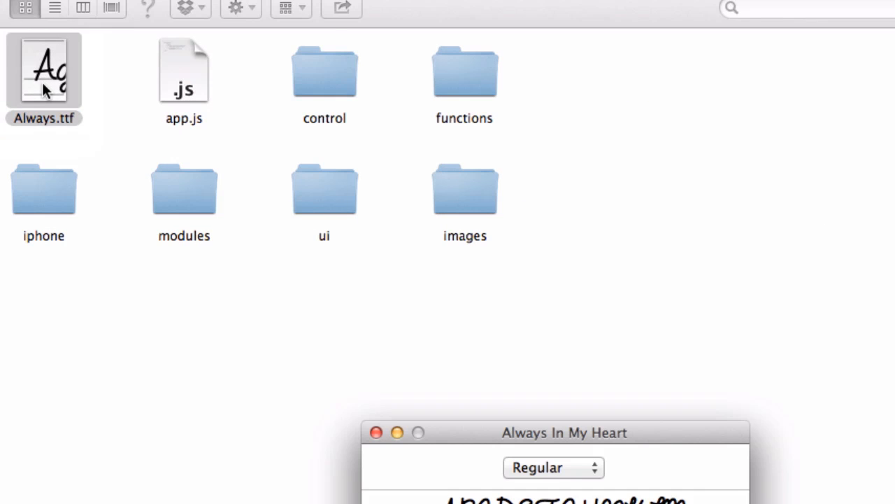
drag(564, 432, 291, 76)
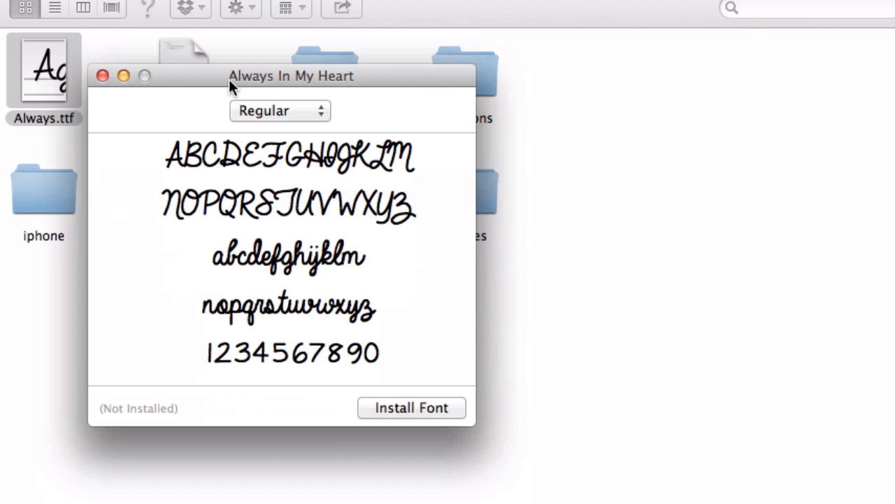
drag(291, 76, 274, 64)
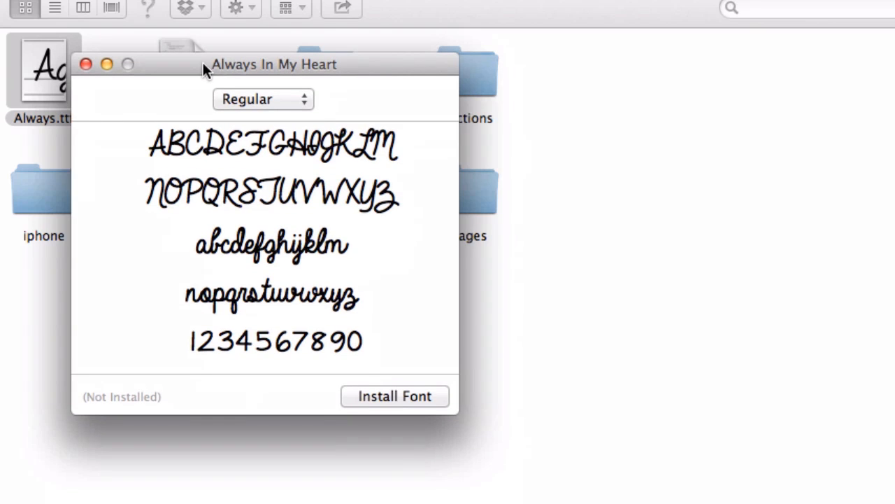
mouse_move(116, 70)
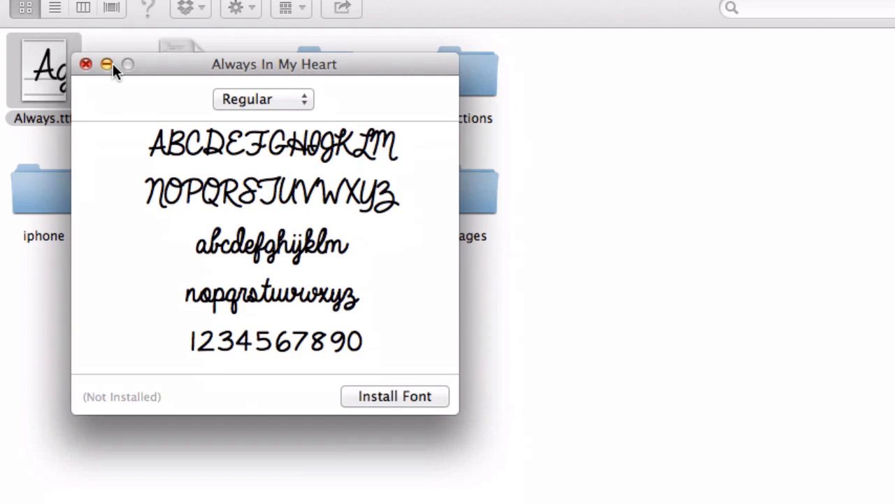
click(107, 64)
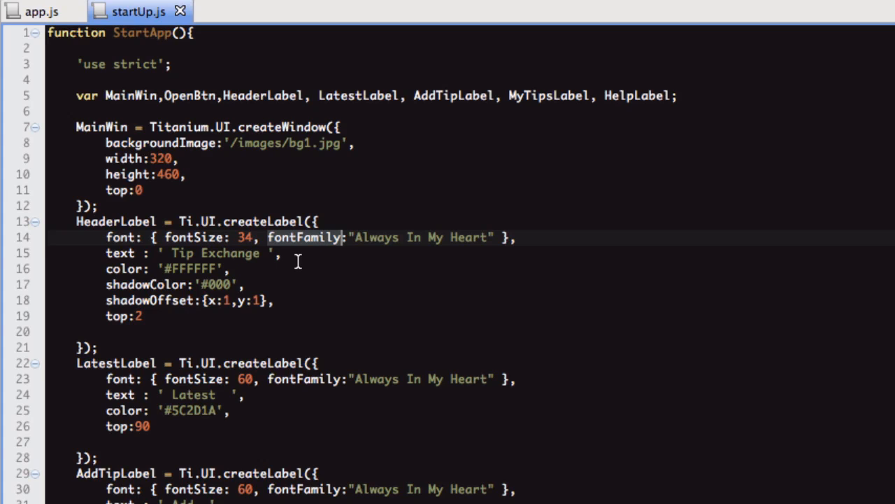
Return focus to the startUp.js code showing the 'Always In My Heart' HeaderLabel font
click(279, 253)
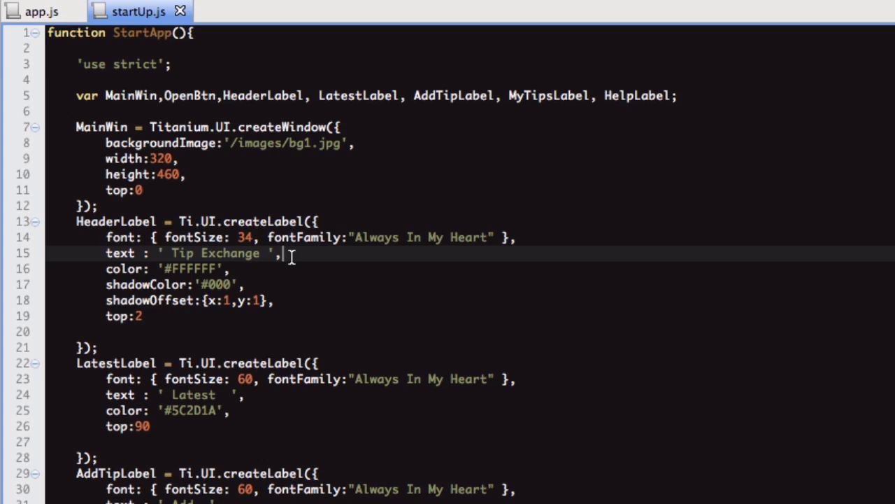
mouse_move(275, 278)
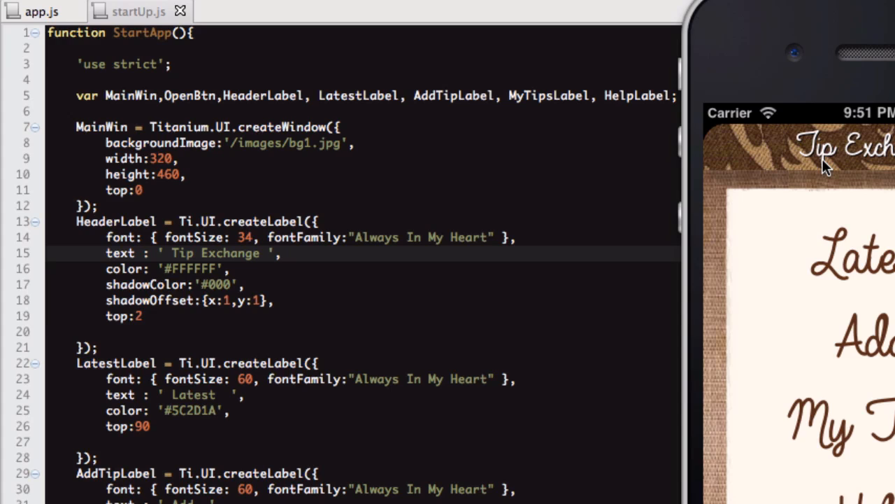
mouse_move(525, 216)
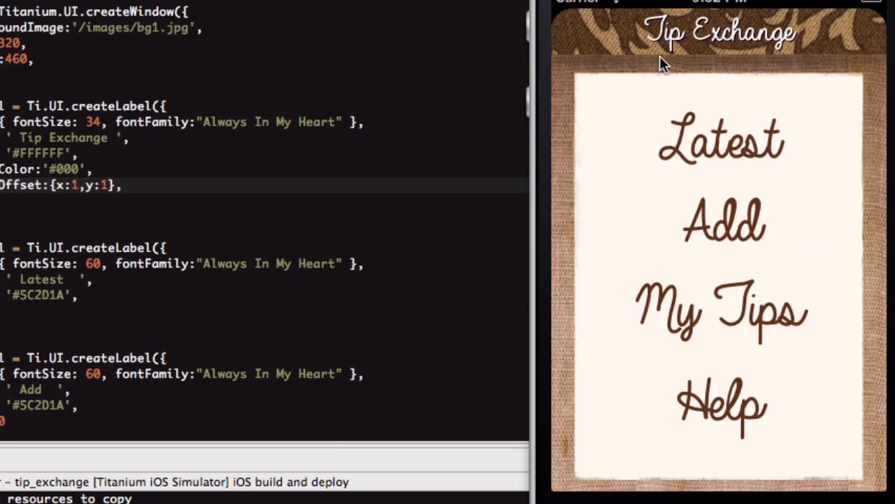
mouse_move(766, 34)
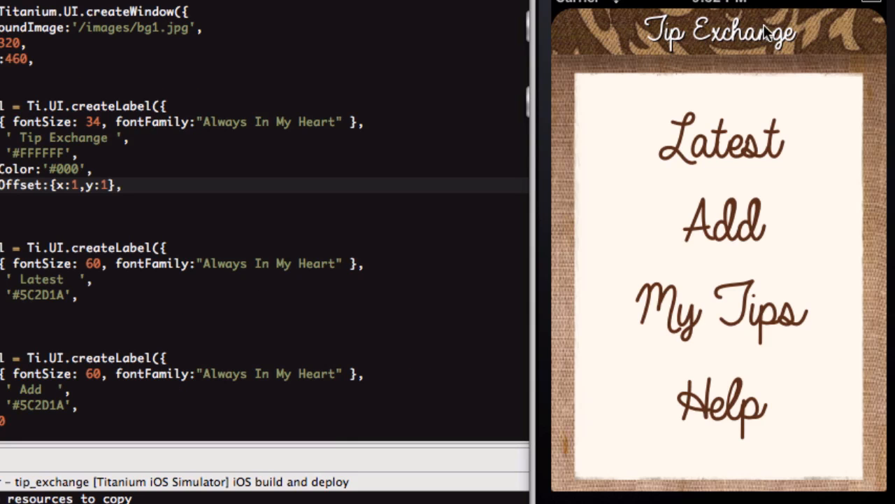
mouse_move(673, 57)
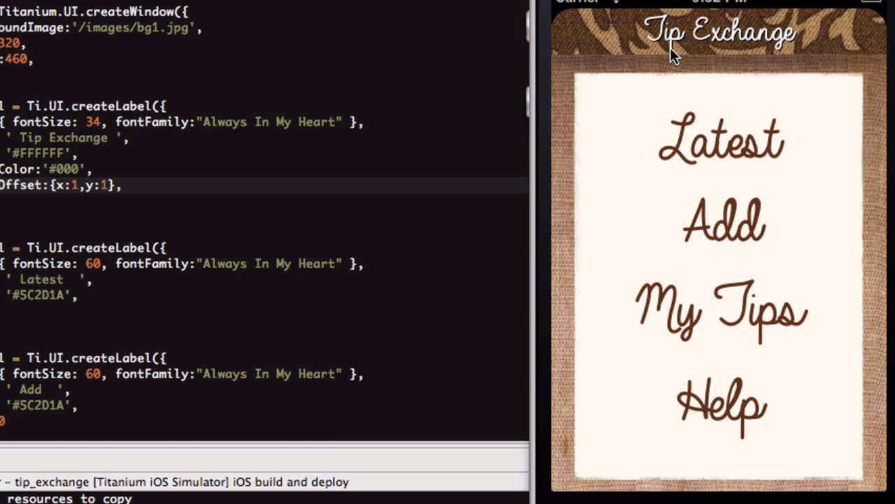
mouse_move(680, 51)
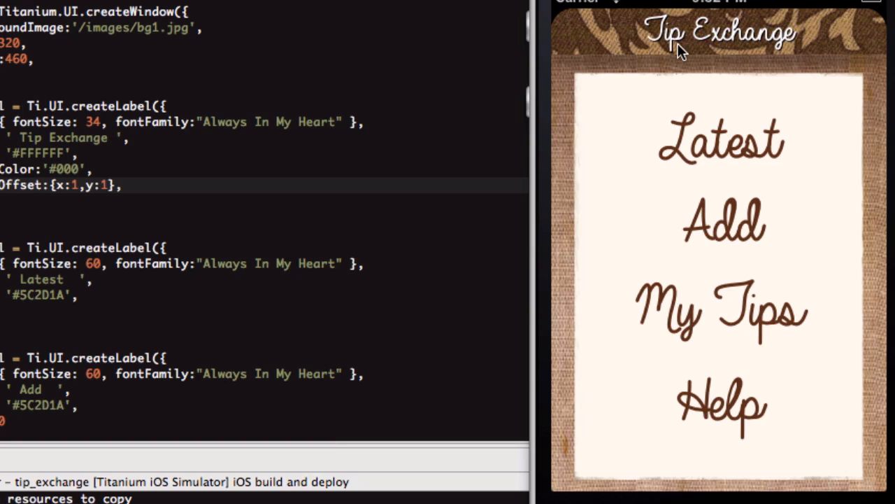
mouse_move(175, 210)
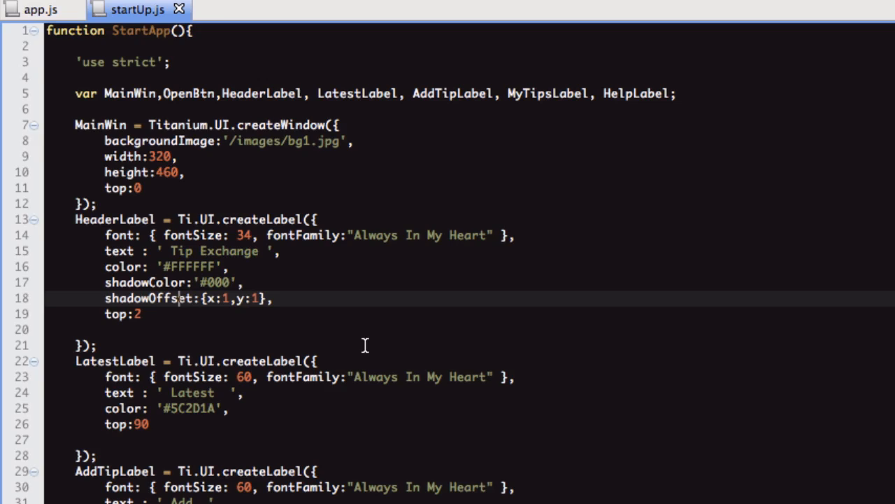
scroll(down, 3)
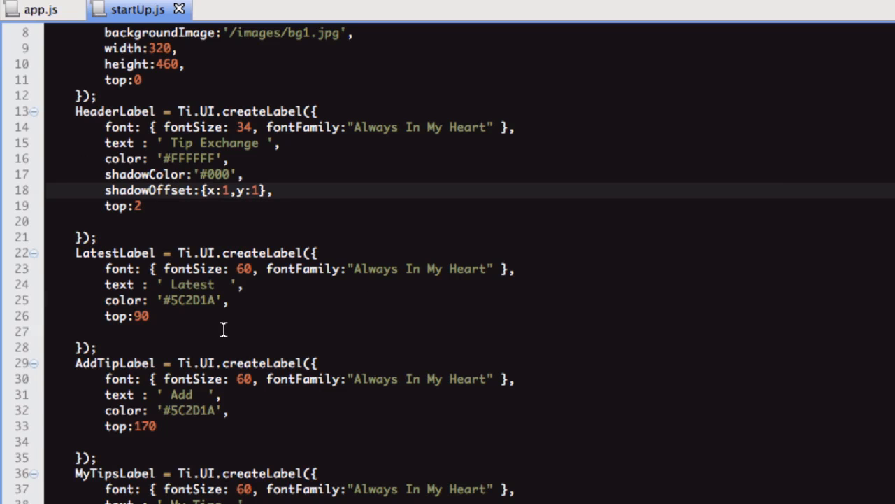
scroll(down, 3)
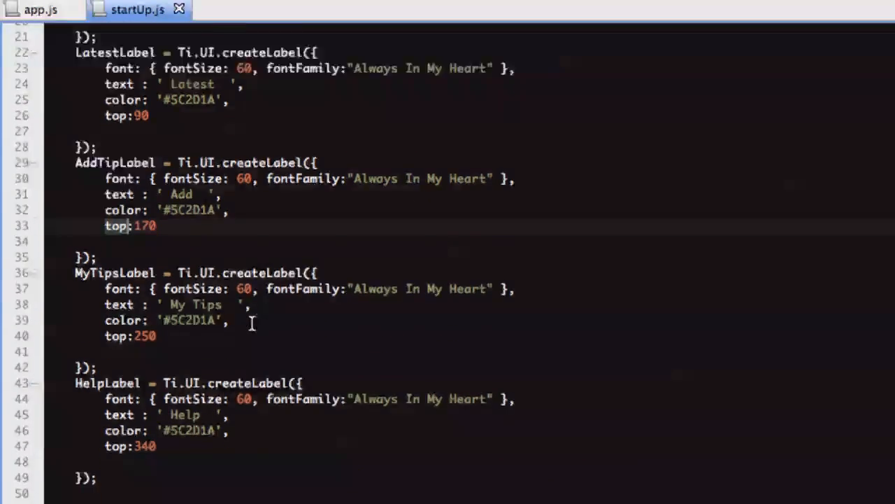
scroll(down, 3)
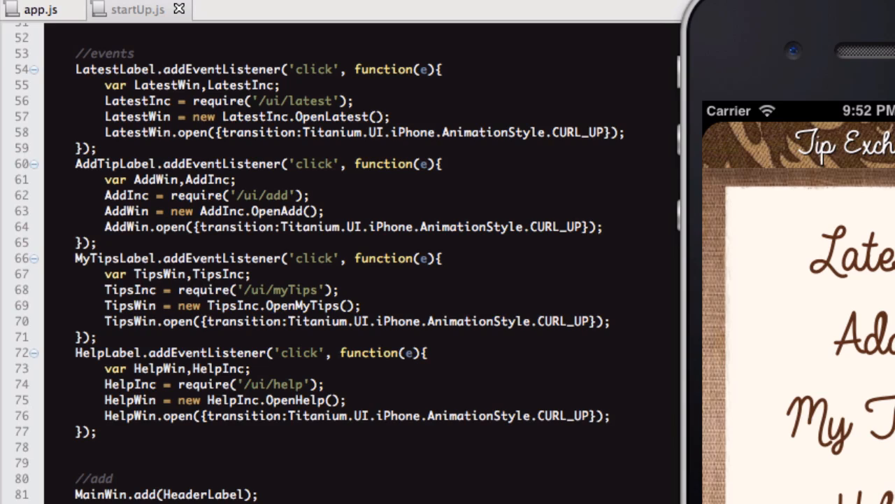
mouse_move(854, 264)
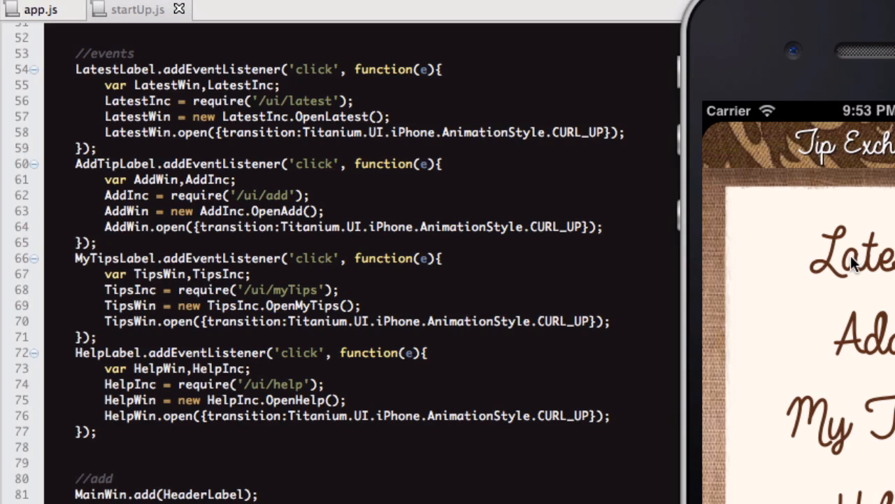
mouse_move(312, 478)
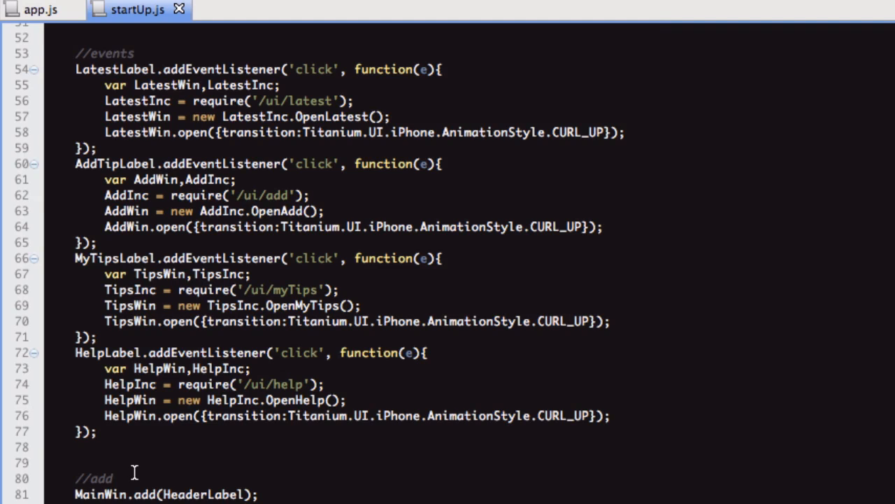
scroll(down, 3)
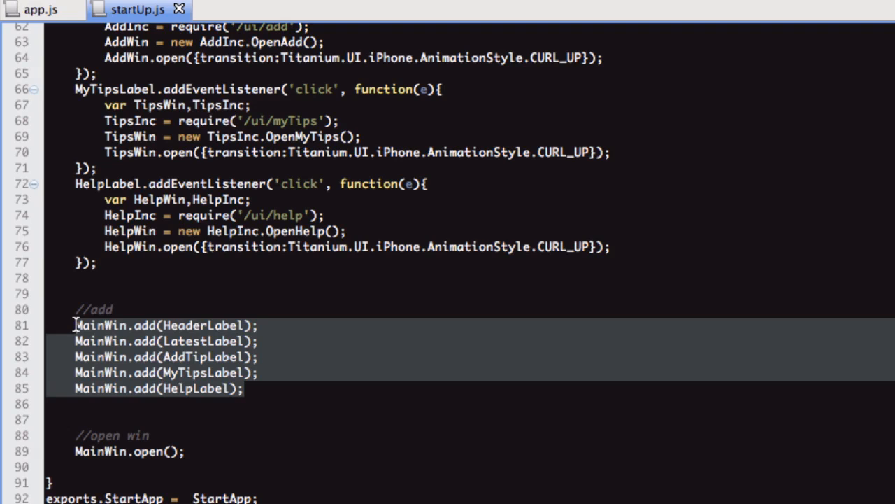
click(105, 324)
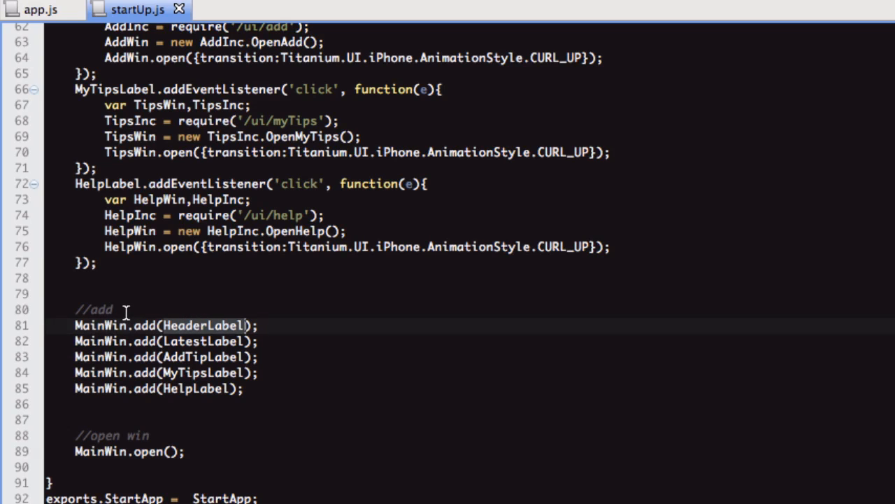
mouse_move(105, 397)
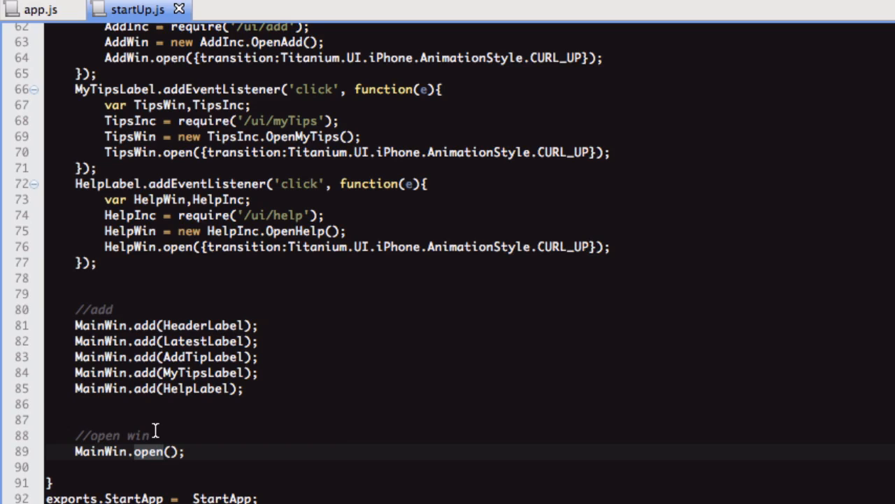
scroll(up, 3)
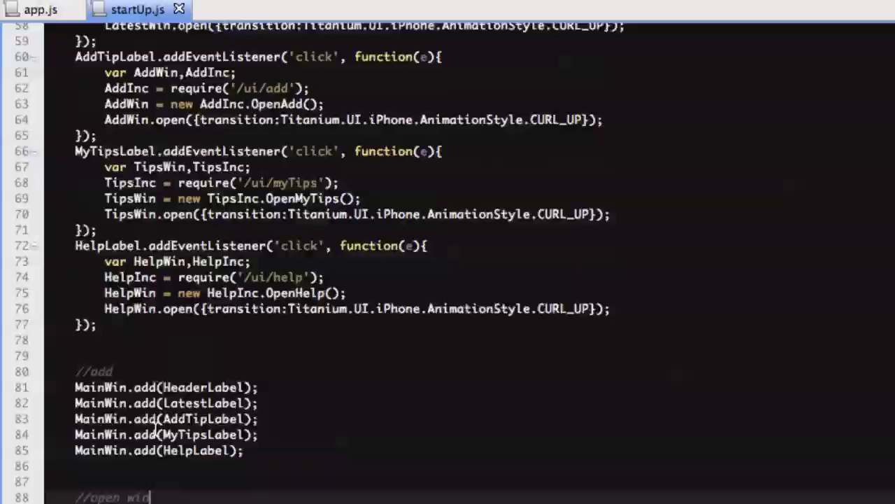
scroll(up, 3)
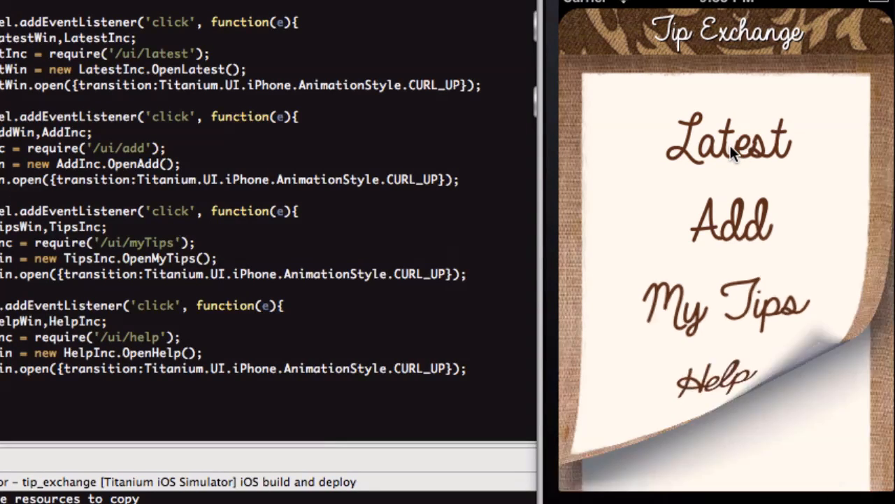
Open the empty Latest Tips window from the Latest label, then go back to the menu
click(728, 143)
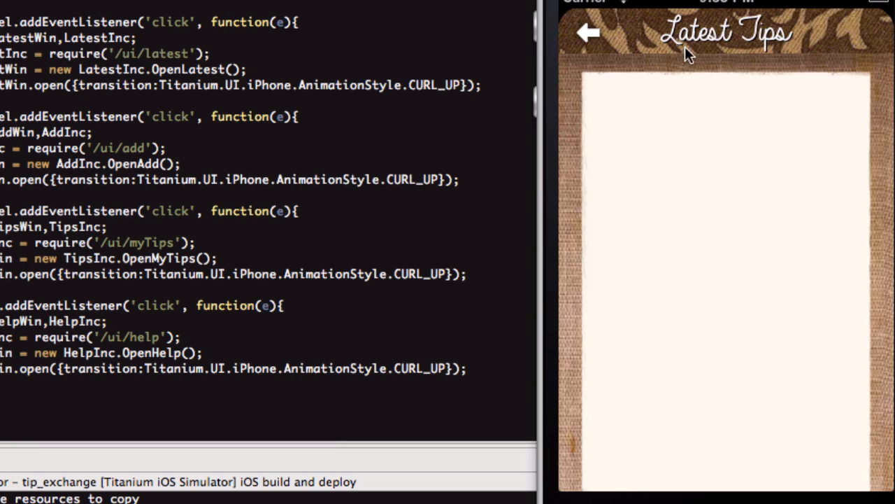
mouse_move(633, 281)
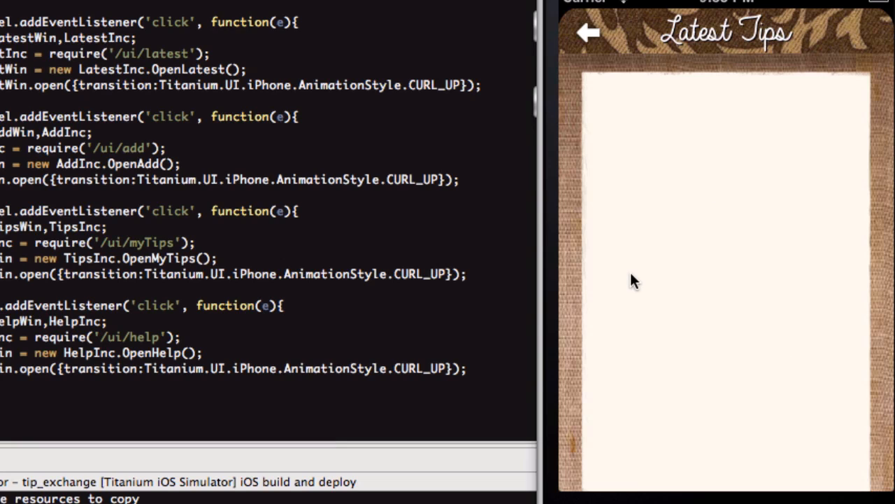
mouse_move(700, 61)
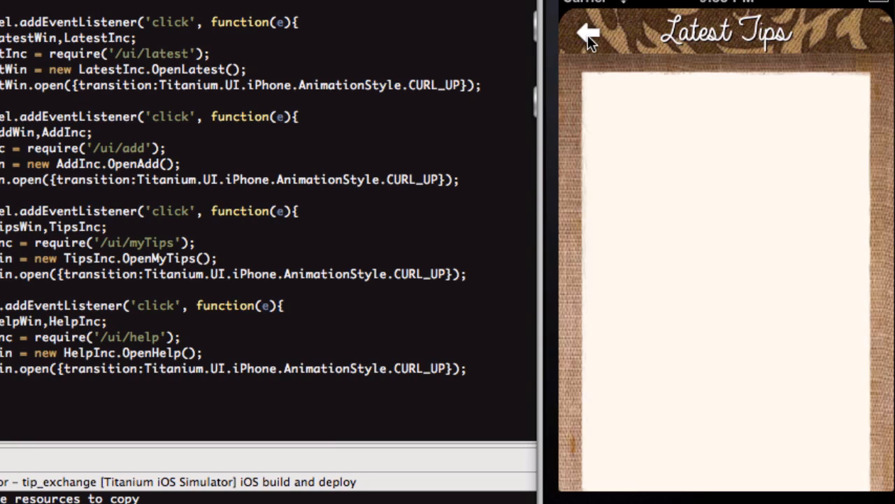
click(588, 33)
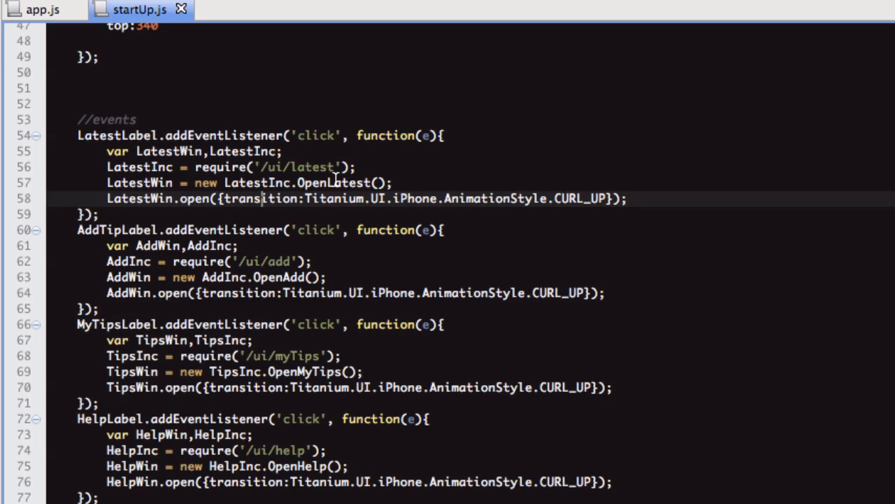
mouse_move(334, 182)
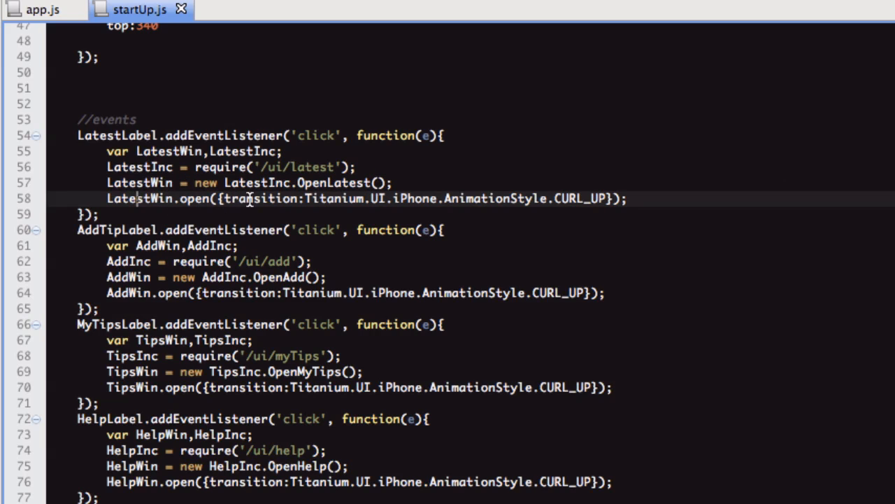
mouse_move(616, 195)
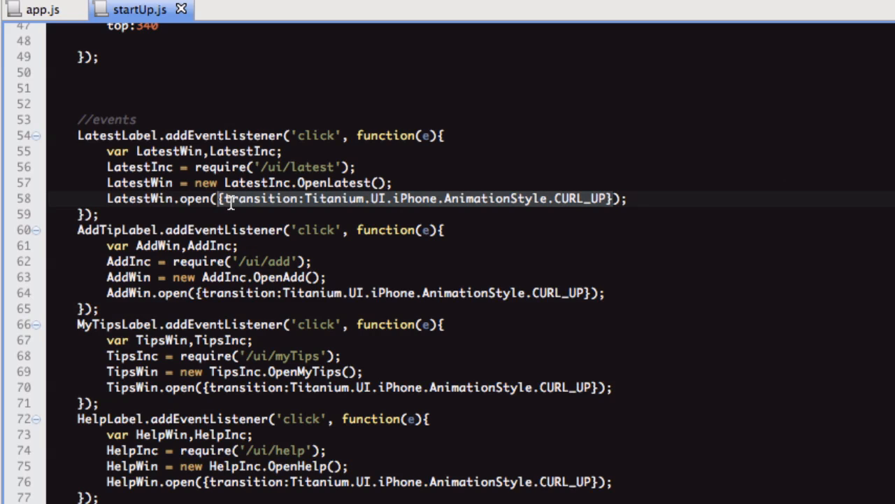
mouse_move(280, 212)
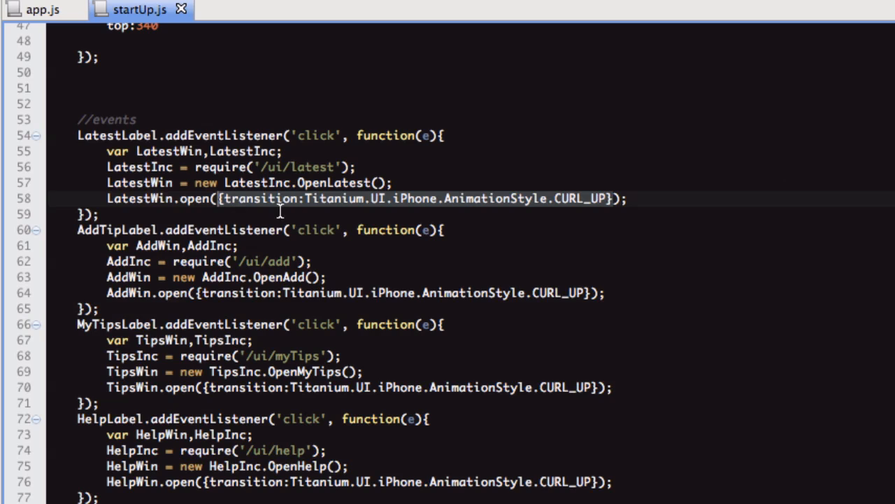
mouse_move(510, 178)
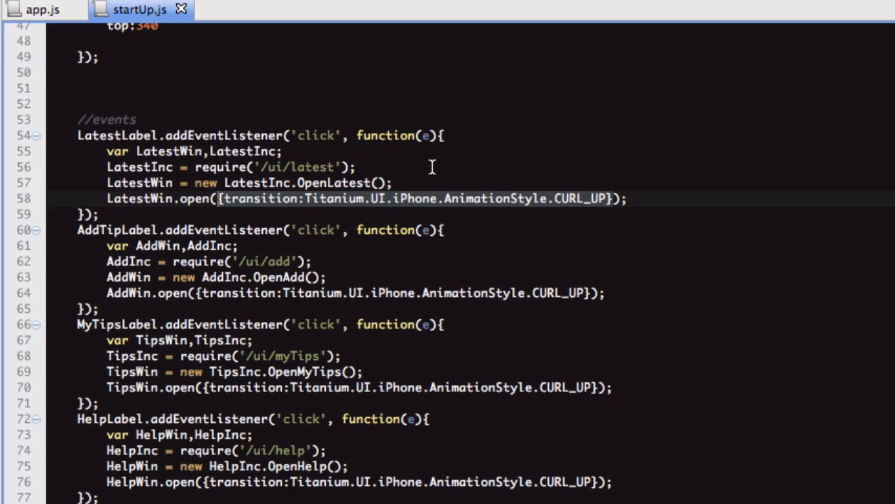
click(429, 167)
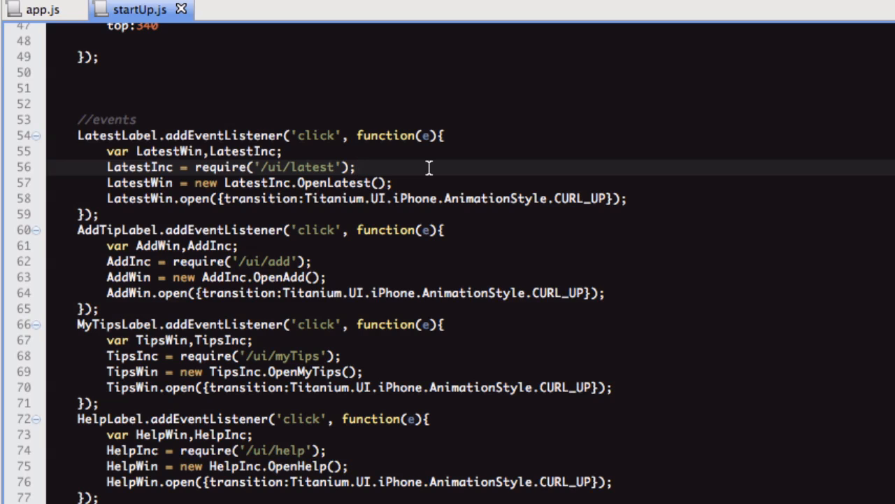
mouse_move(430, 197)
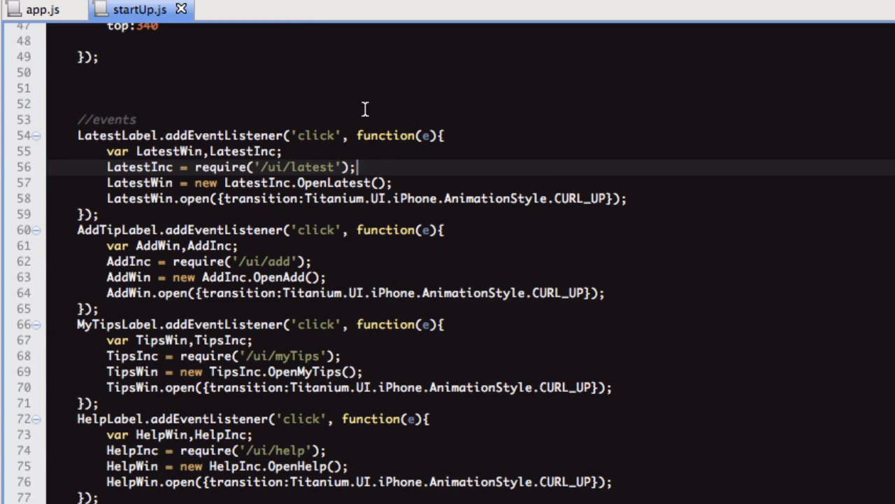
mouse_move(361, 135)
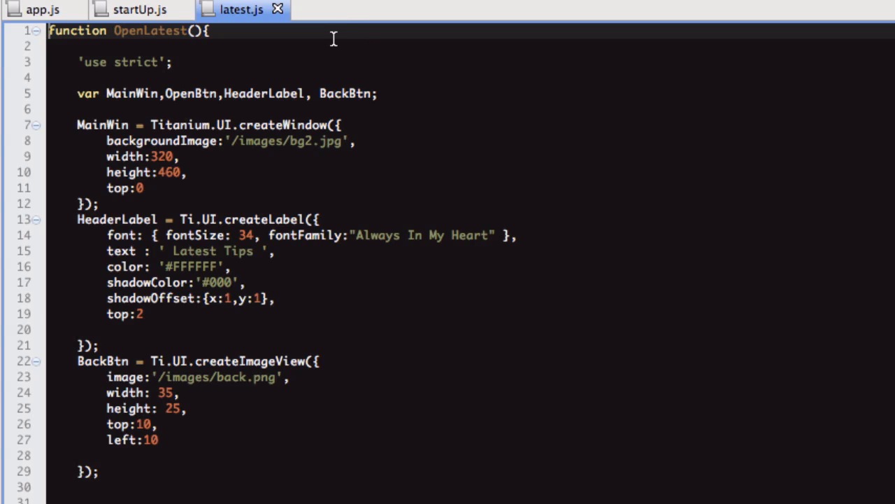
Highlight startUp.js's require line for the latest module, then view latest.js's OpenLatest code
scroll(down, 3)
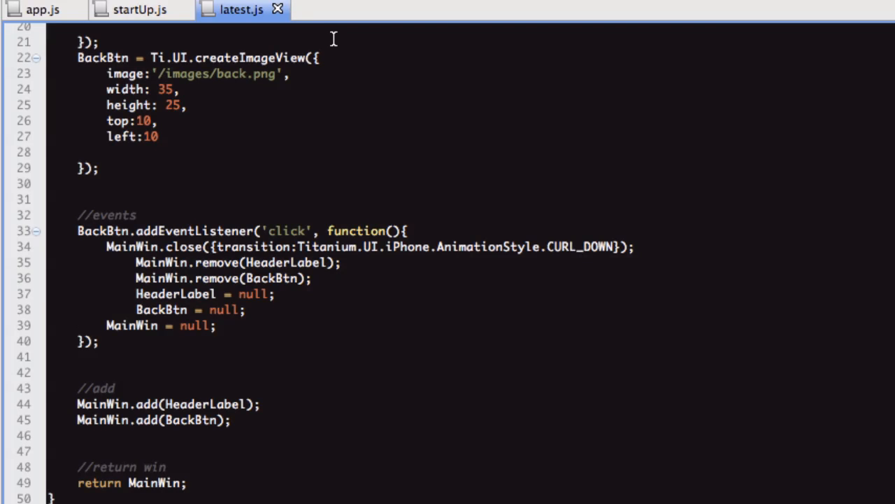
scroll(up, 3)
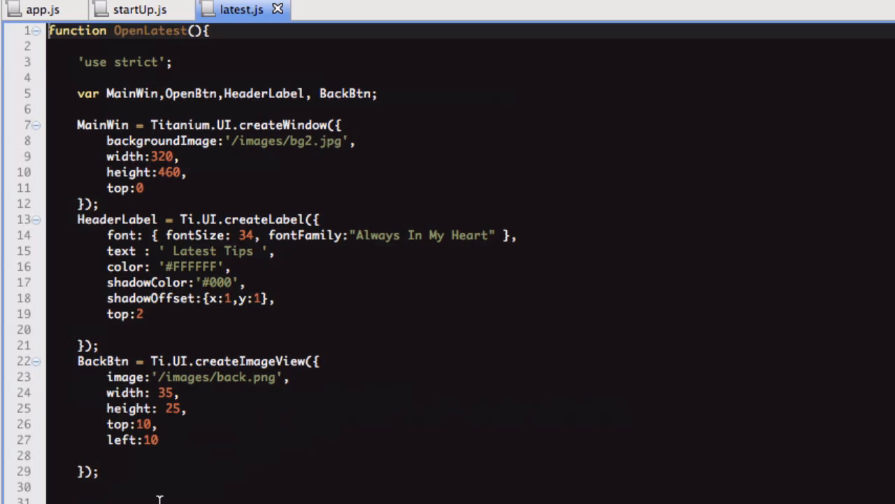
mouse_move(137, 31)
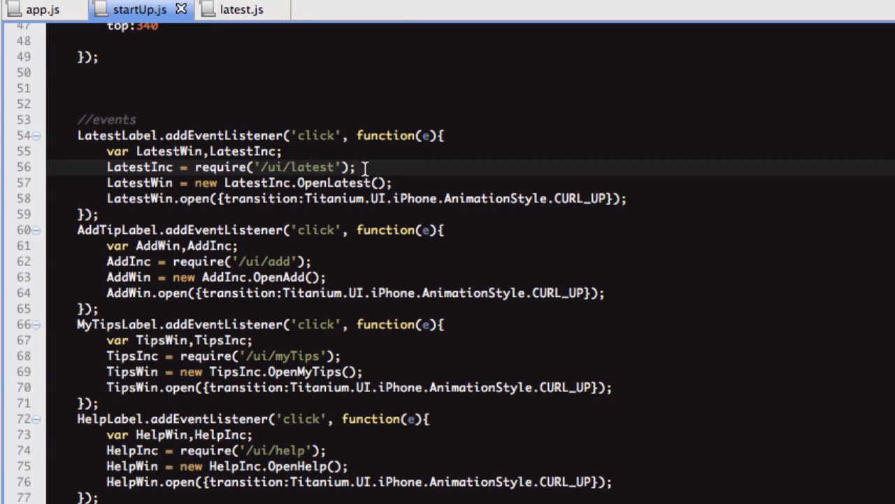
double_click(139, 183)
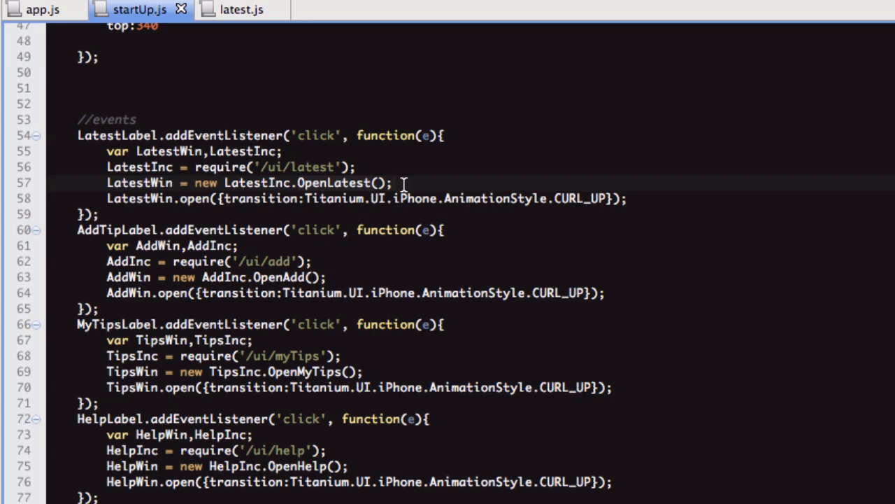
click(241, 10)
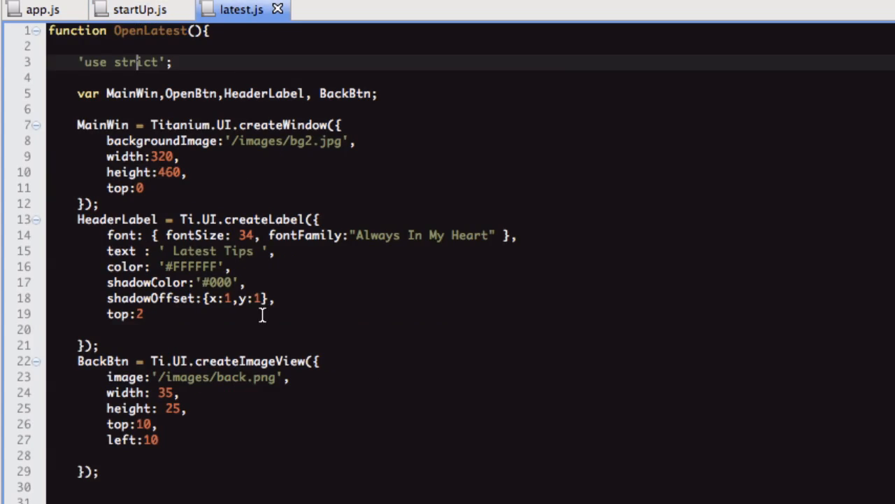
scroll(down, 3)
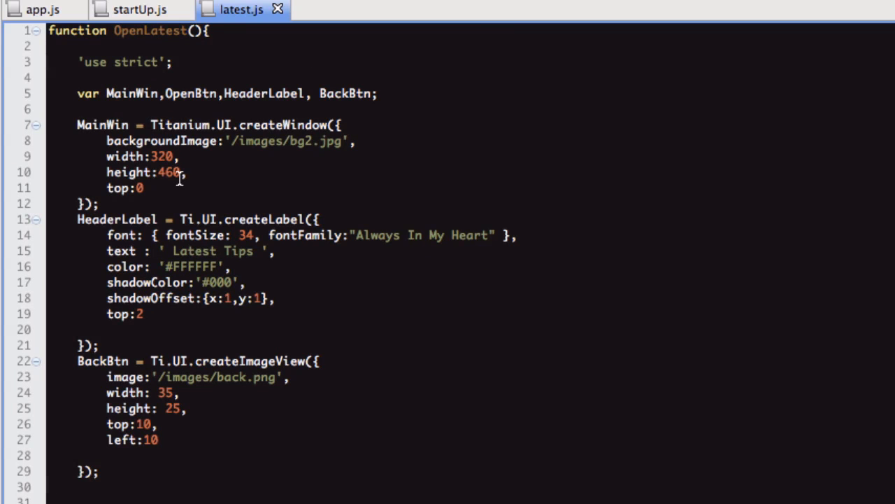
mouse_move(250, 80)
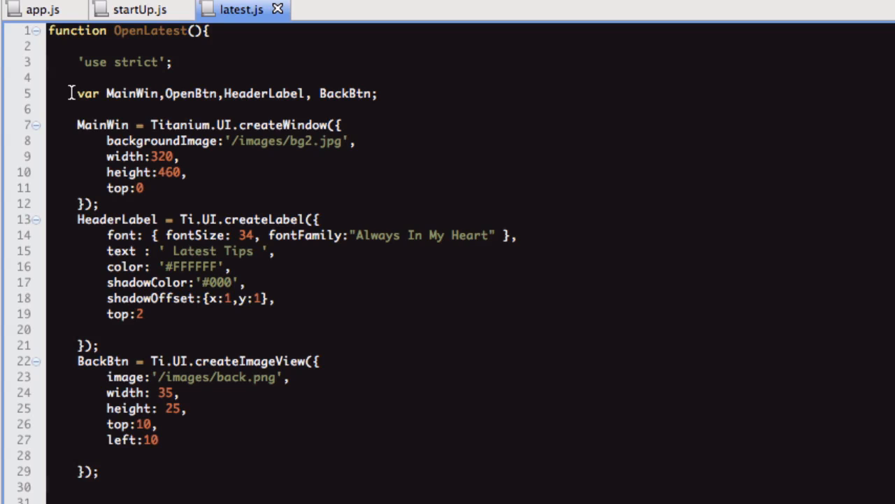
mouse_move(399, 91)
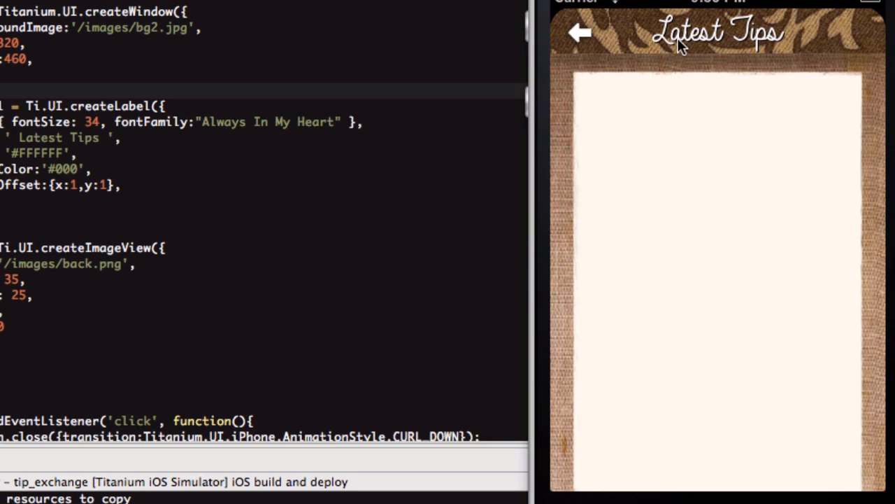
mouse_move(691, 39)
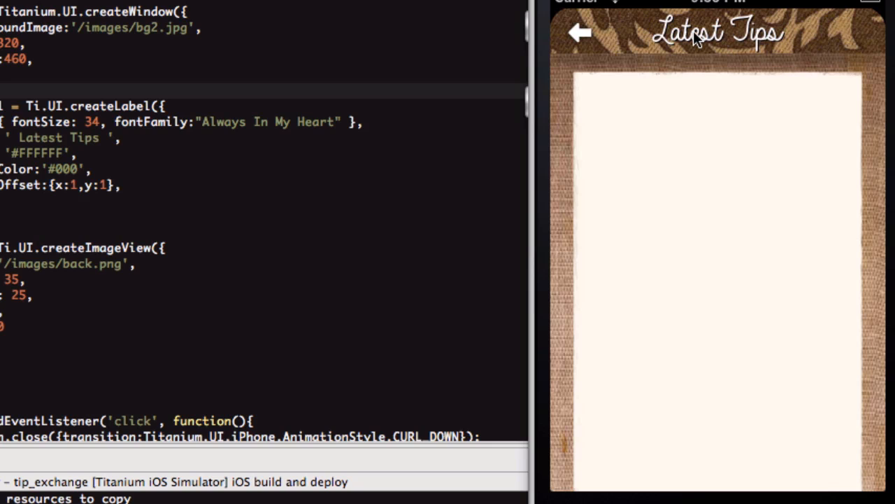
mouse_move(584, 38)
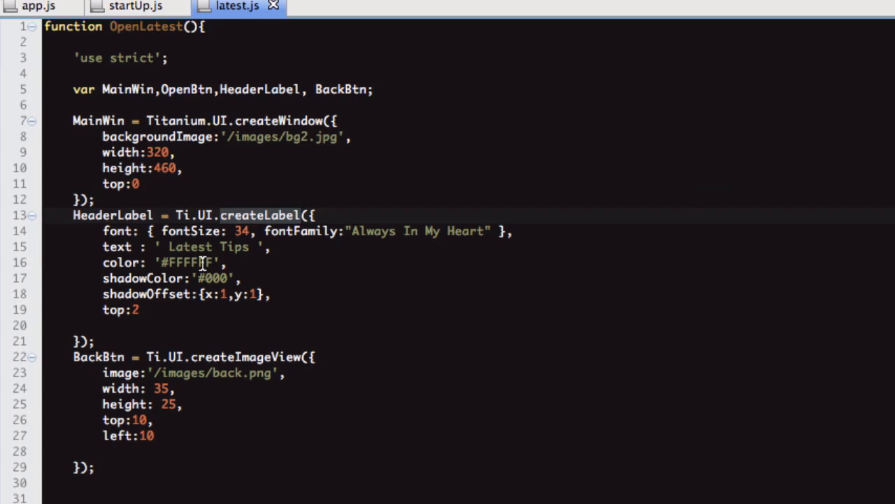
scroll(down, 3)
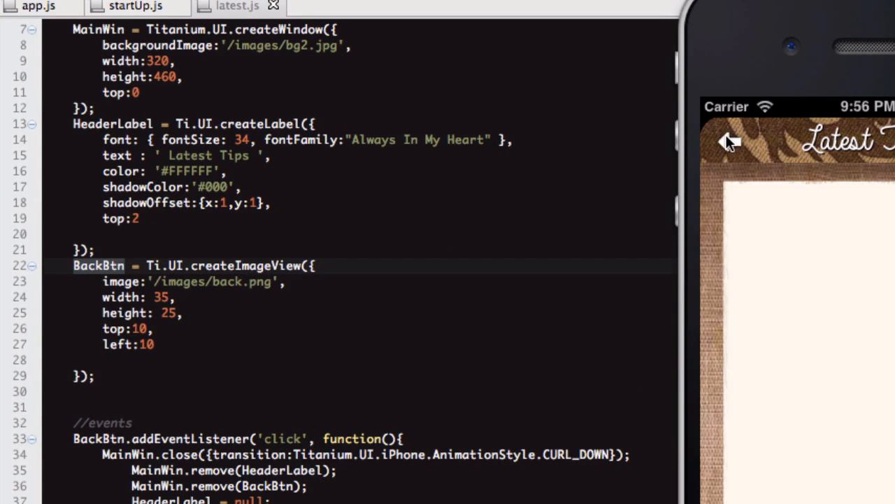
mouse_move(727, 133)
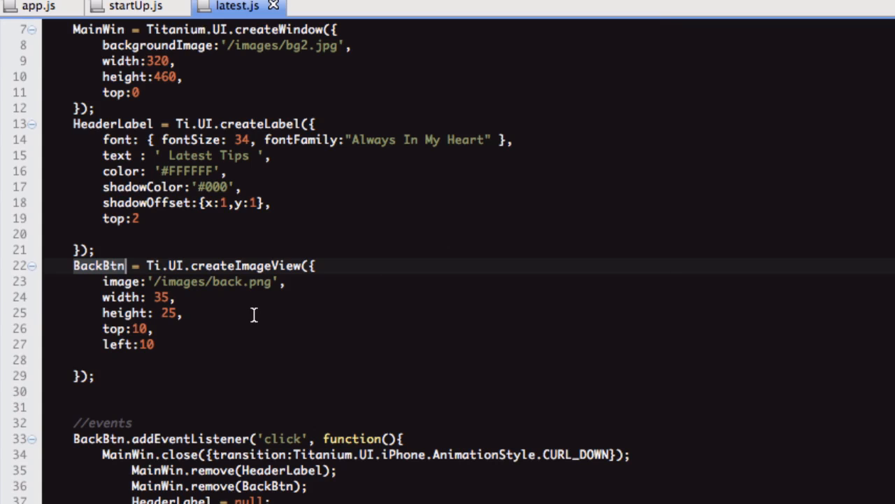
scroll(down, 3)
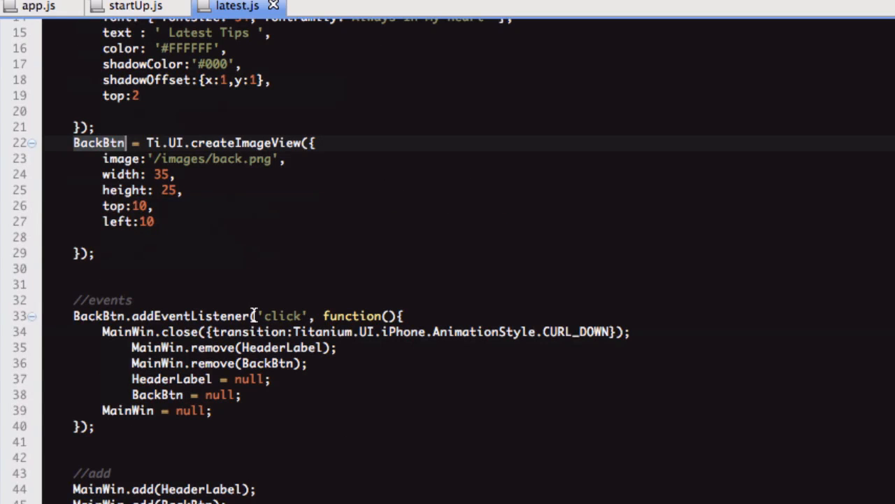
mouse_move(89, 315)
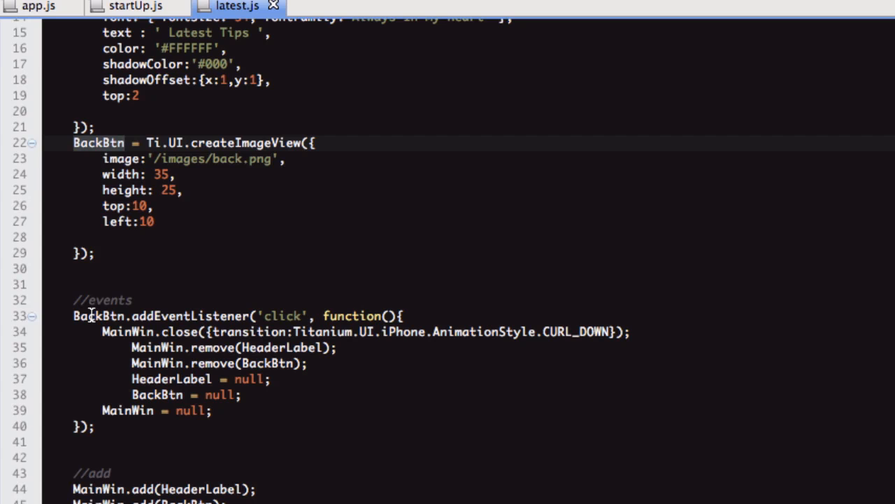
click(94, 315)
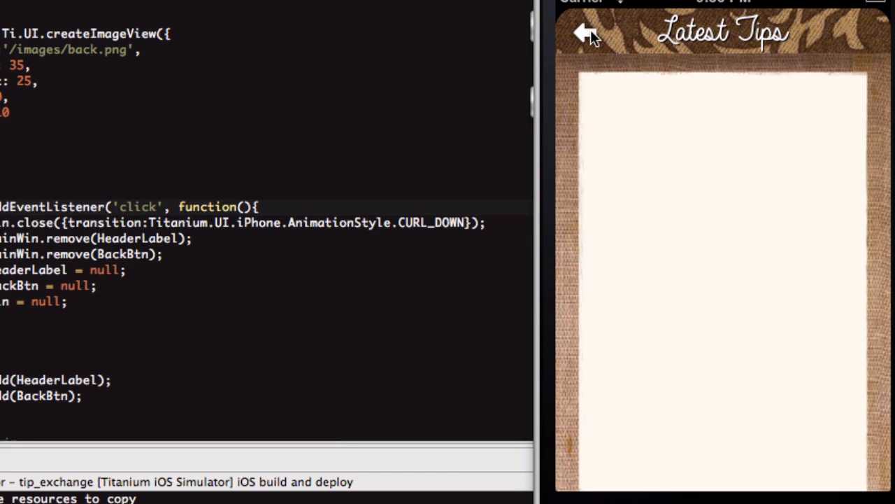
Go back from Latest Tips to the menu, reopen Latest Tips, and go back again
click(579, 32)
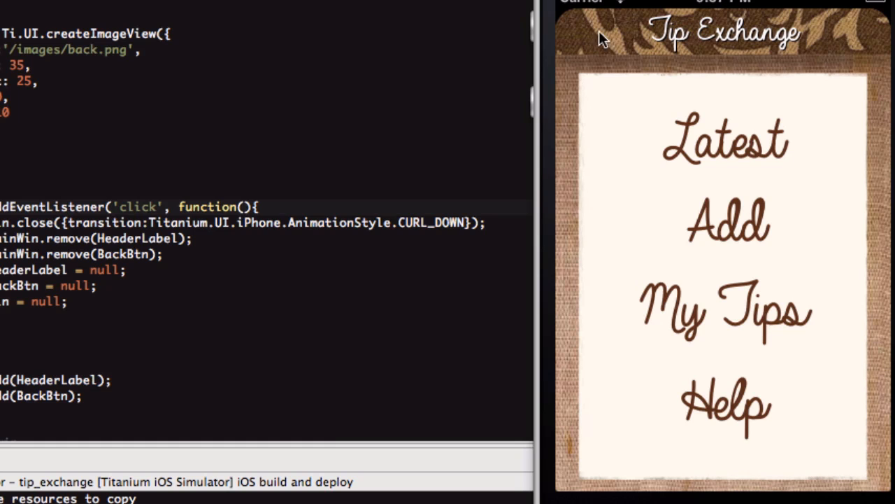
click(724, 140)
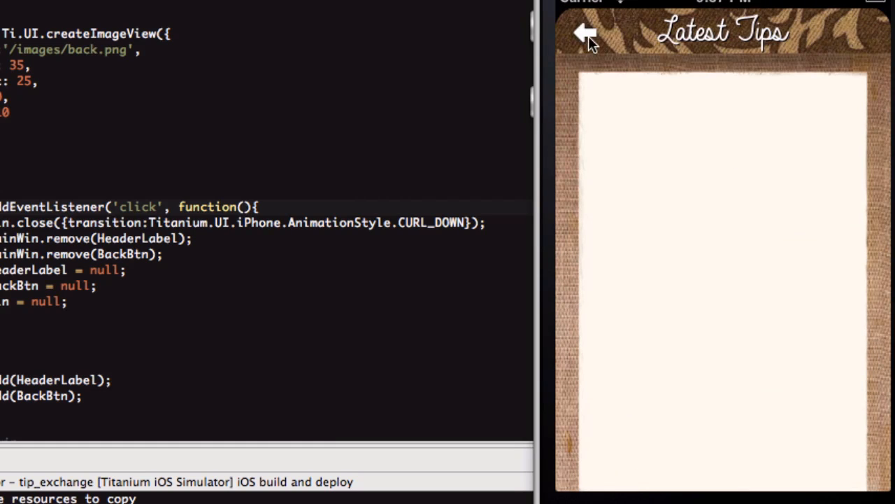
click(584, 32)
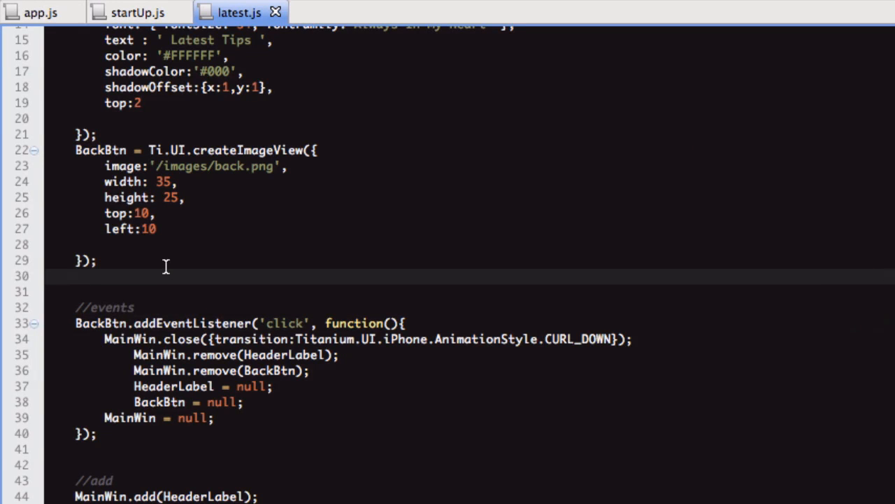
click(78, 275)
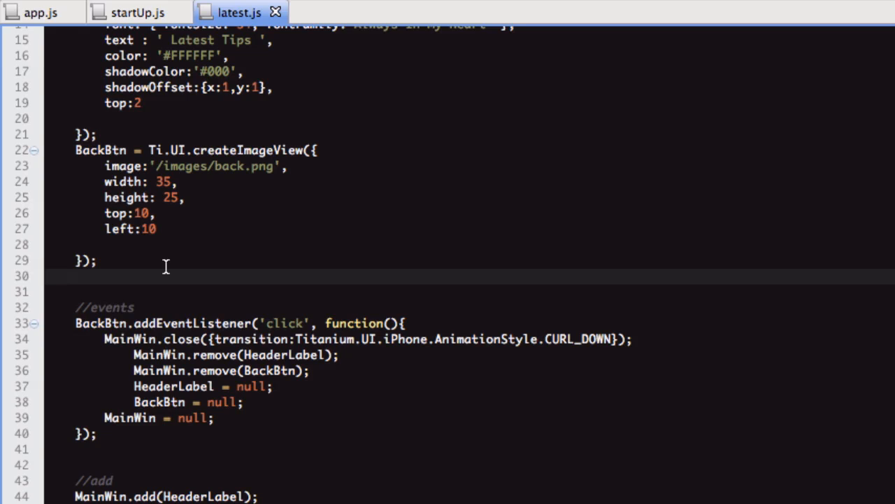
click(77, 276)
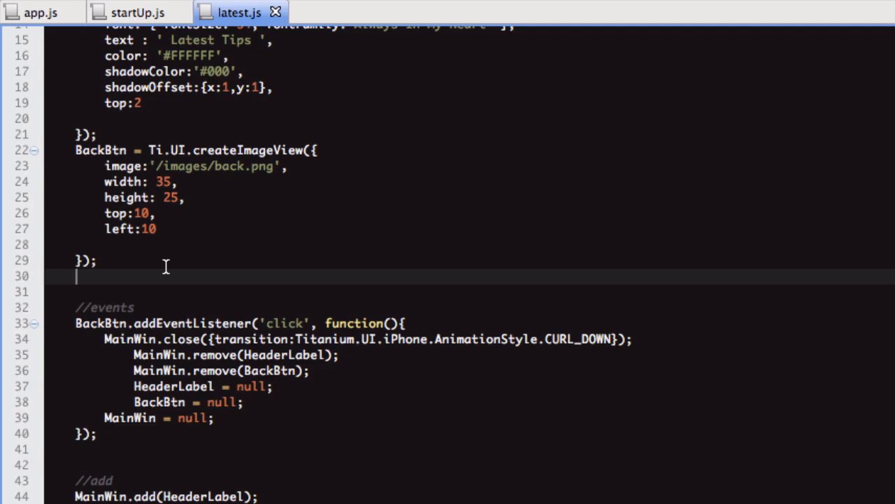
mouse_move(90, 310)
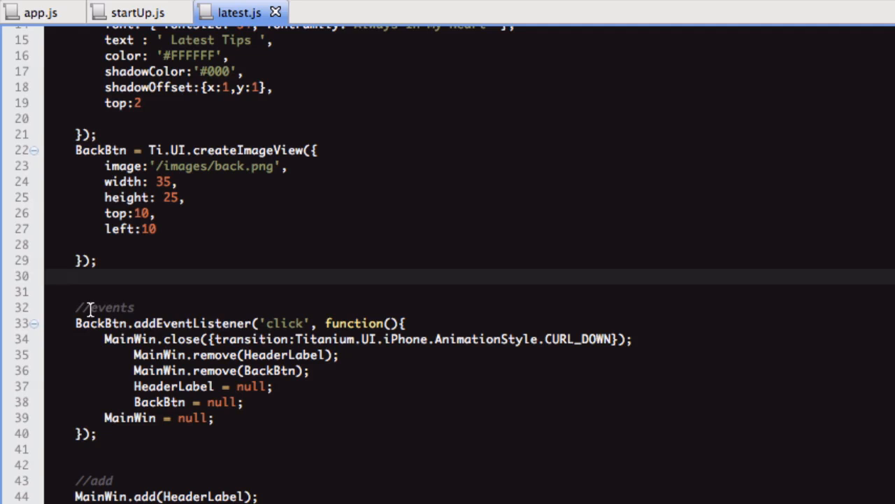
scroll(down, 3)
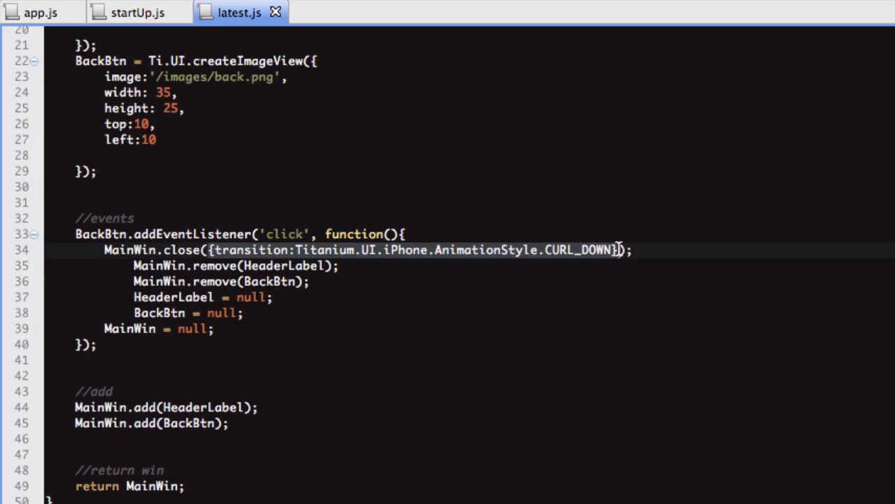
click(340, 265)
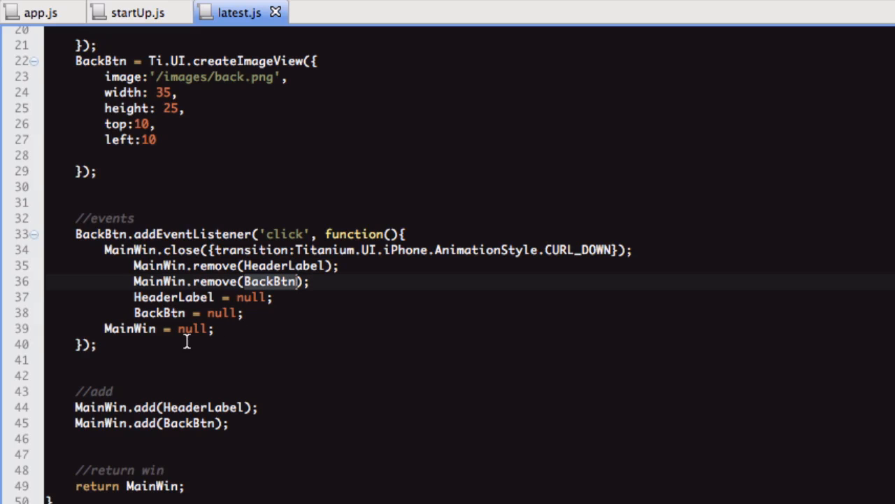
click(220, 328)
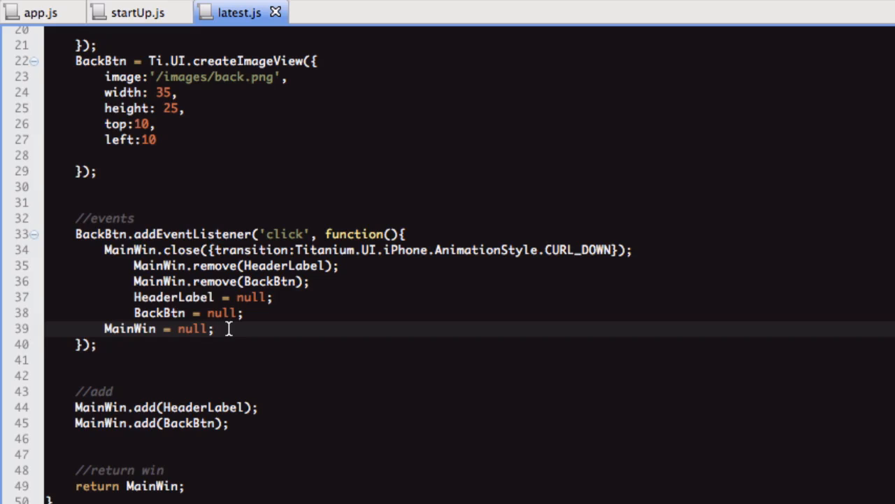
mouse_move(194, 328)
text(')
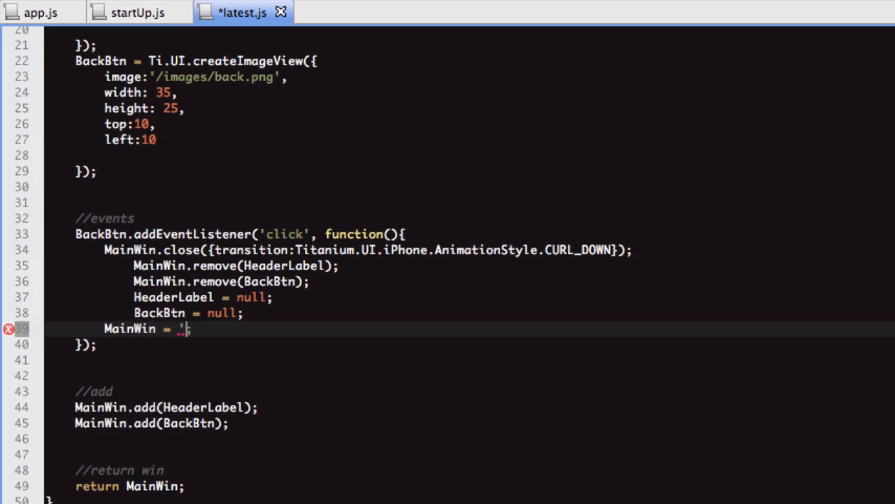
Replace line 39's value with a stray 't', remove it, and restore MainWin = null
text(t)
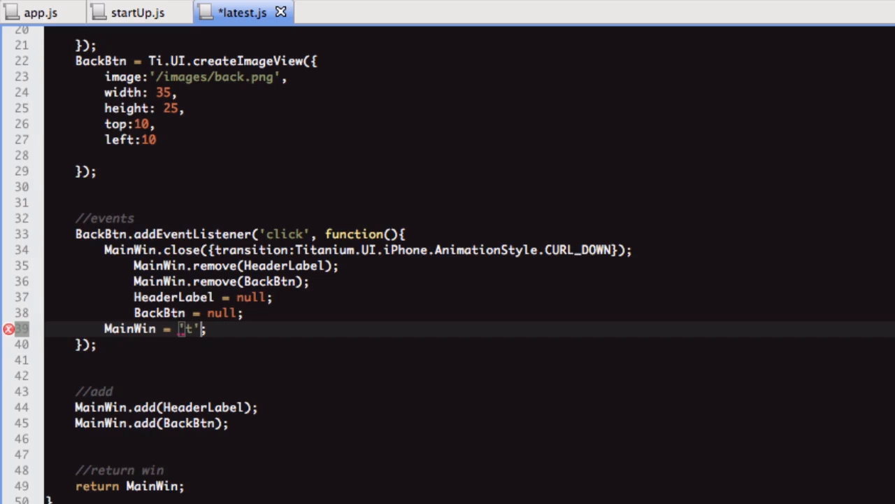
key(BackSpace)
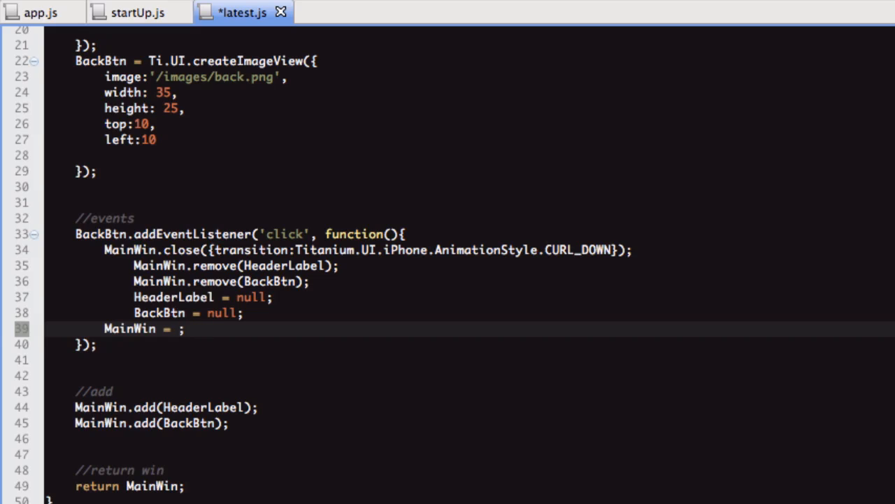
text(null)
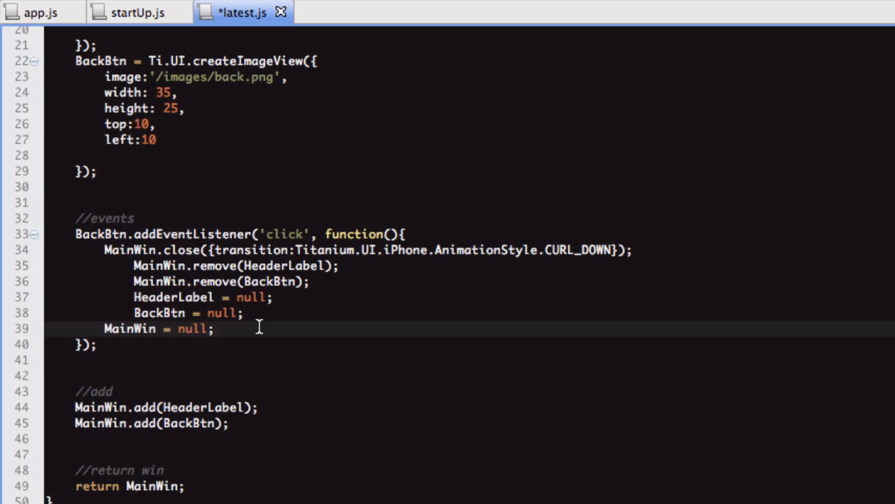
mouse_move(136, 250)
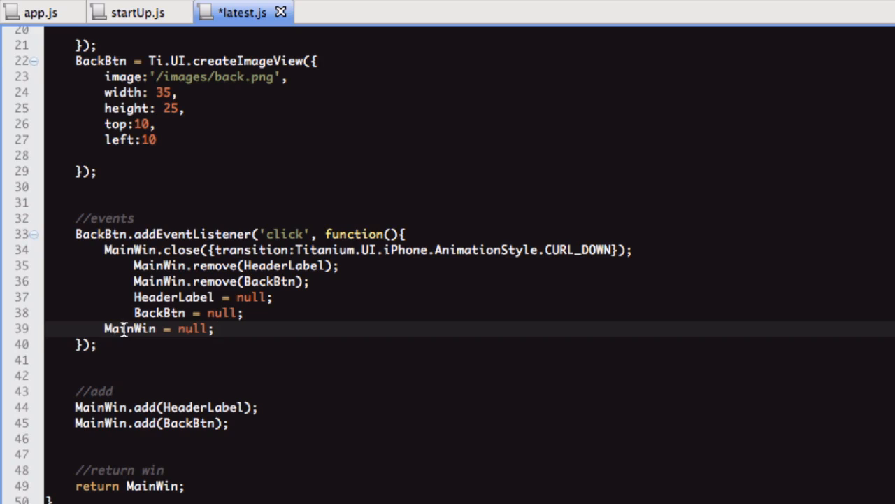
click(147, 376)
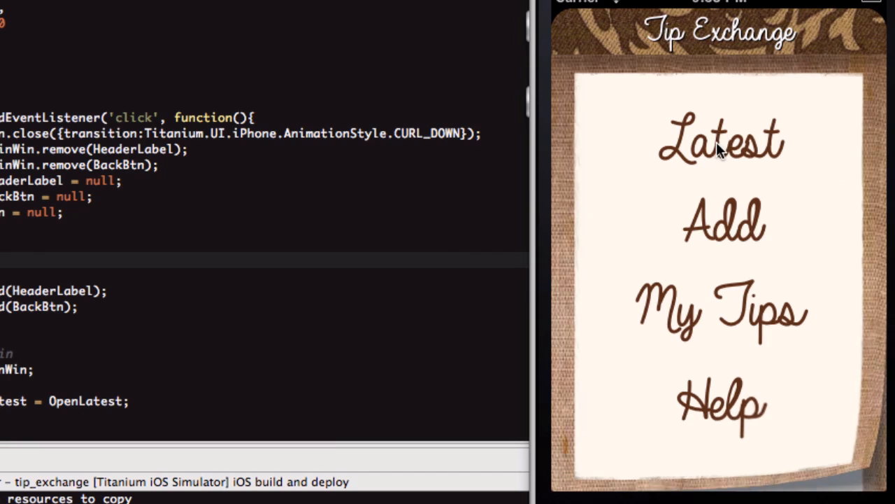
Open Latest Tips from the Tip Exchange menu and dismiss it with the header back arrow
click(719, 143)
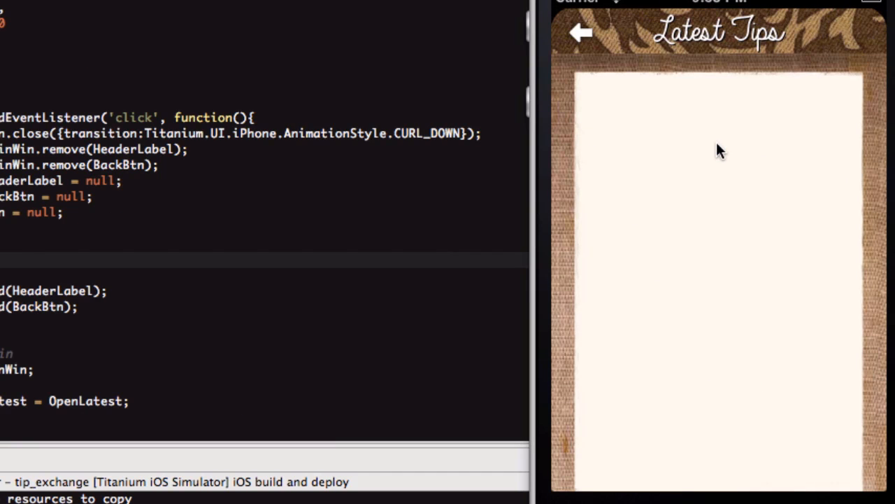
mouse_move(579, 33)
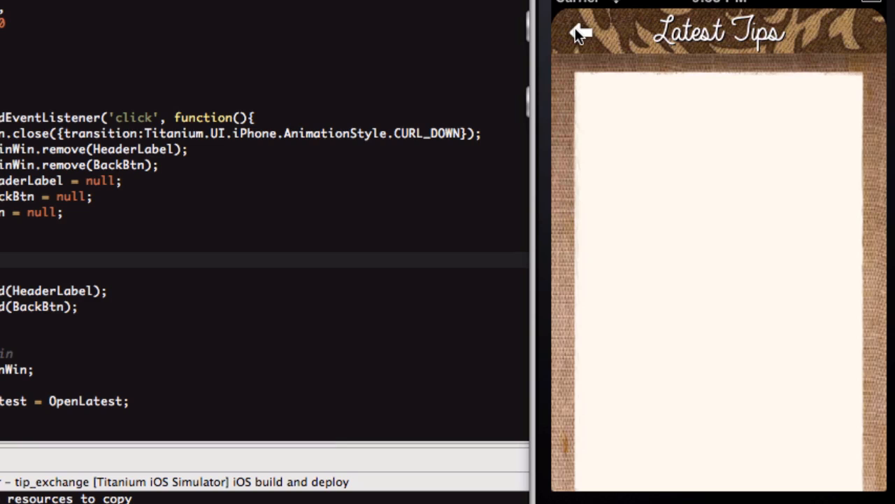
click(580, 32)
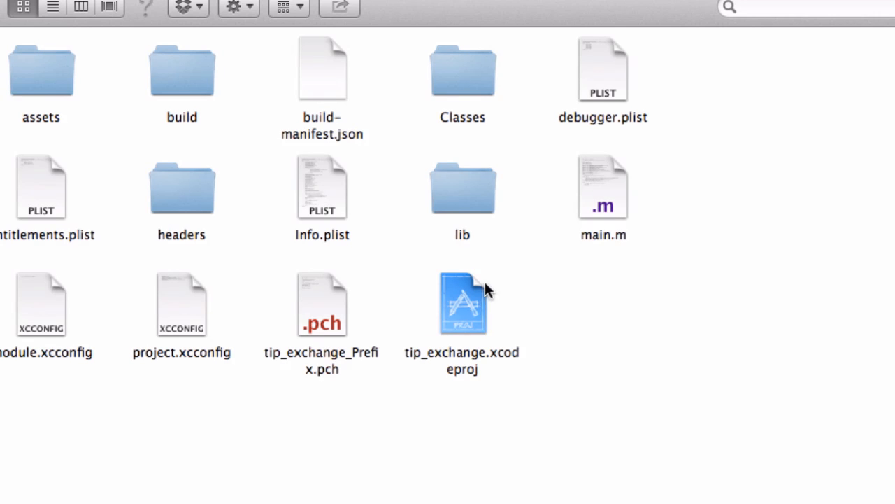
Select tip_exchange.xcodeproj in the generated build/iphone project folder
click(462, 302)
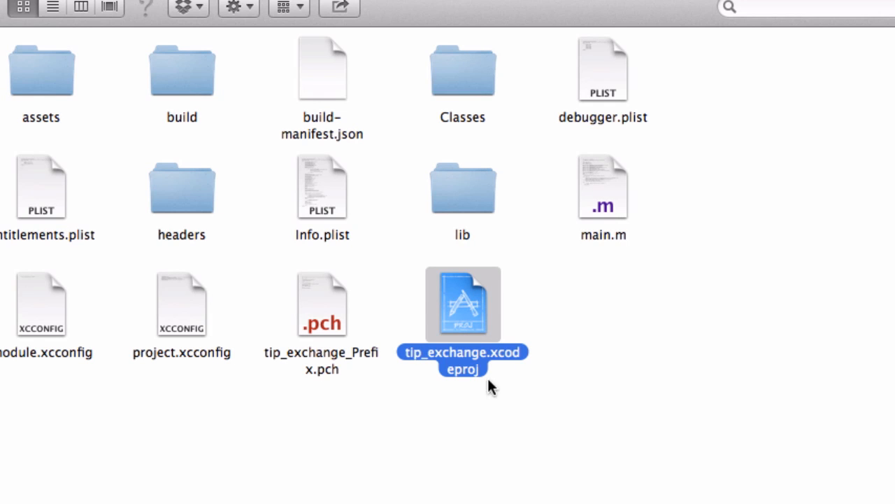
click(426, 420)
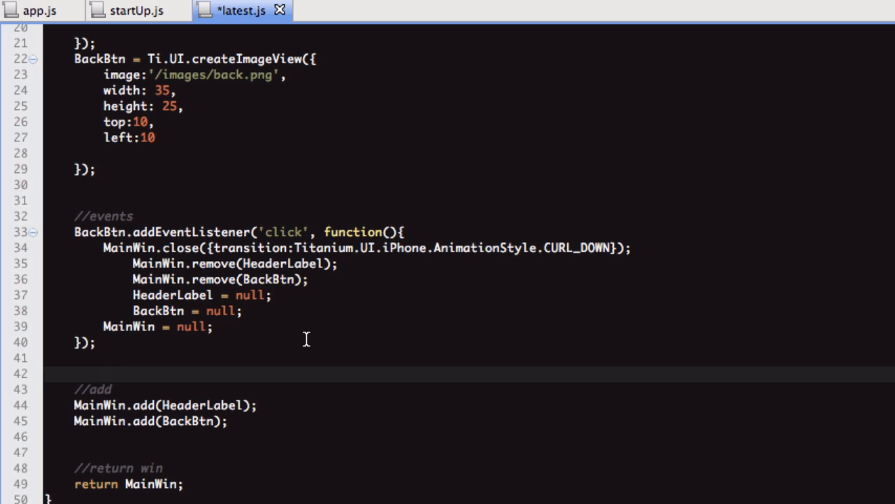
click(105, 373)
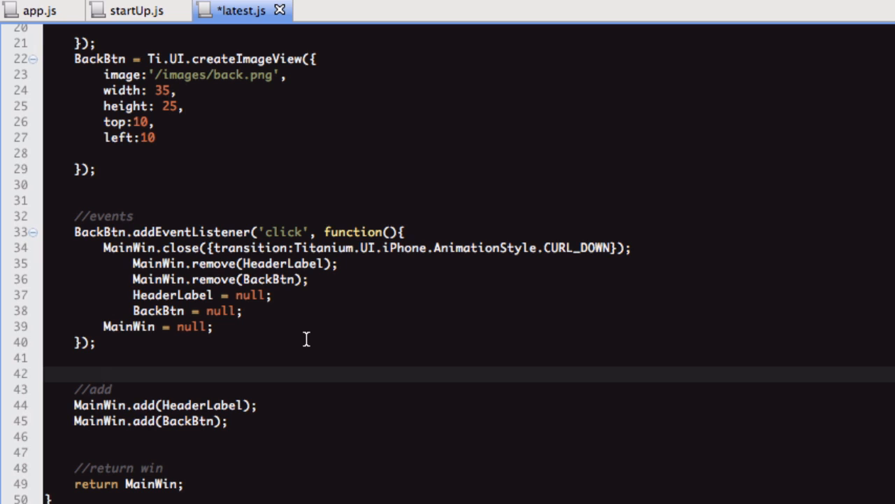
click(105, 373)
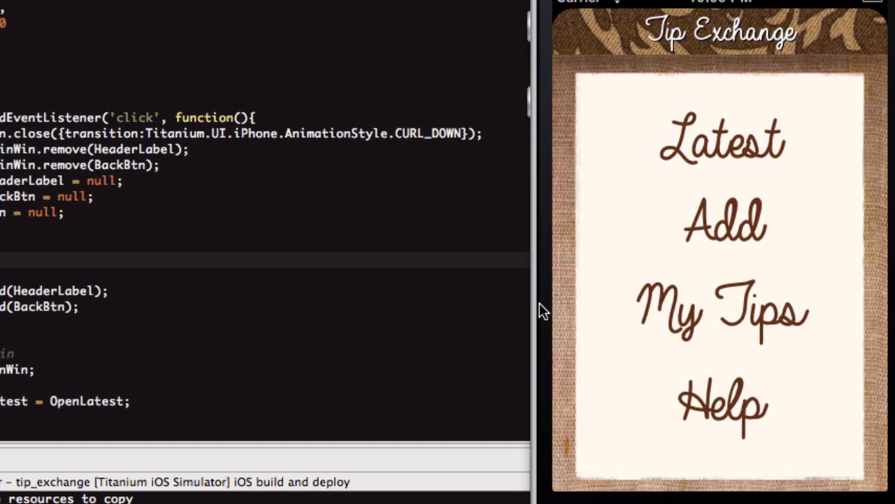
mouse_move(735, 153)
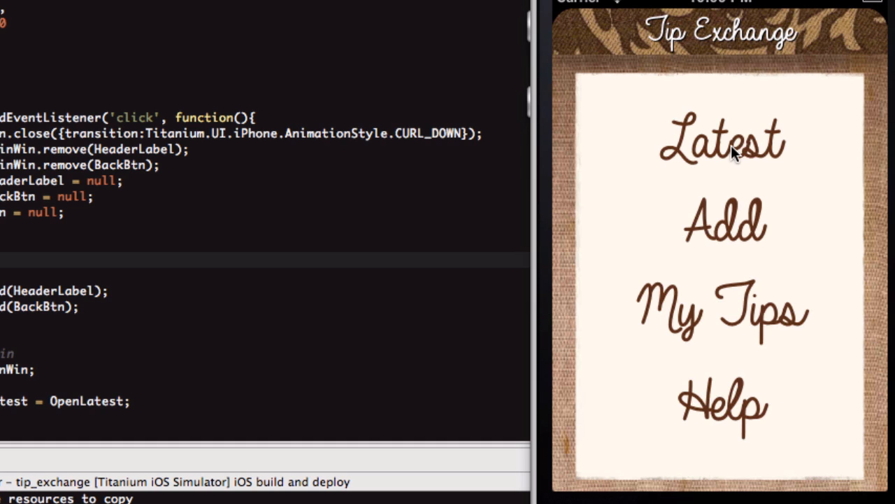
Visit the Latest Tips, Add A Tip and My Tips screens, returning to the menu after each
click(720, 144)
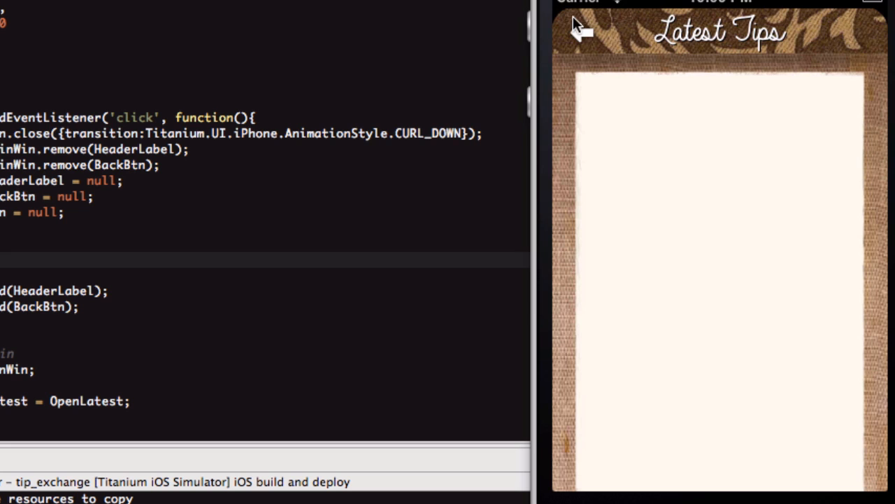
click(577, 30)
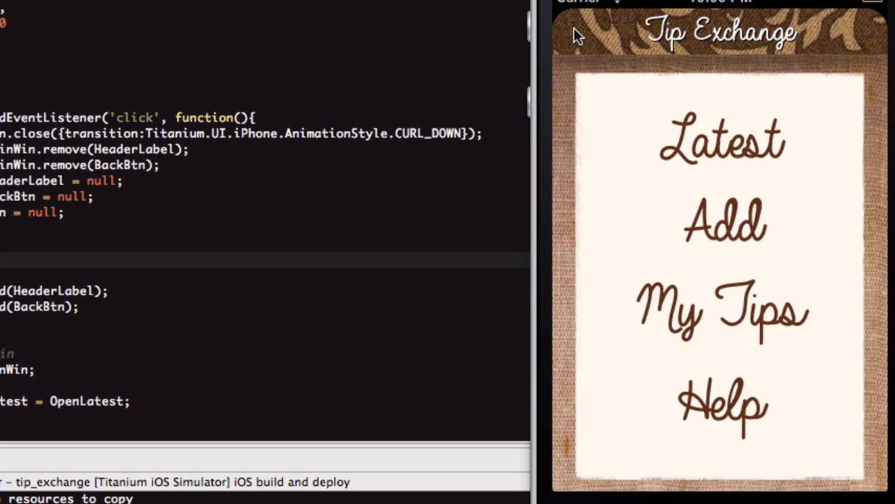
click(724, 224)
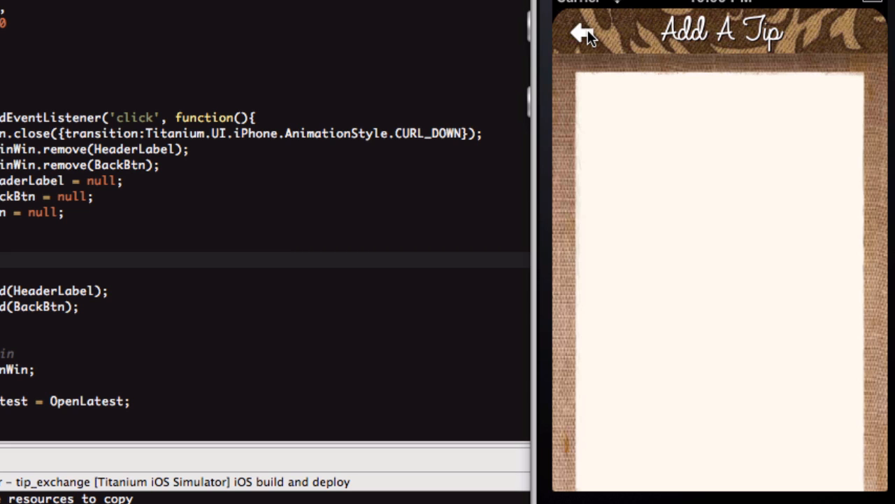
click(583, 33)
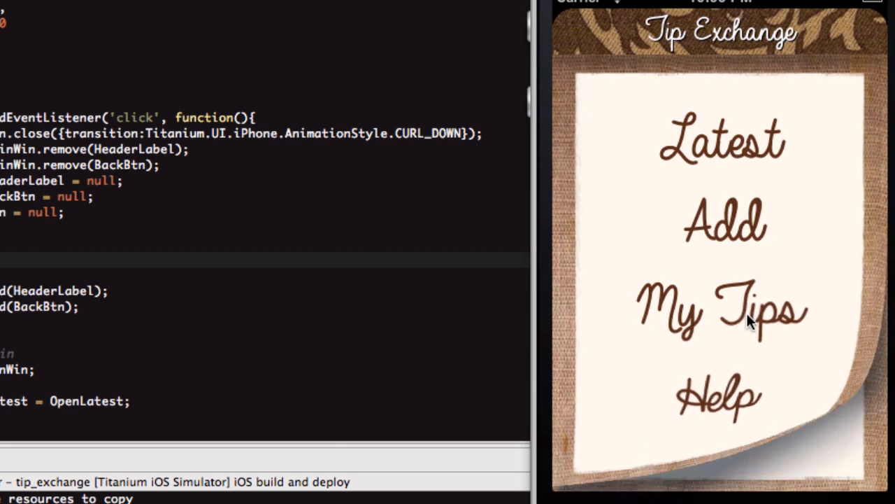
click(720, 308)
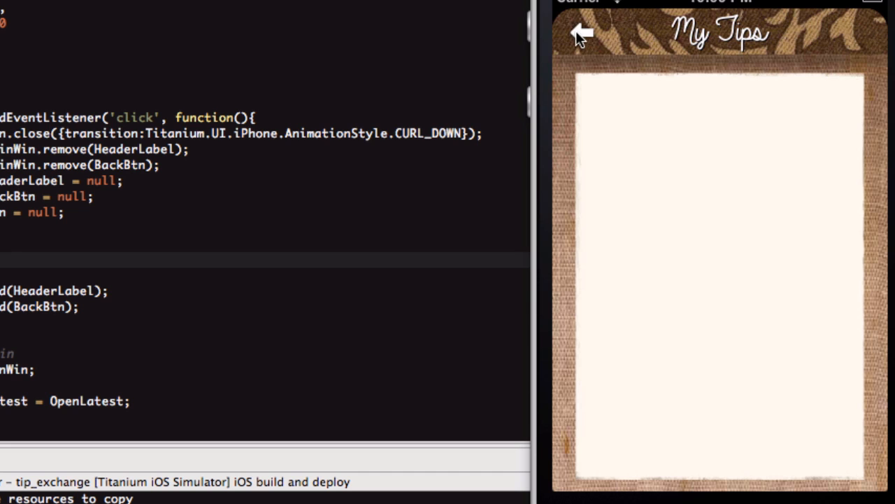
click(581, 33)
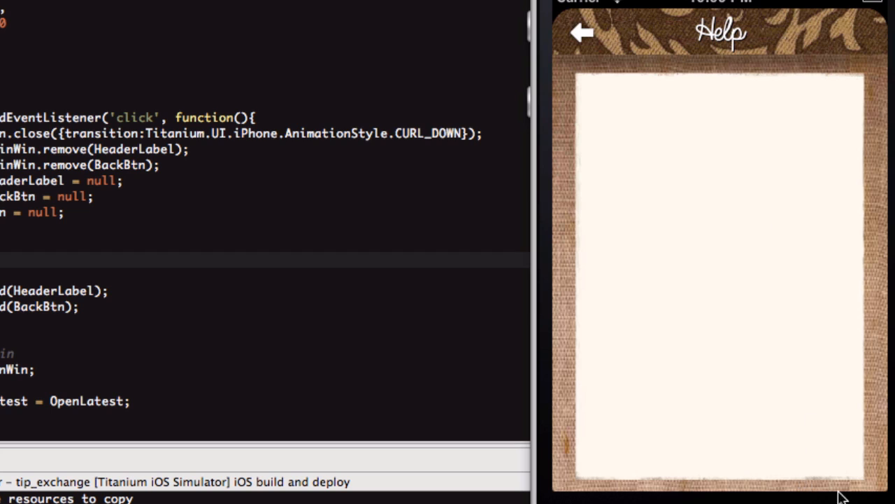
mouse_move(598, 497)
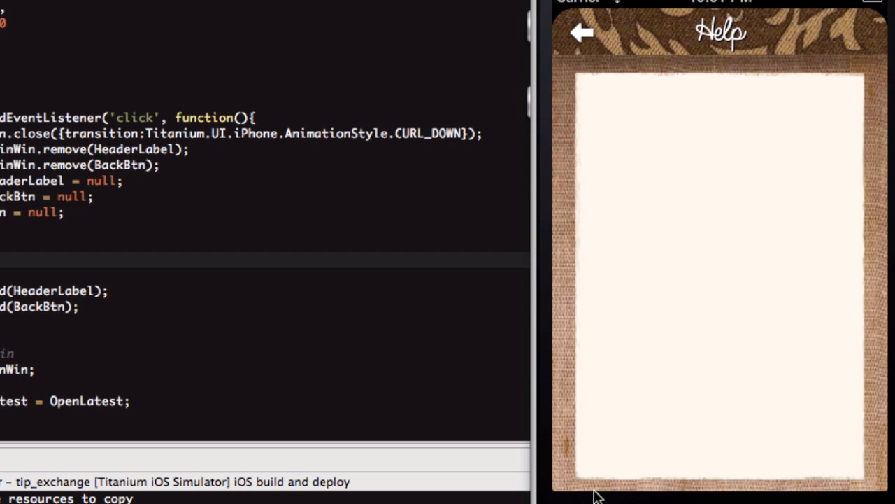
mouse_move(595, 489)
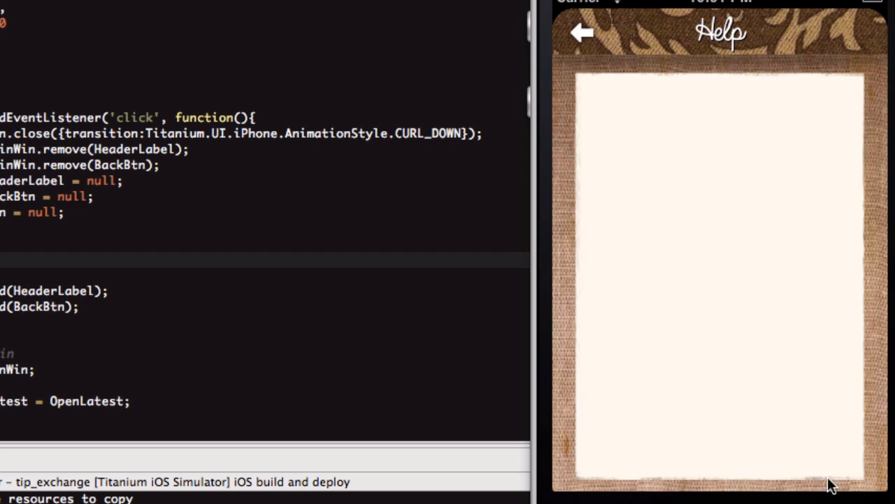
mouse_move(735, 250)
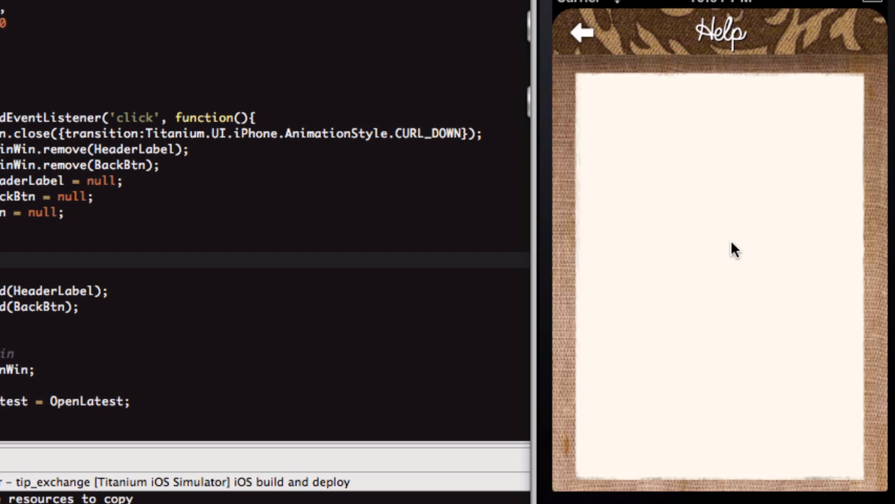
mouse_move(583, 33)
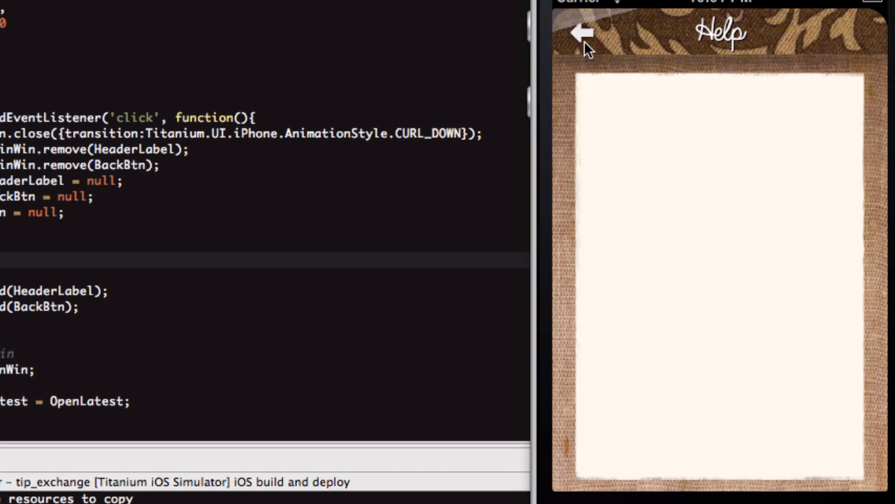
Leave Help, revisit Latest Tips and return to the menu, finishing on the Help screen
click(582, 33)
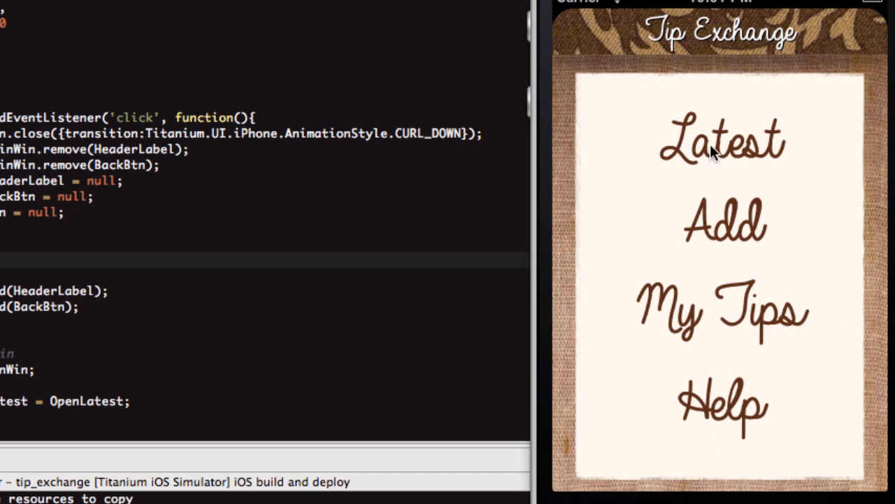
click(721, 143)
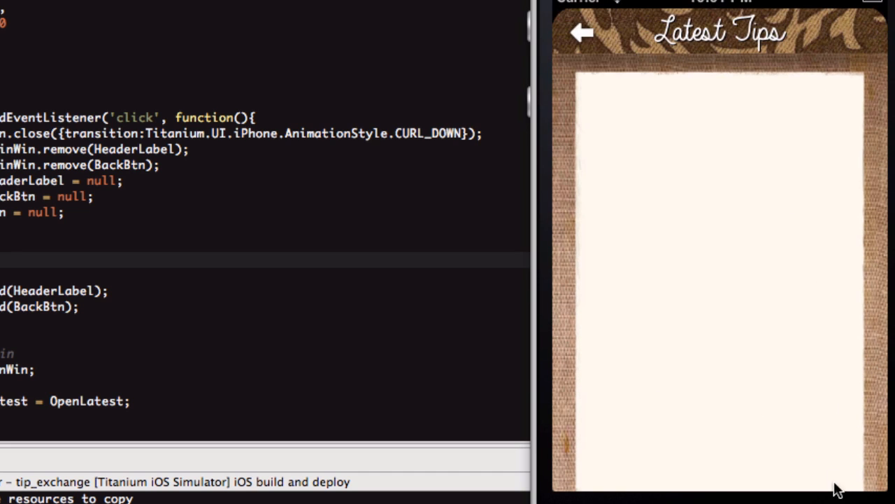
mouse_move(845, 198)
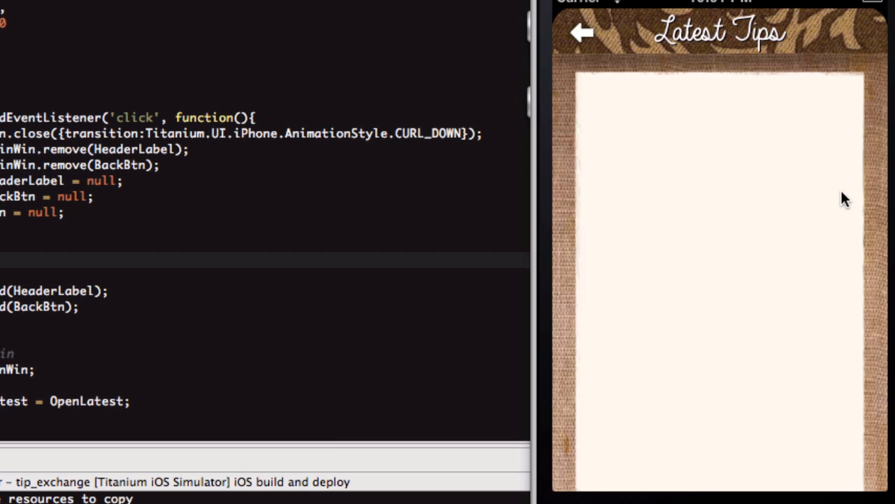
mouse_move(804, 378)
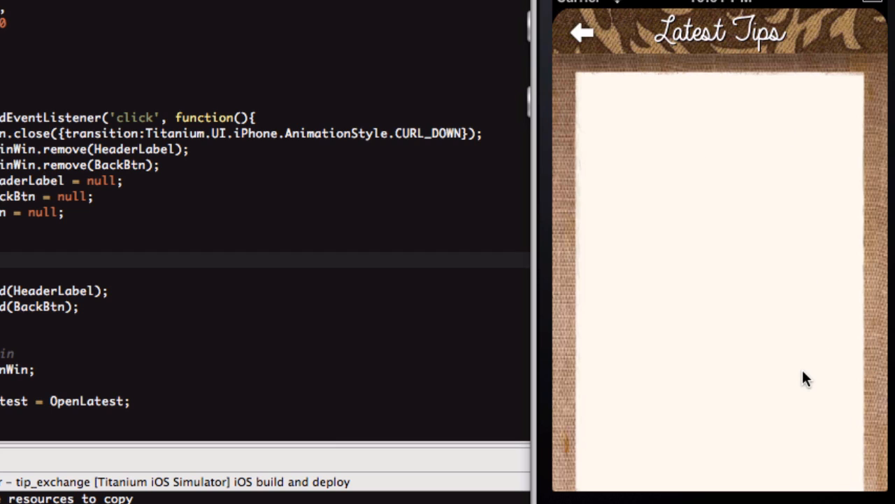
mouse_move(857, 496)
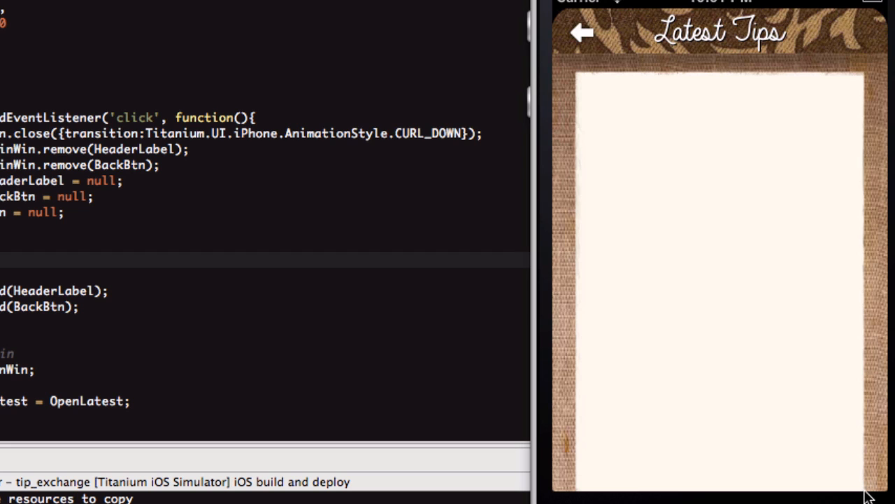
mouse_move(775, 170)
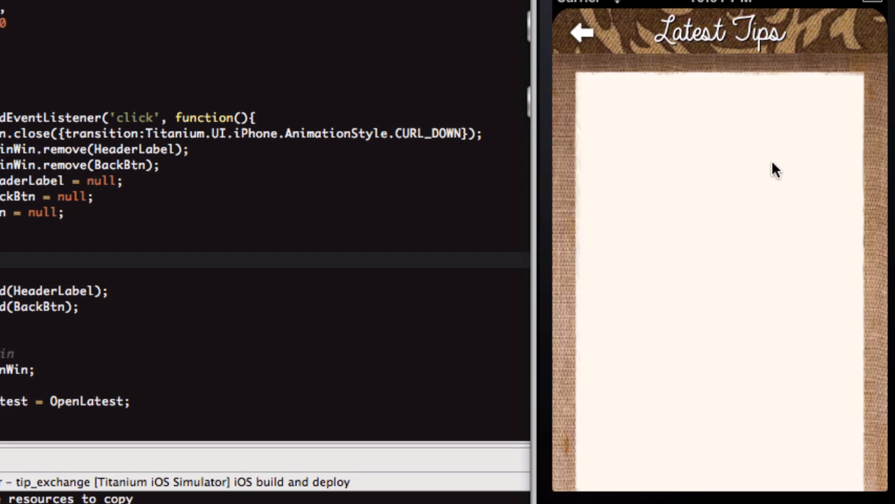
mouse_move(582, 36)
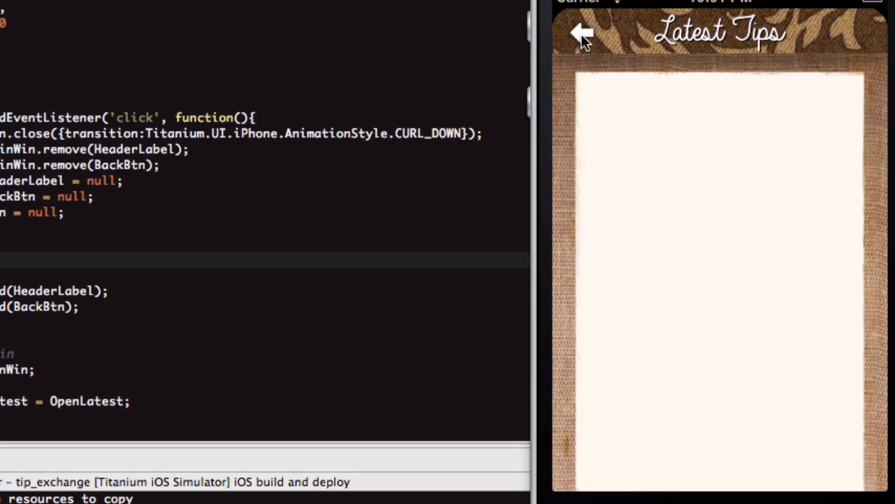
click(580, 33)
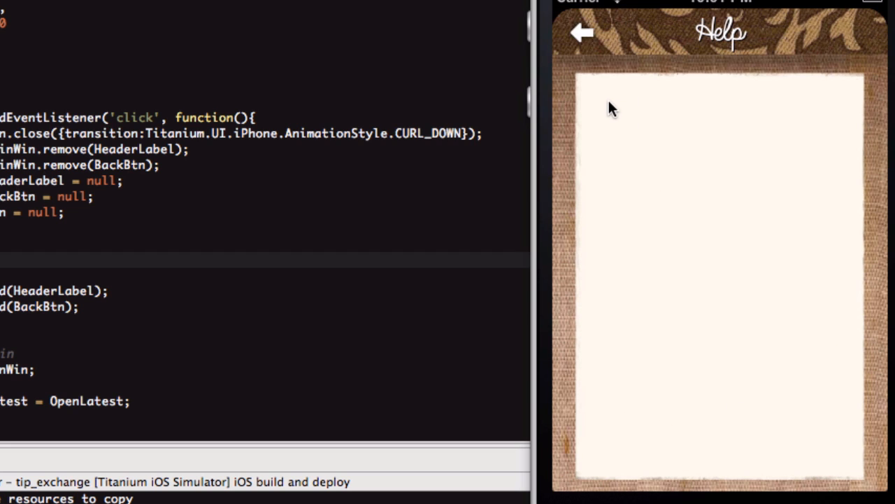
mouse_move(798, 105)
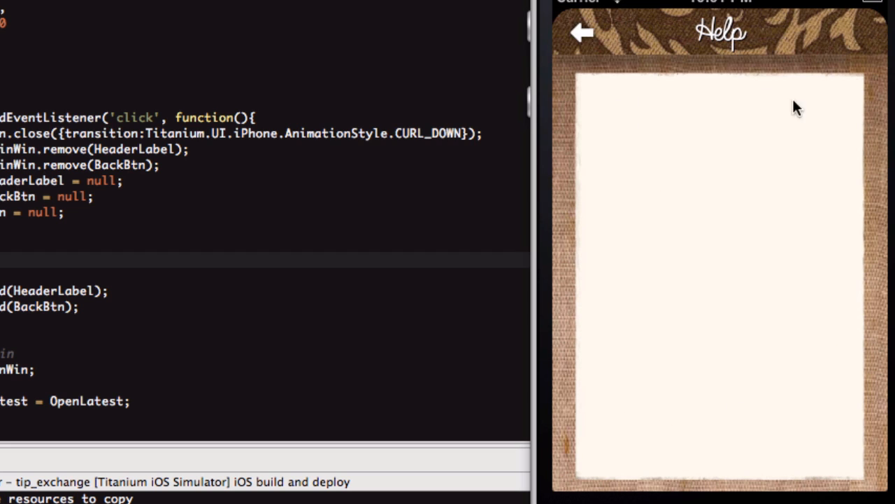
mouse_move(623, 367)
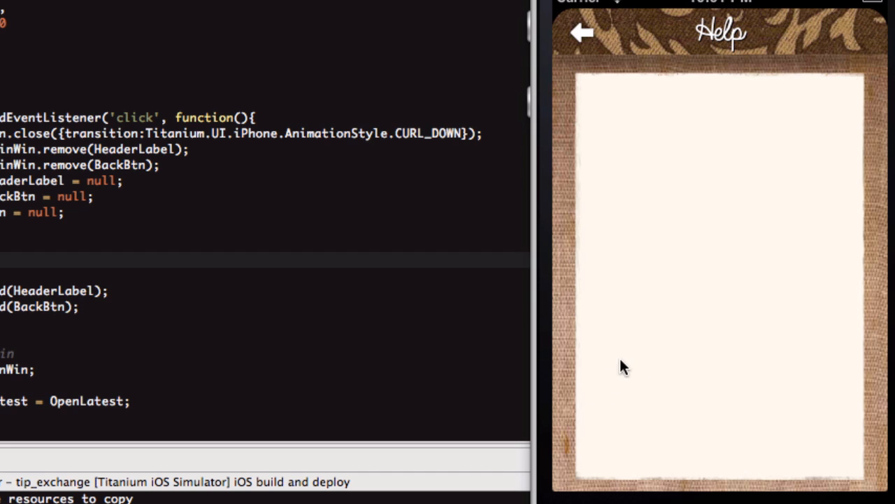
mouse_move(703, 423)
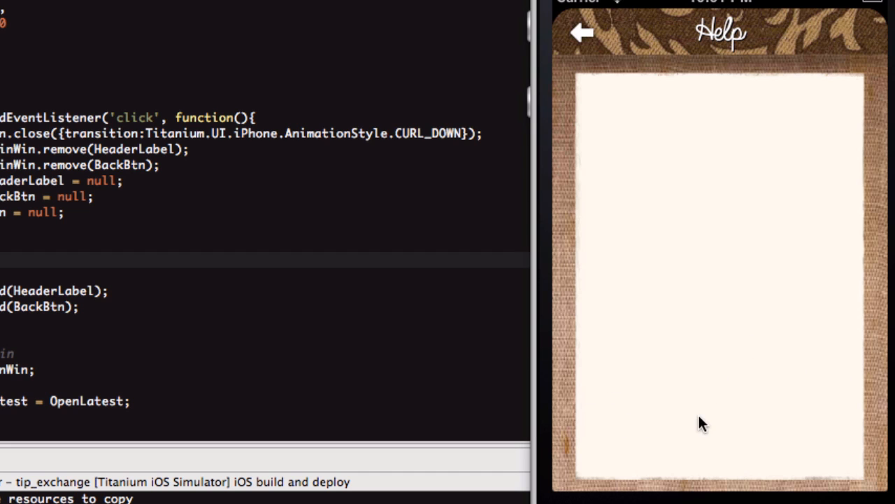
click(582, 32)
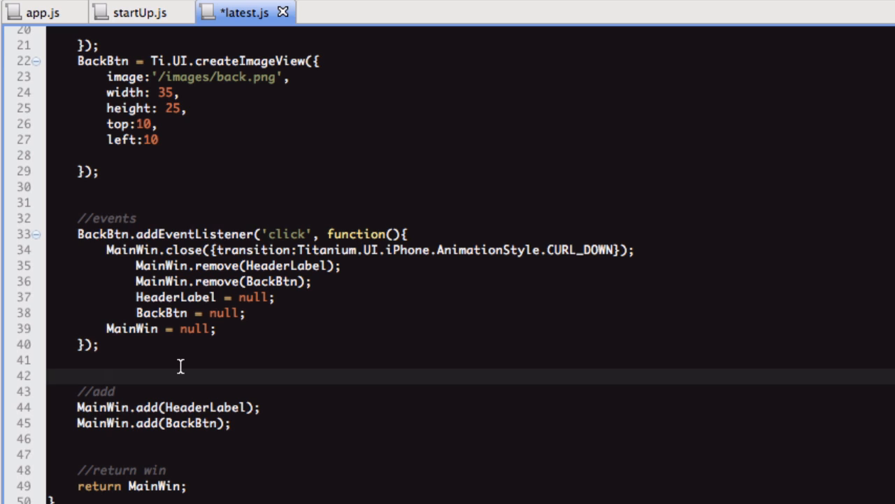
Review the latest.js window, label and back-button listener code, then return to startUp.js
scroll(up, 3)
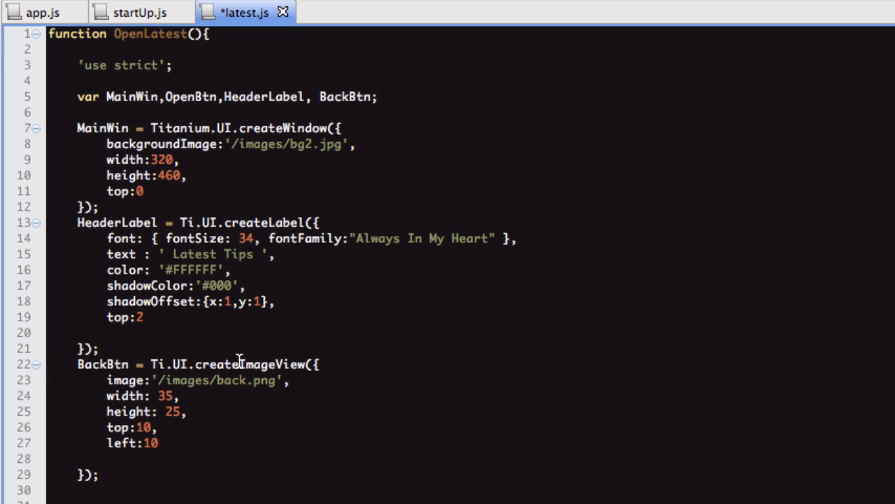
mouse_move(345, 143)
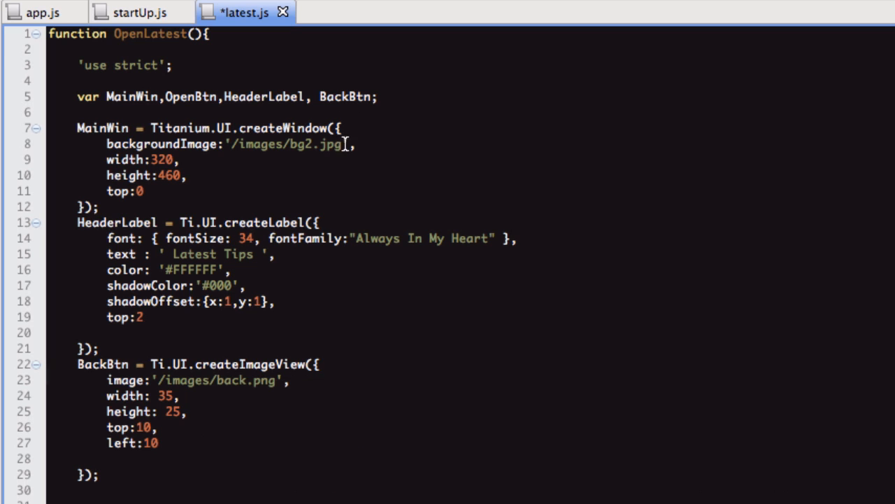
mouse_move(223, 270)
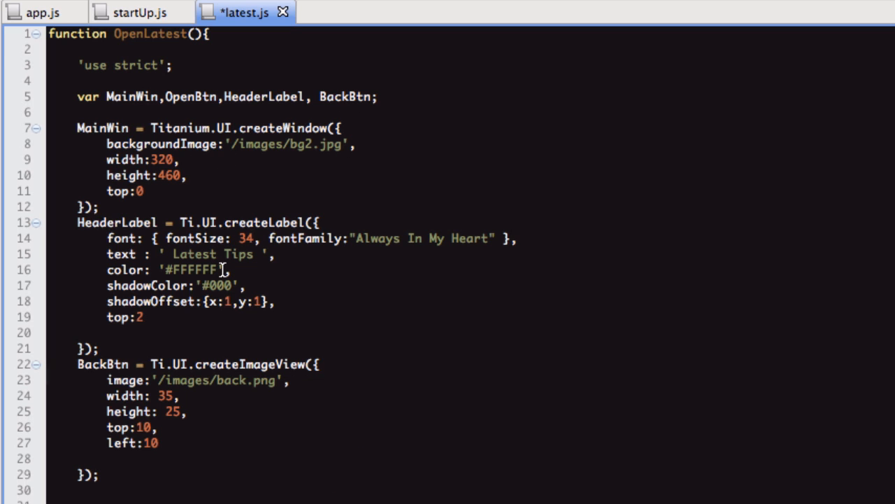
scroll(down, 3)
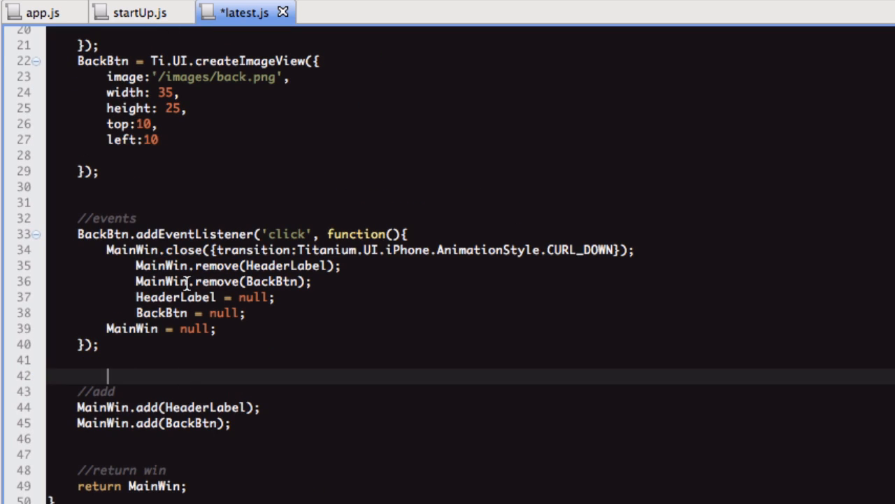
scroll(up, 3)
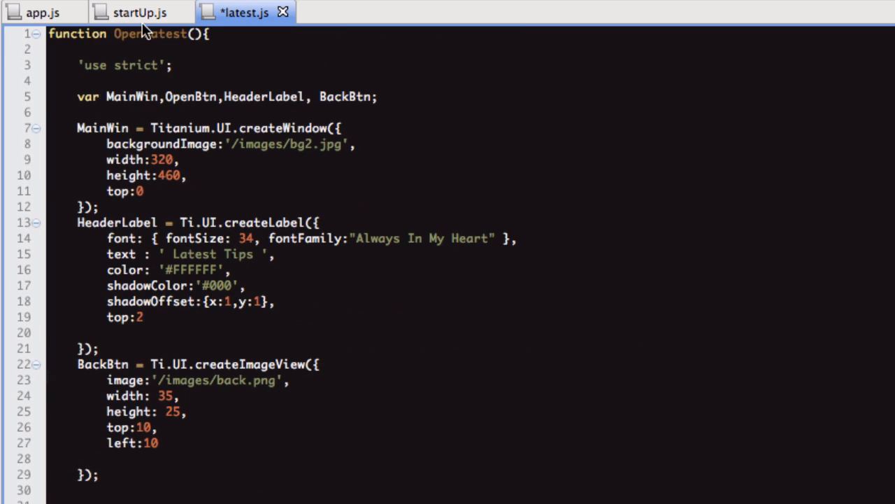
click(140, 12)
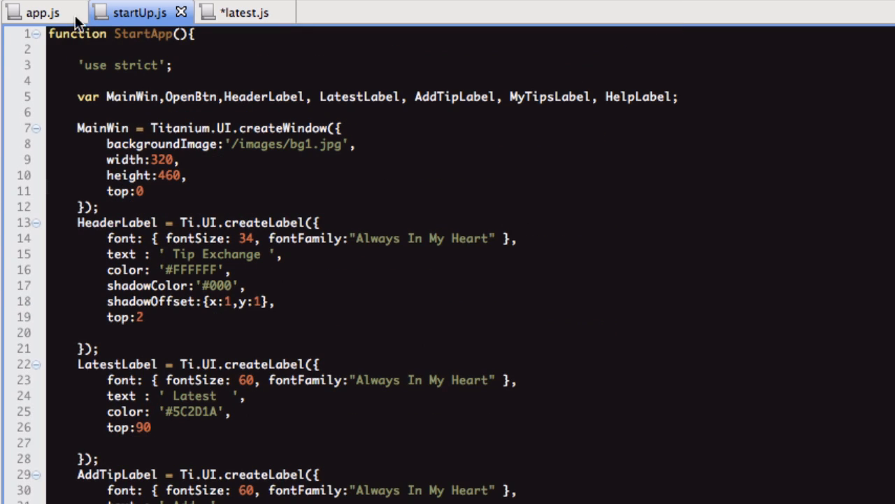
Show app.js with its setTimeout startup code and place the cursor on line 15
click(43, 13)
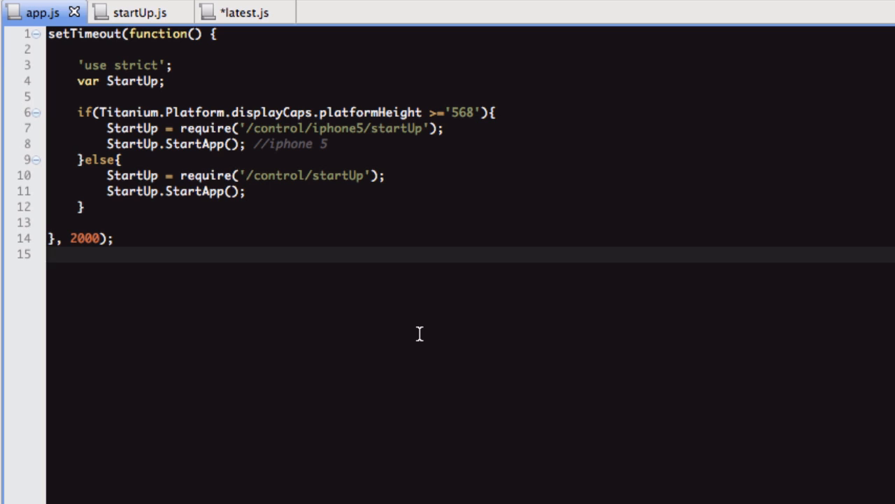
click(49, 254)
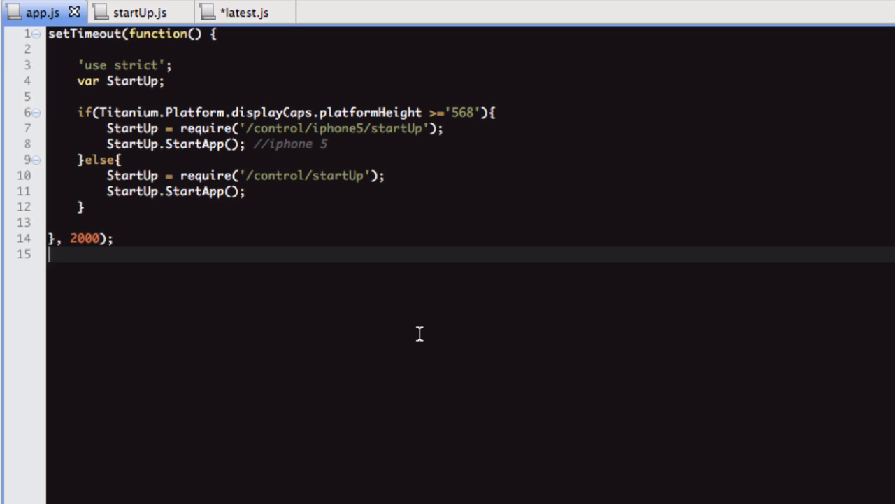